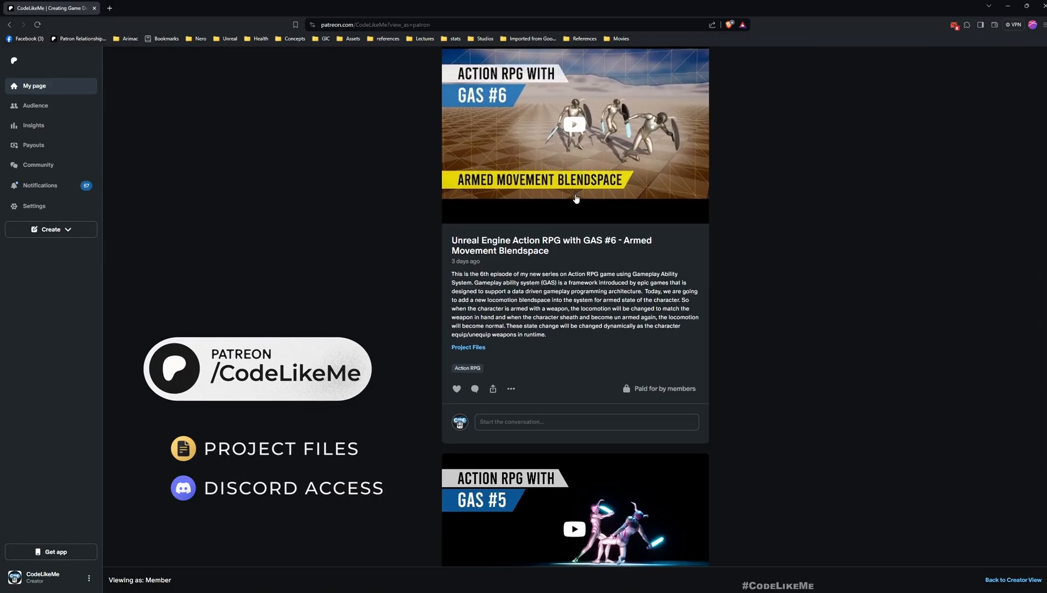
Scroll down through the content and click near the bottom of the screen.
{"action": "scroll", "scroll_direction": "down", "scroll_amount": 3}
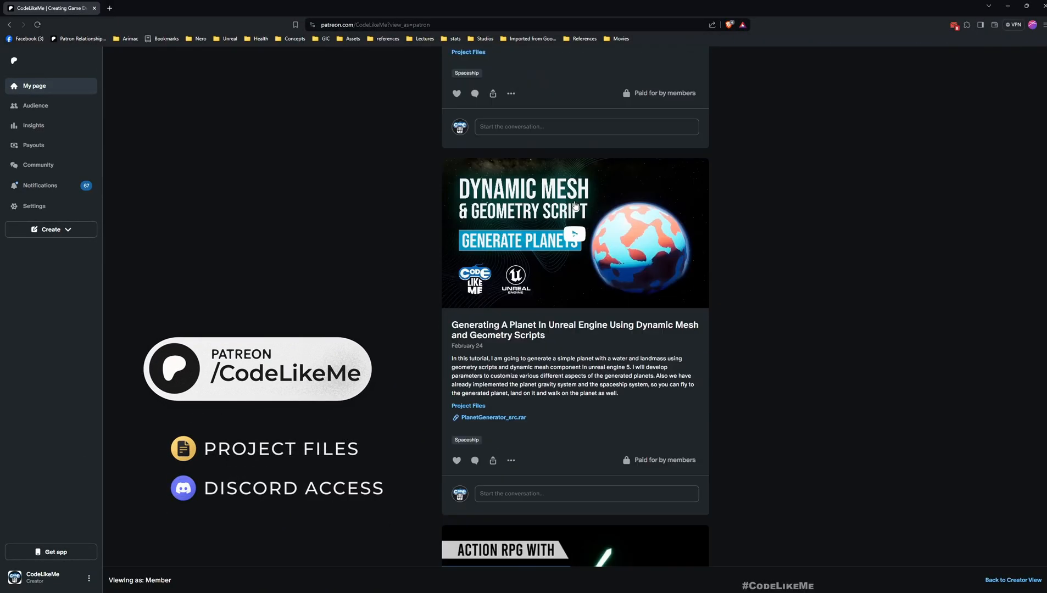
{"action": "scroll", "scroll_direction": "down", "scroll_amount": 3}
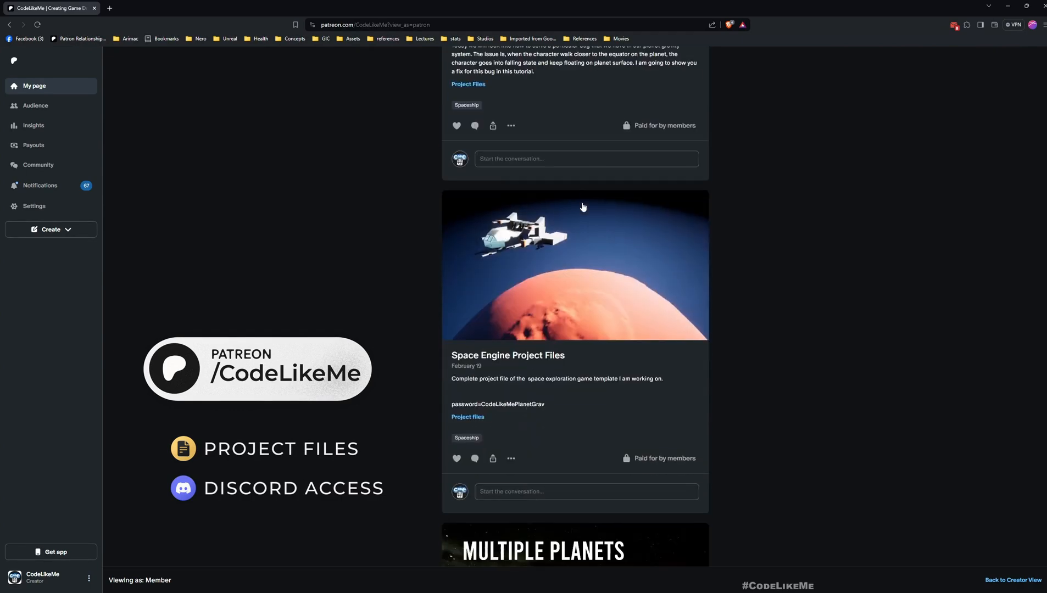
{"action": "scroll", "scroll_direction": "down", "scroll_amount": 3}
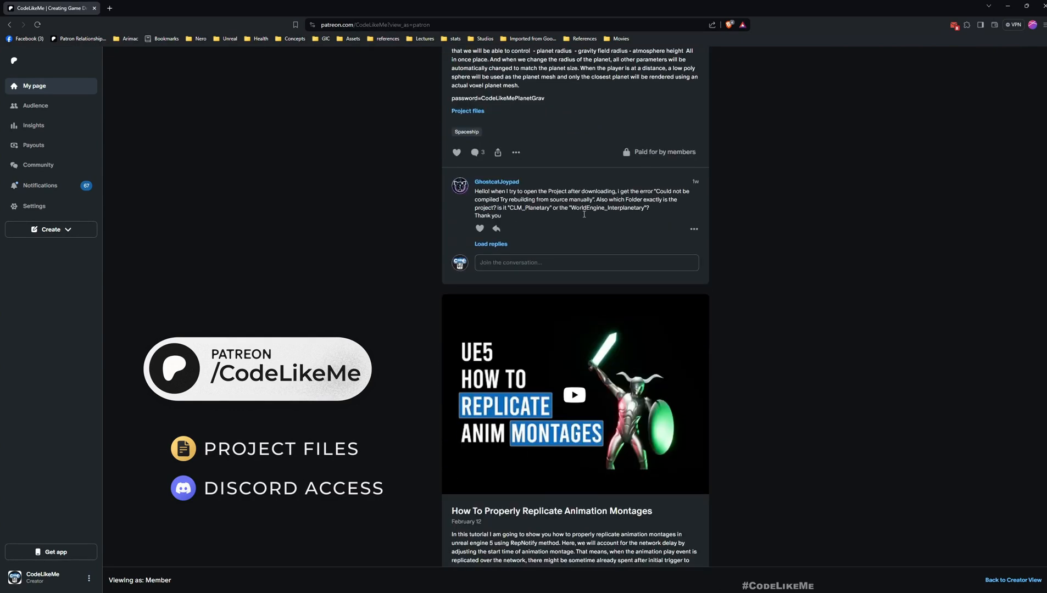
{"action": "scroll", "scroll_direction": "down", "scroll_amount": 3}
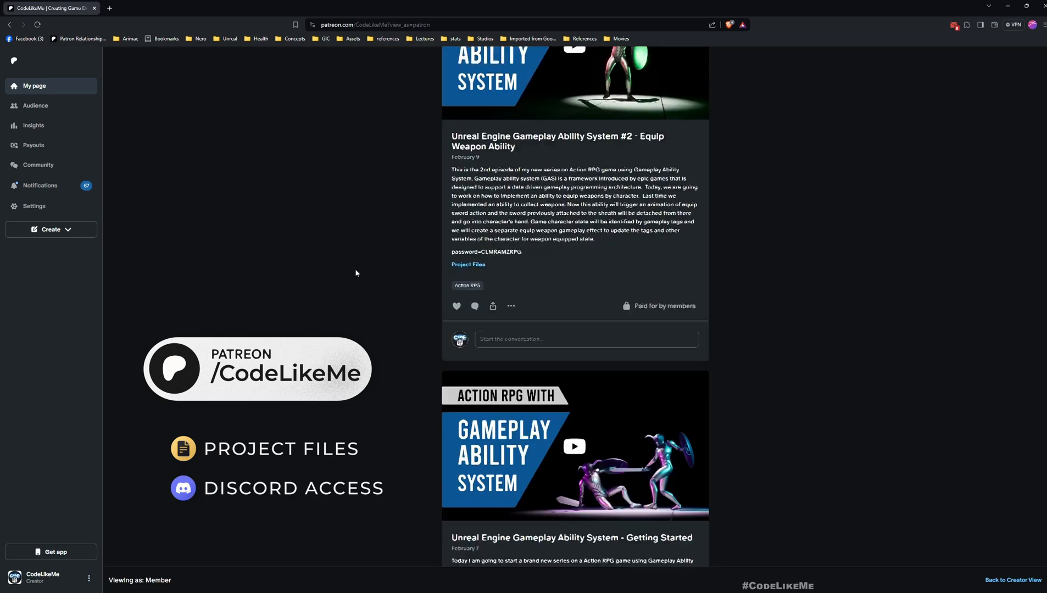
{"action": "scroll", "scroll_direction": "down", "scroll_amount": 3}
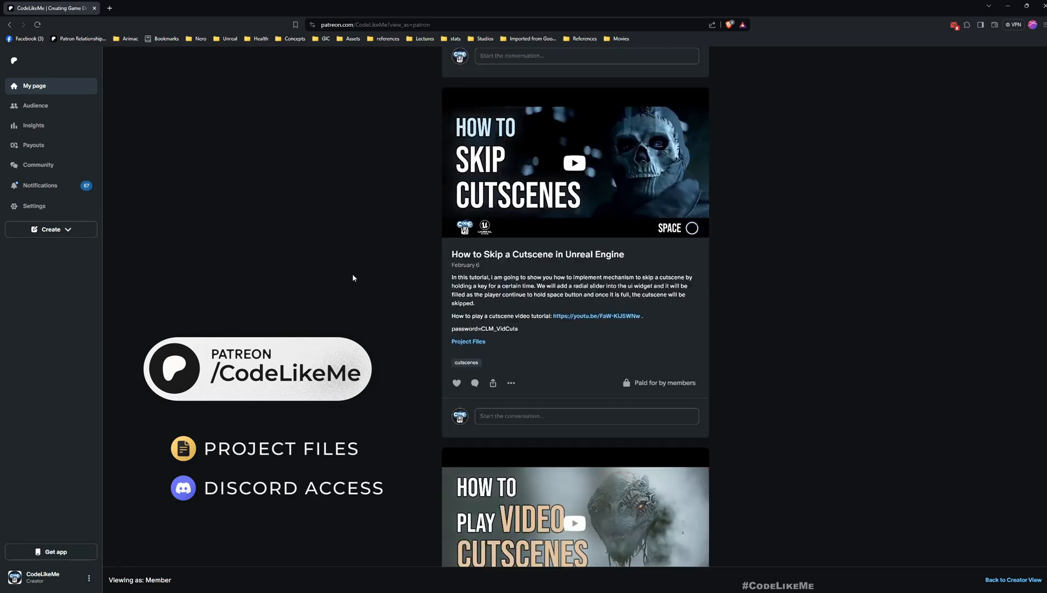
{"action": "scroll", "scroll_direction": "down", "scroll_amount": 3}
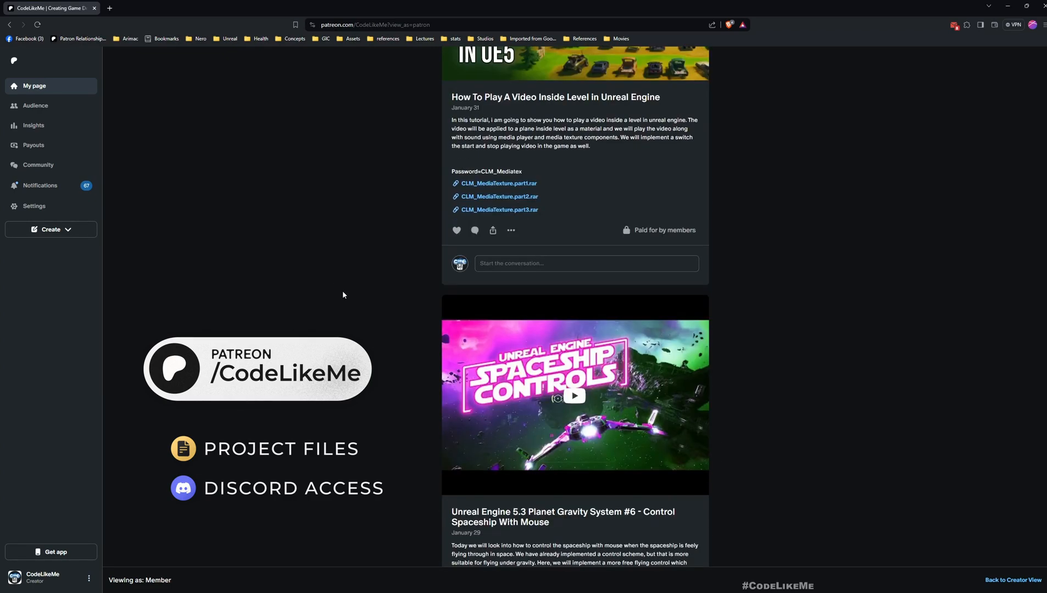
{"action": "scroll", "scroll_direction": "down", "scroll_amount": 3}
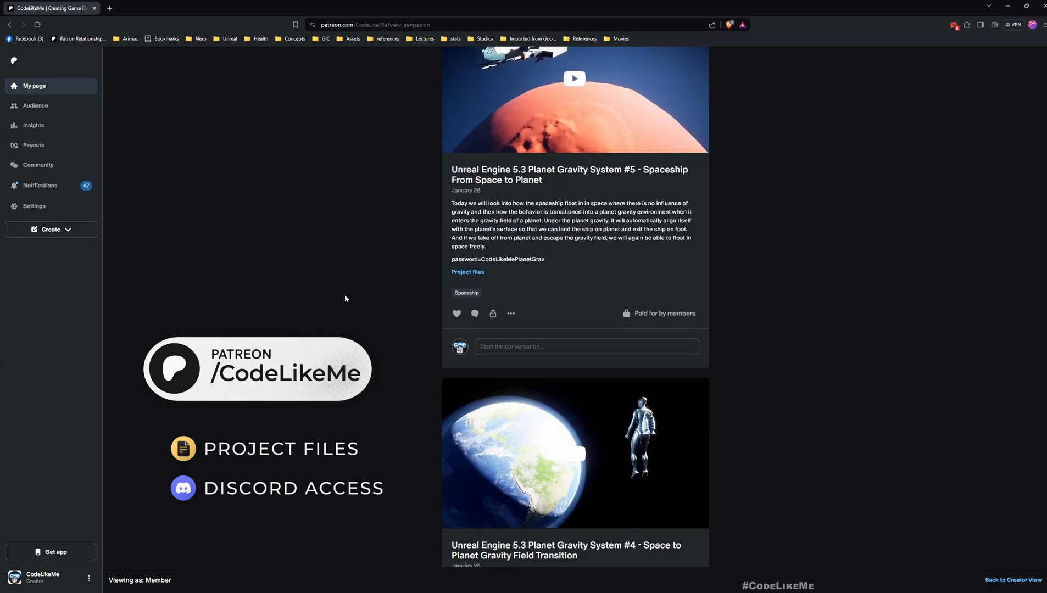
{"action": "scroll", "scroll_direction": "down", "scroll_amount": 3}
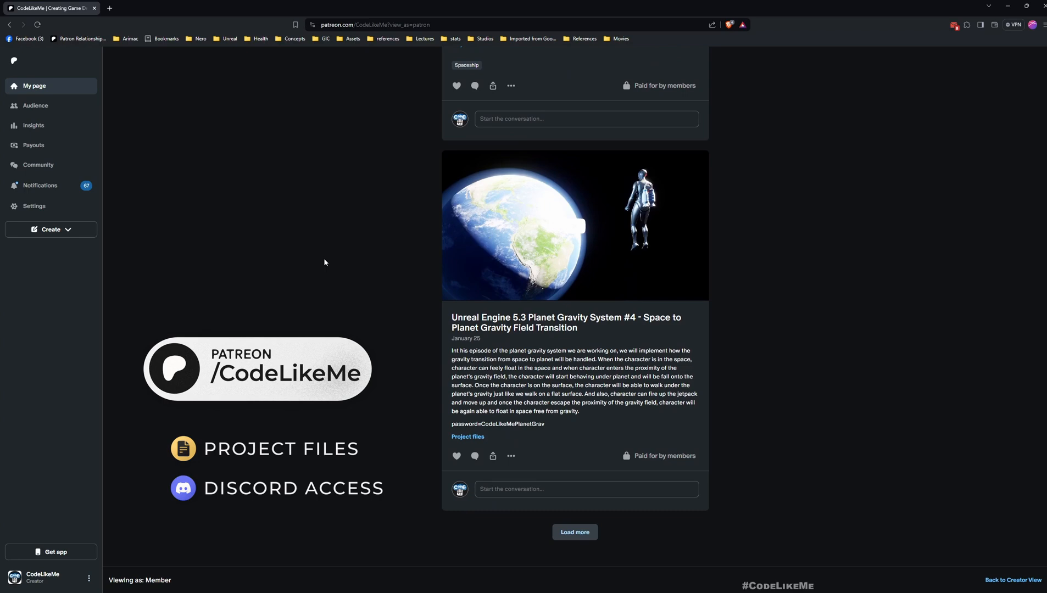
{"action": "mouse_move", "coordinate": [474, 507]}
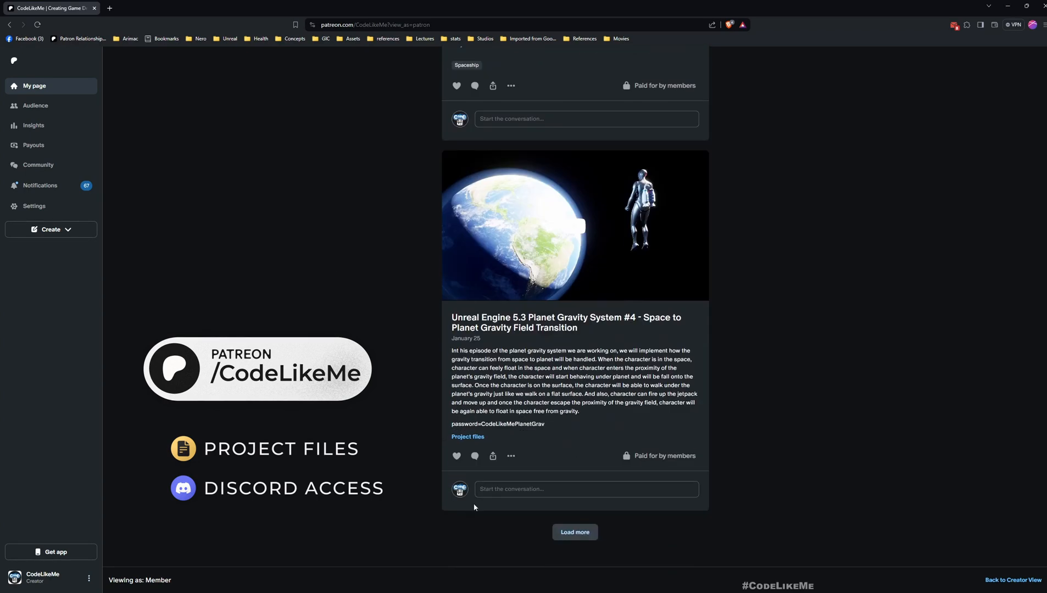
{"action": "left_click", "coordinate": [573, 531]}
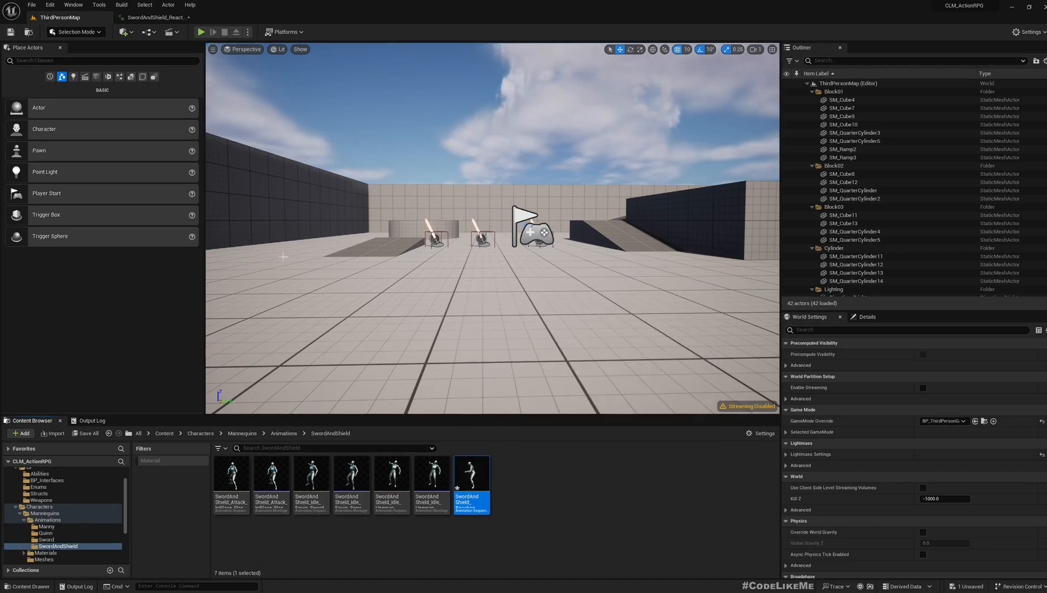
Play-test the level, then create GA_HitReactSword with GameplayAbility parent in Abilities.
{"action": "left_click", "coordinate": [201, 31]}
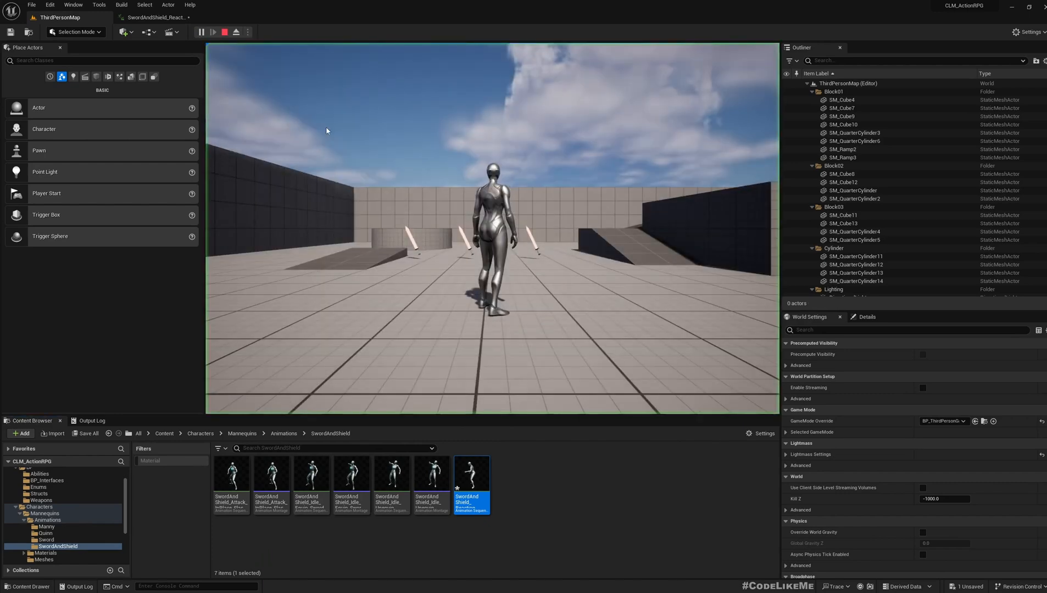
{"action": "left_click", "coordinate": [212, 32]}
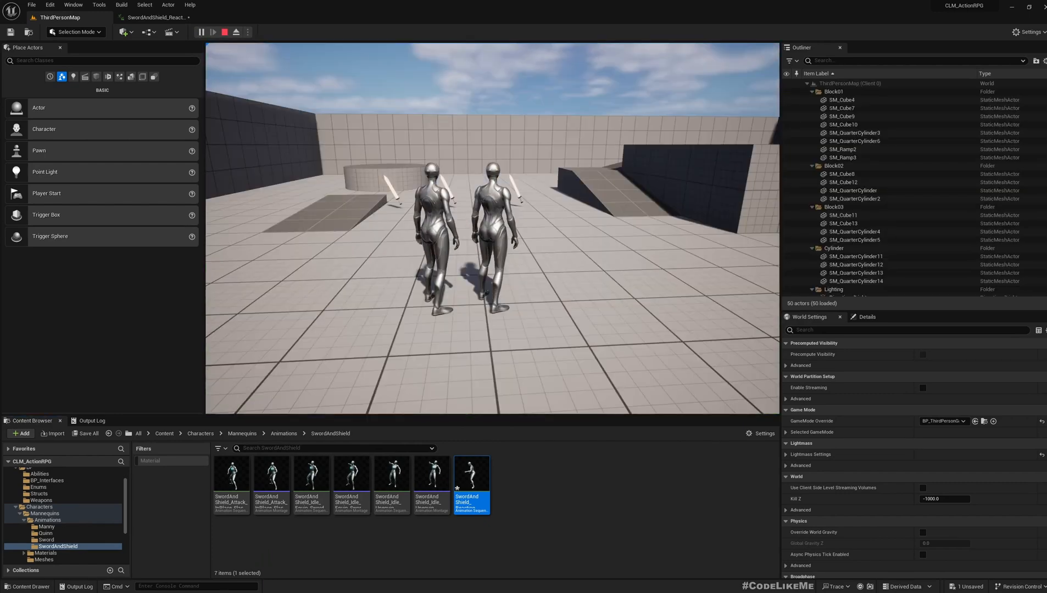
{"action": "left_click", "coordinate": [212, 31]}
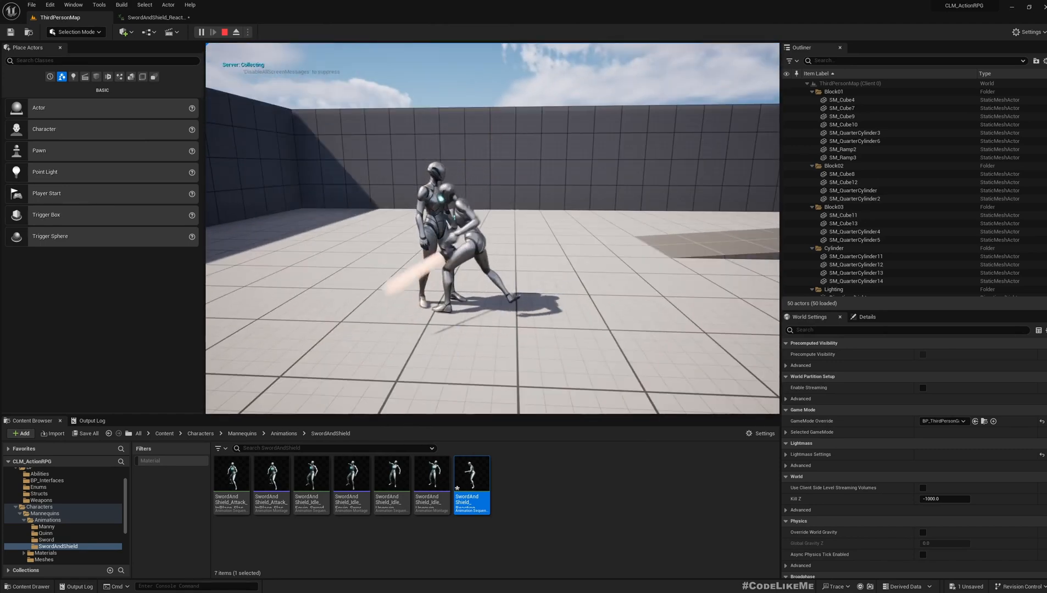
{"action": "left_click", "coordinate": [235, 32]}
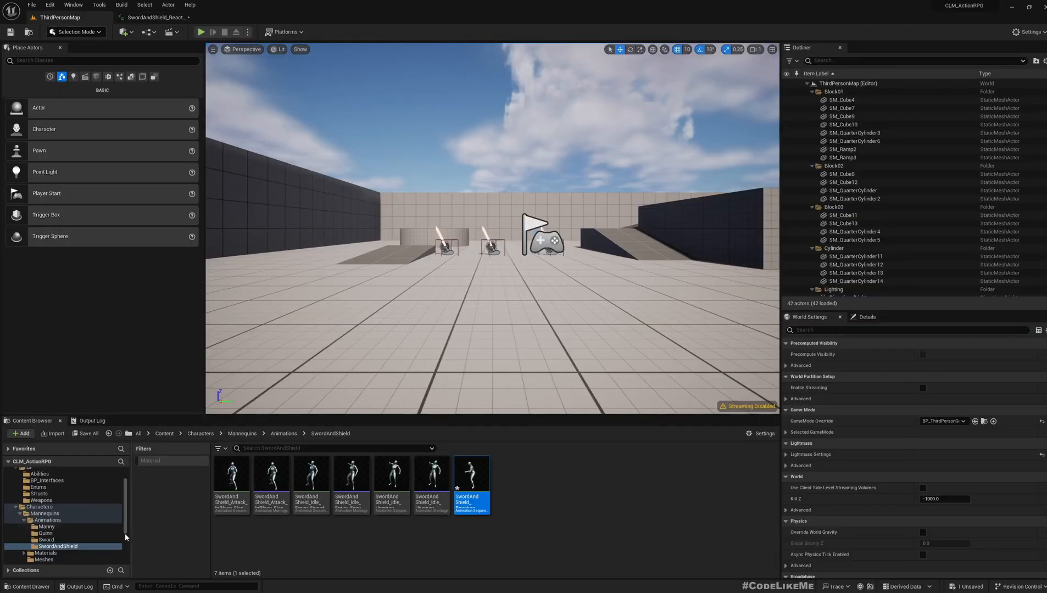
{"action": "left_click", "coordinate": [37, 497]}
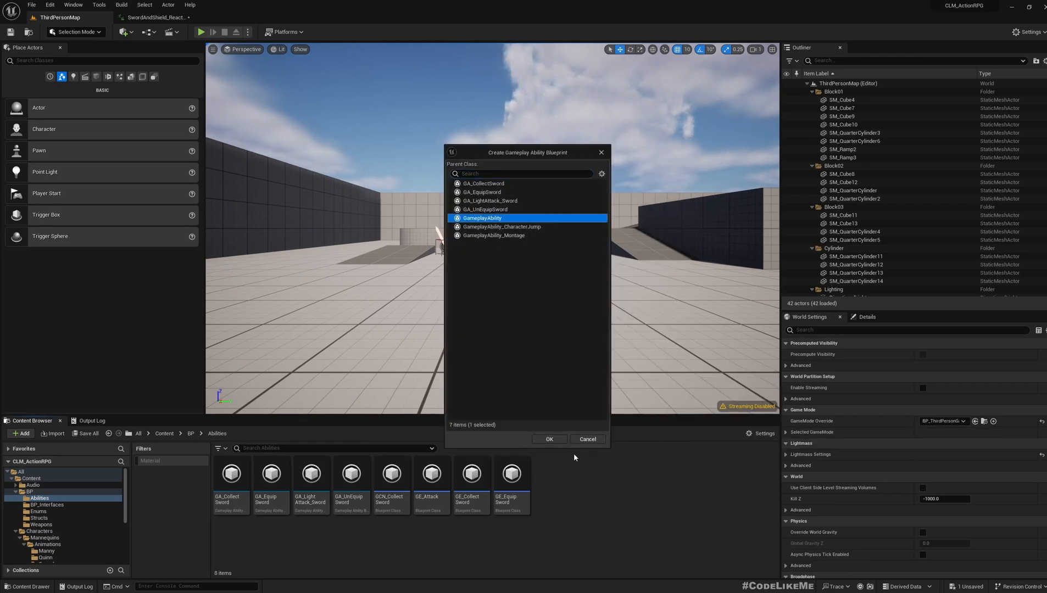
{"action": "left_click", "coordinate": [549, 438]}
{"action": "type", "text": "GA_HitReact"}
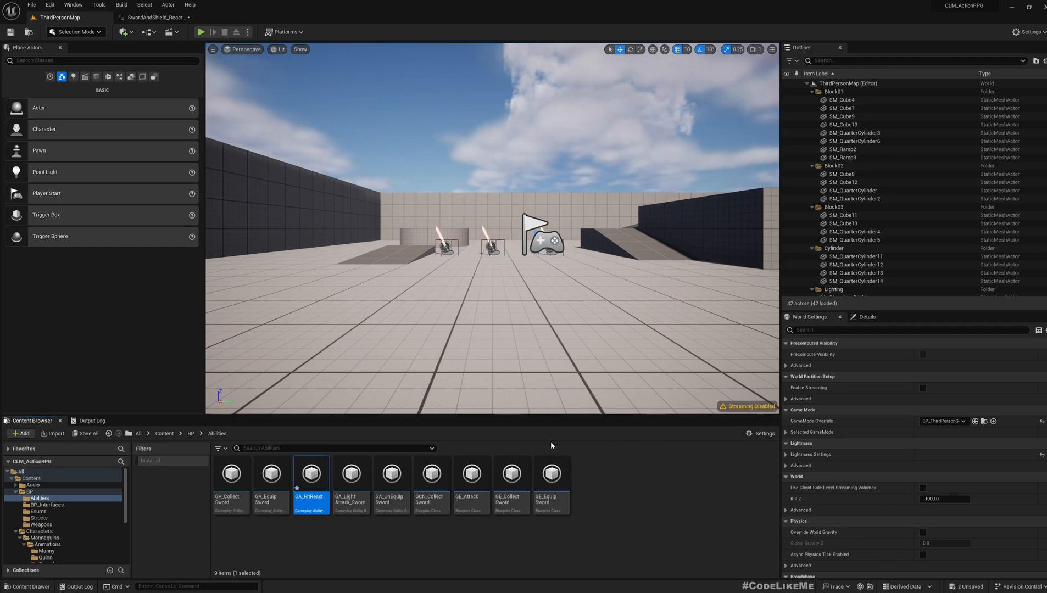
Open GA_HitReactSword and bring up its Ability Tags picker.
{"action": "double_click", "coordinate": [310, 473]}
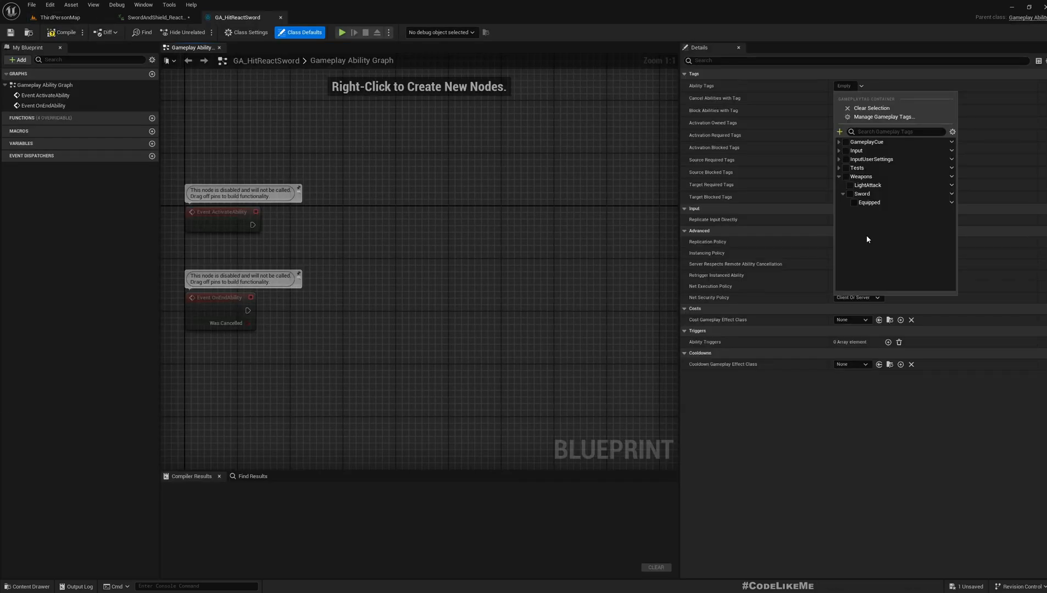
{"action": "left_click", "coordinate": [148, 17]}
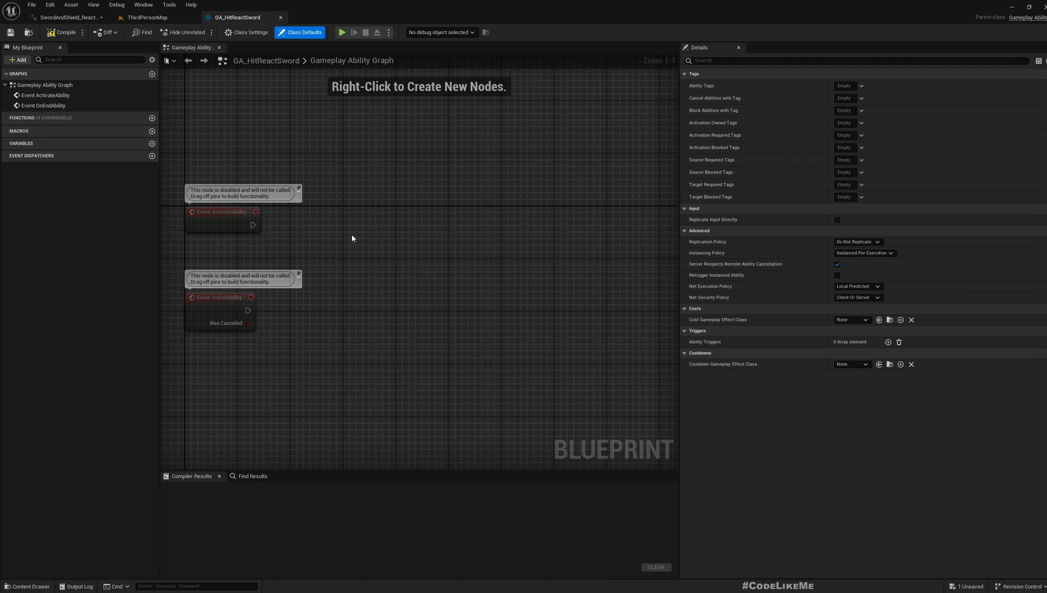
{"action": "scroll", "scroll_direction": "down", "scroll_amount": 3}
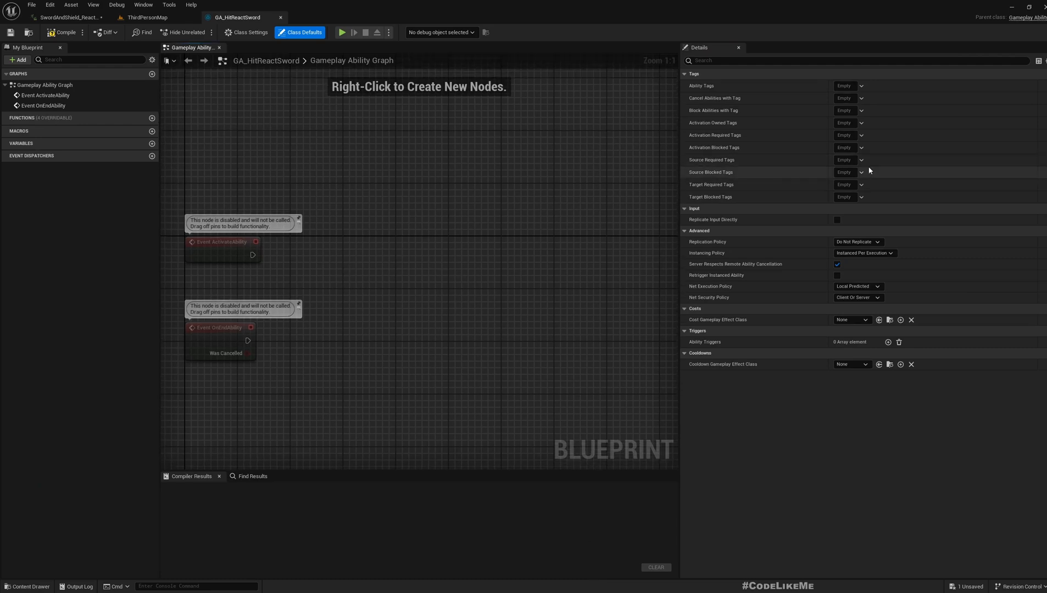
{"action": "left_click", "coordinate": [861, 86]}
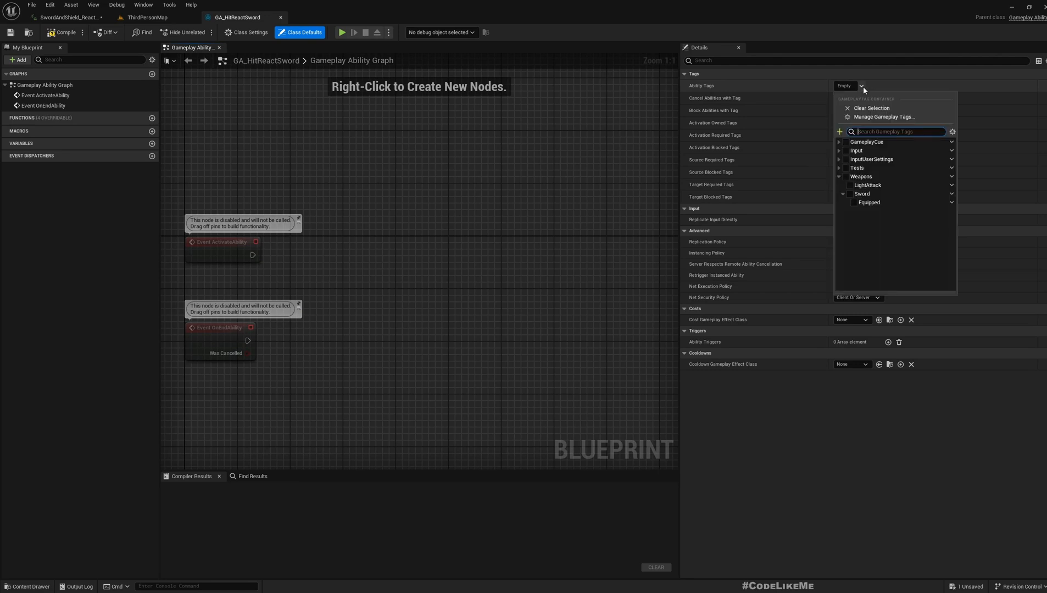
{"action": "mouse_move", "coordinate": [843, 237]}
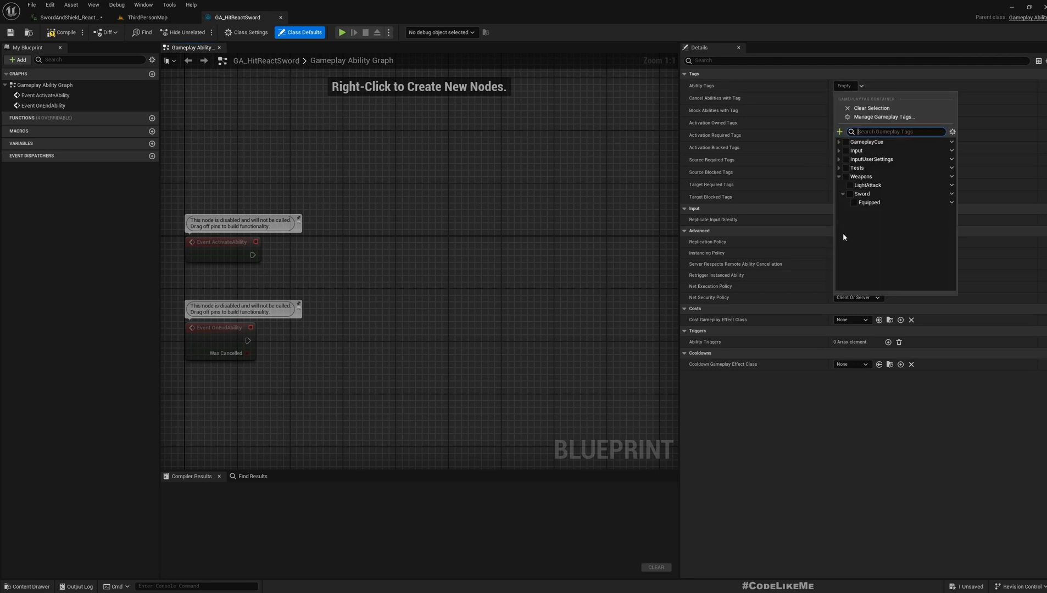
{"action": "mouse_move", "coordinate": [862, 194]}
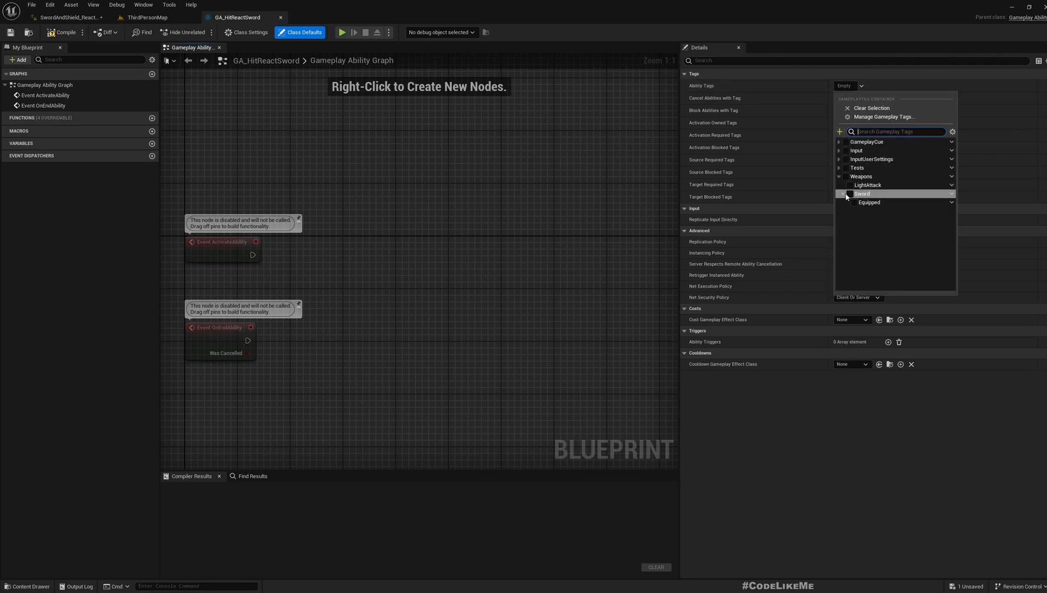
{"action": "mouse_move", "coordinate": [862, 193]}
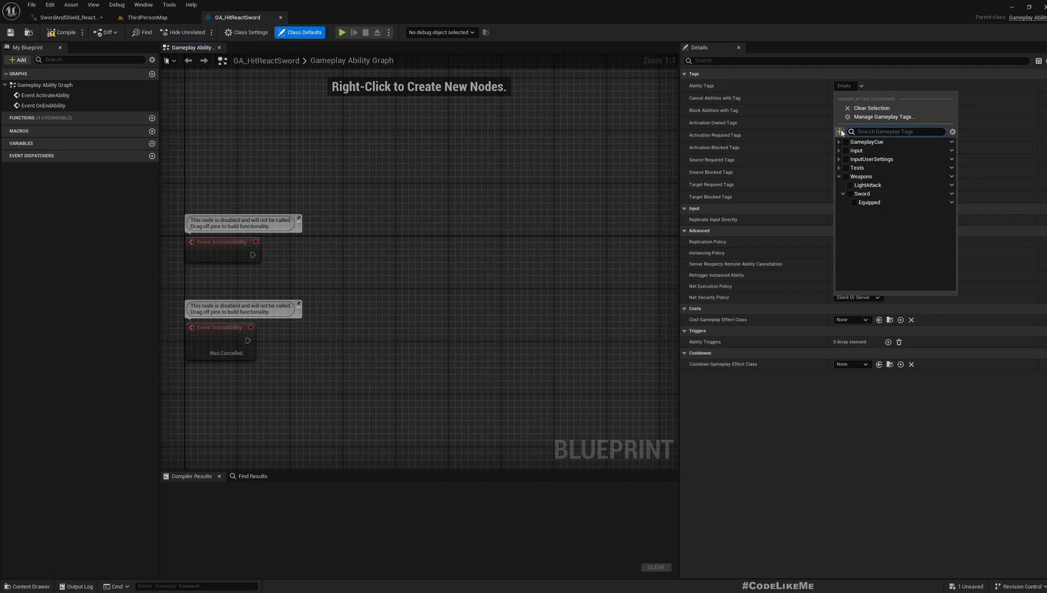
Create the React.Sword tag in DefaultGameplayTags.ini and assign it as the ability's tag.
{"action": "left_click", "coordinate": [839, 132]}
{"action": "type", "text": "React.Sw"}
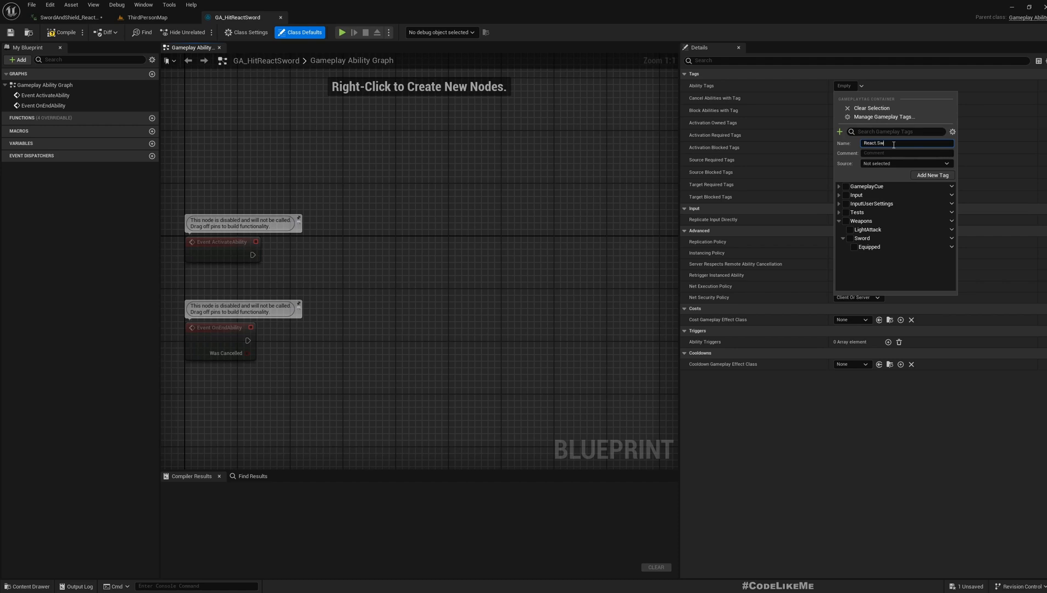
{"action": "type", "text": "ord"}
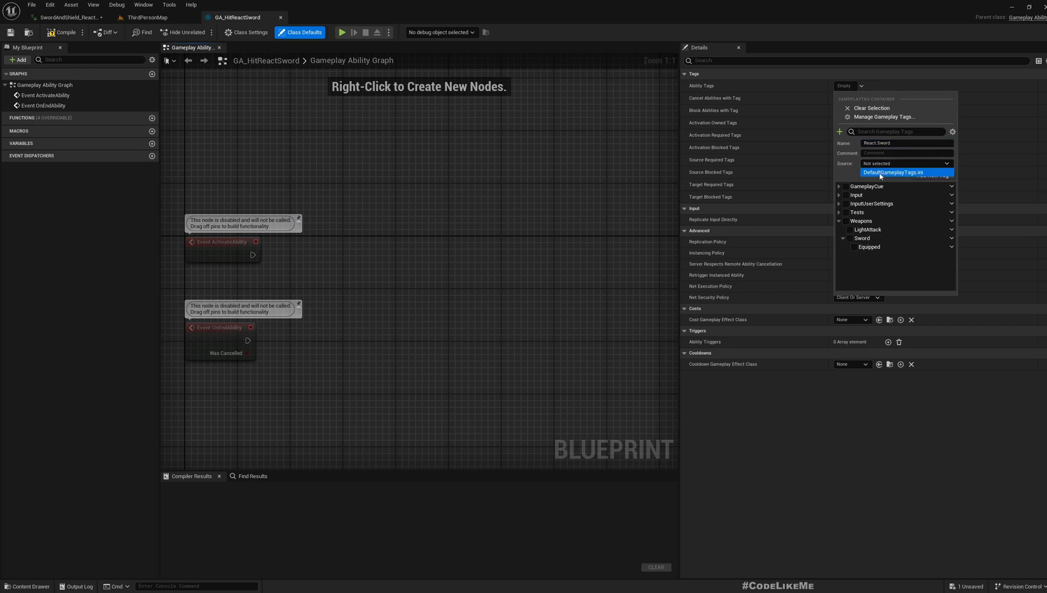
{"action": "left_click", "coordinate": [893, 172]}
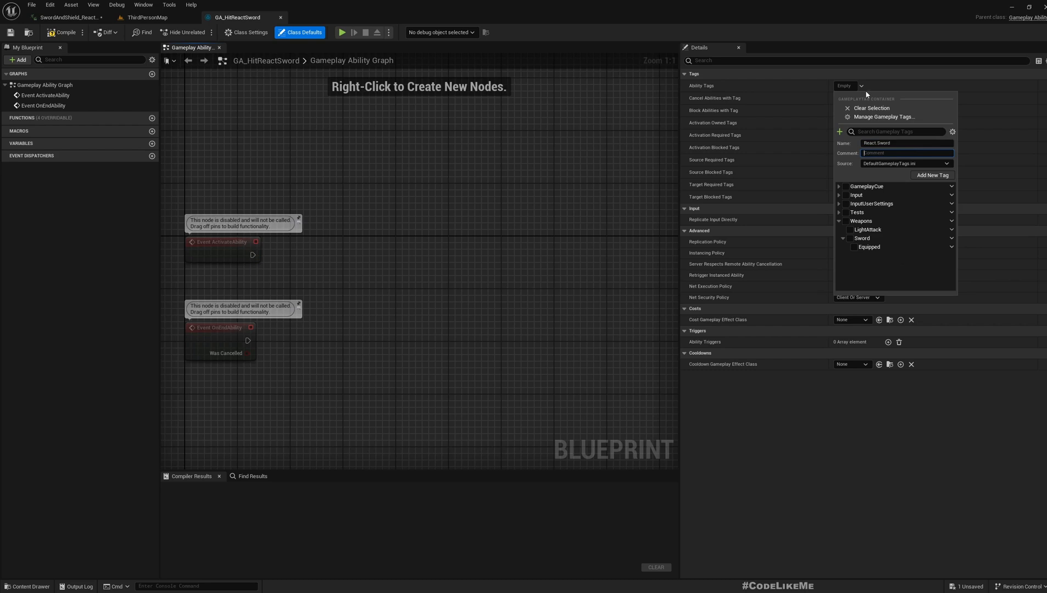
{"action": "left_click", "coordinate": [932, 176]}
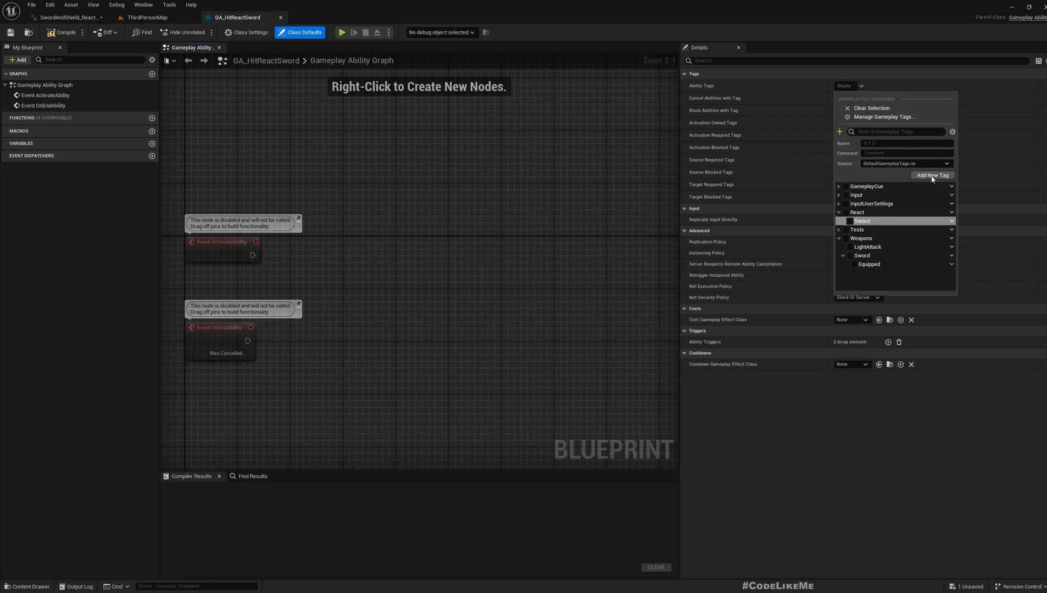
{"action": "left_click", "coordinate": [850, 222]}
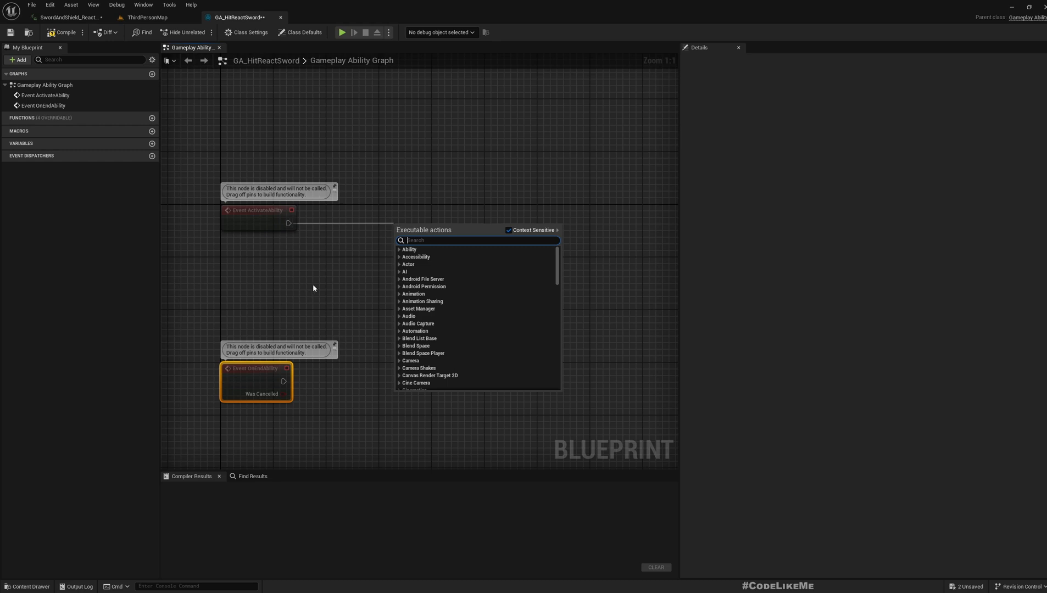
Add Get Avatar Actor from Actor Info and wire ActivateAbility into Play Montage Replicated.
{"action": "type", "text": "get ava"}
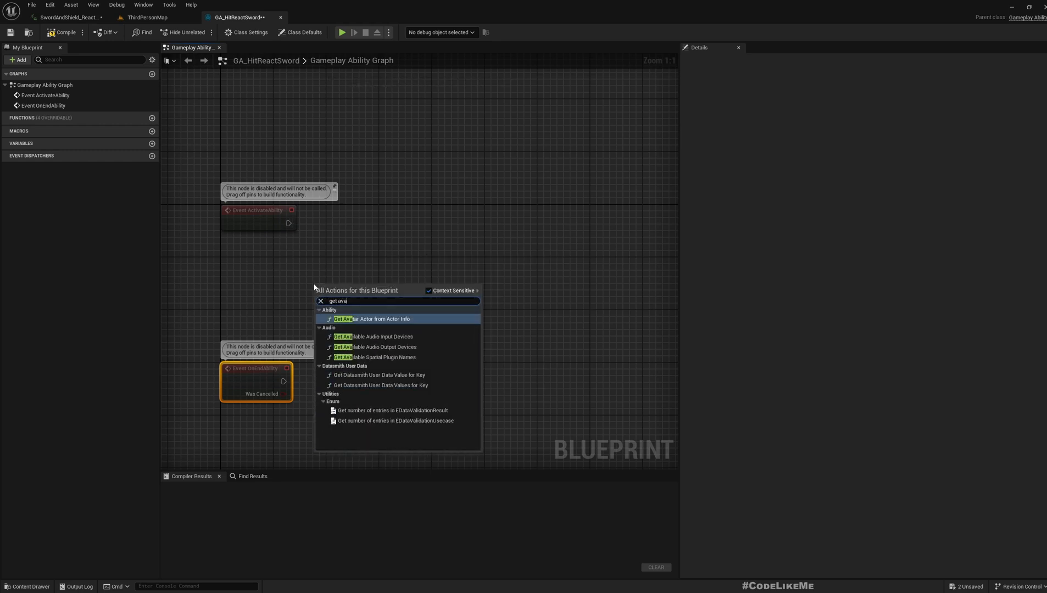
{"action": "left_click", "coordinate": [376, 318]}
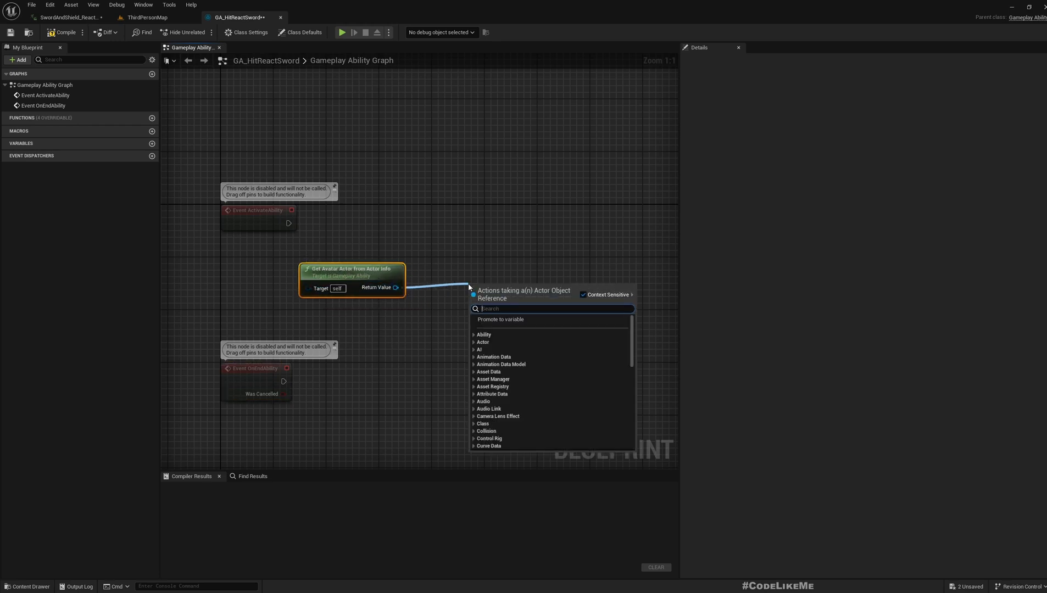
{"action": "type", "text": "play"}
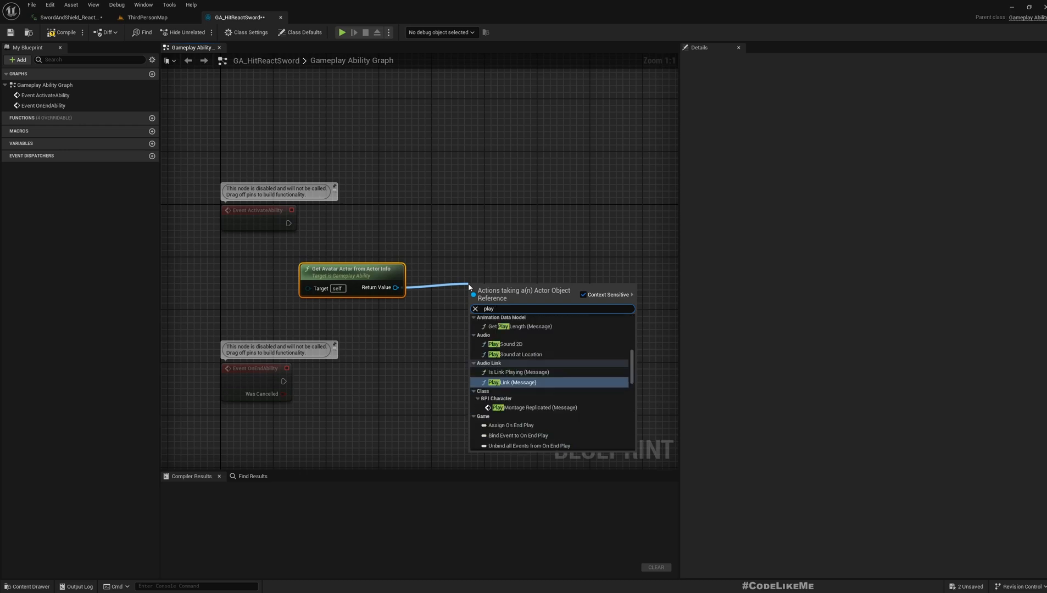
{"action": "type", "text": "montag"}
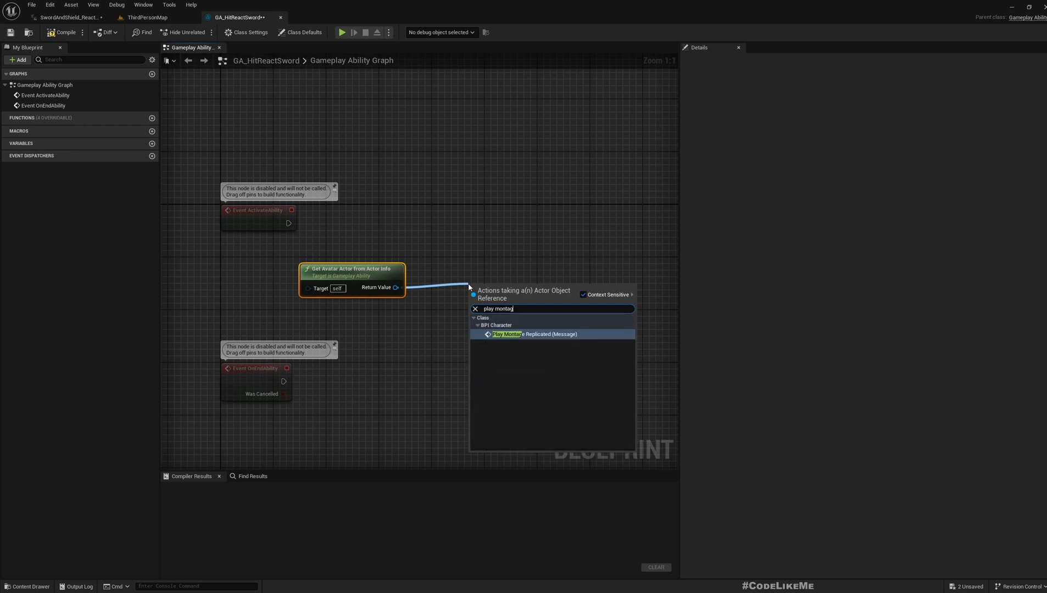
{"action": "left_click", "coordinate": [508, 334]}
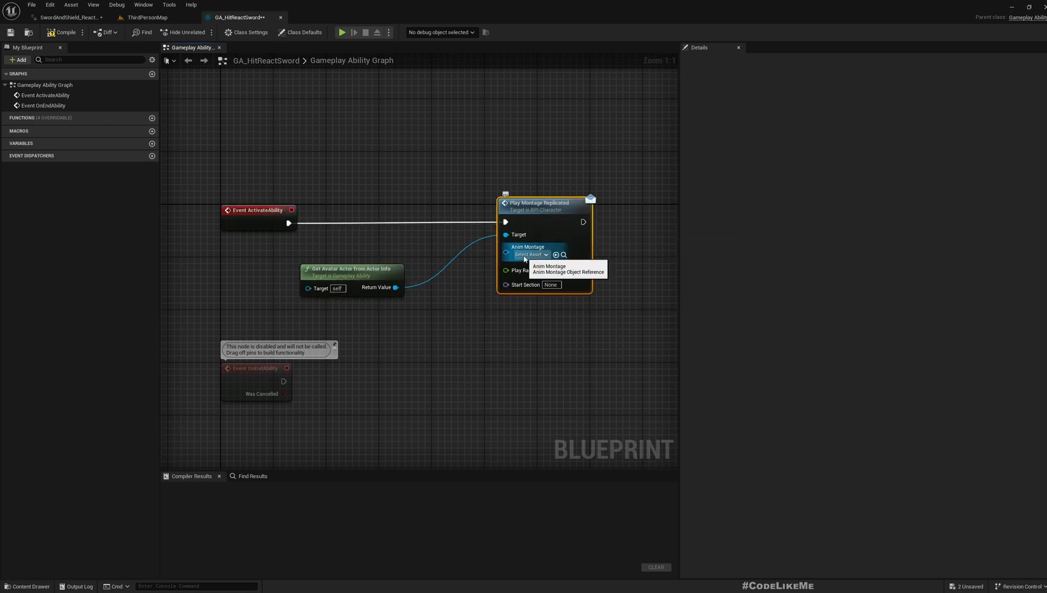
{"action": "left_click", "coordinate": [63, 32]}
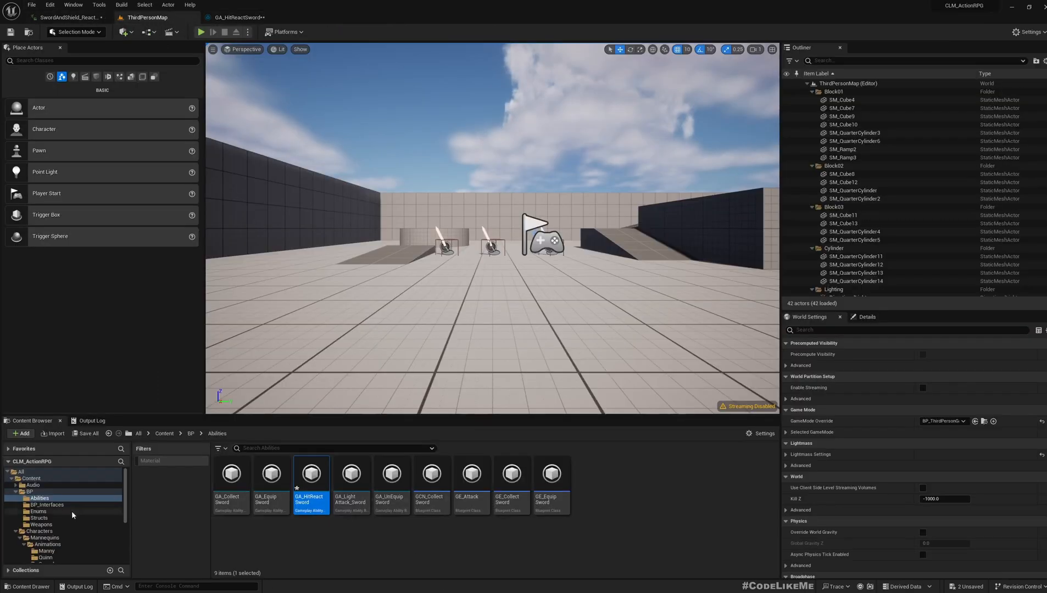
{"action": "mouse_move", "coordinate": [867, 316]}
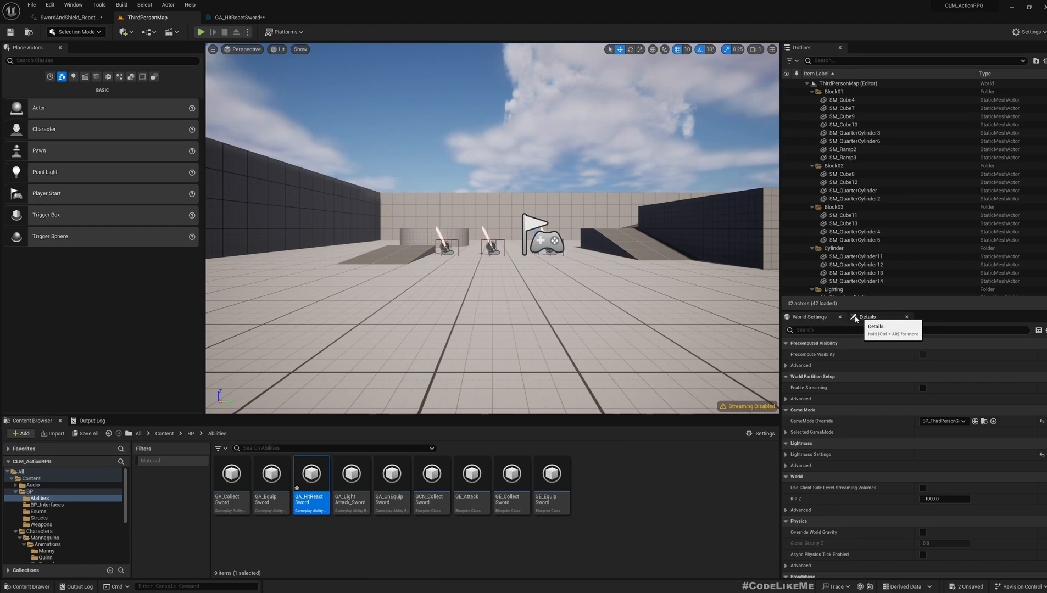
Expand Selected GameMode and open BP_ThirdPersonCharacter's Event Graph.
{"action": "left_click", "coordinate": [812, 432]}
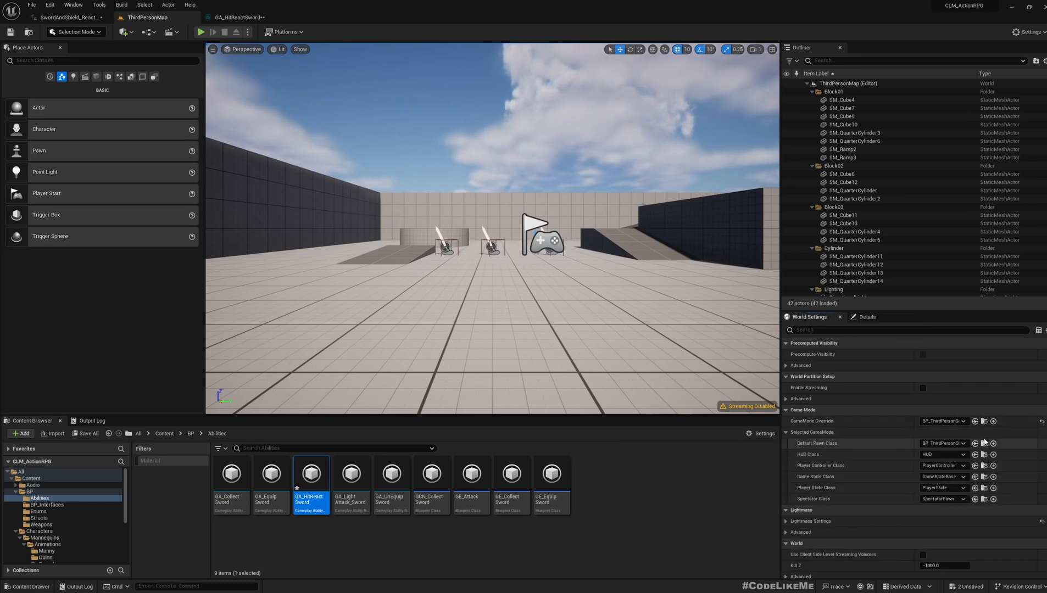
{"action": "left_click", "coordinate": [330, 16]}
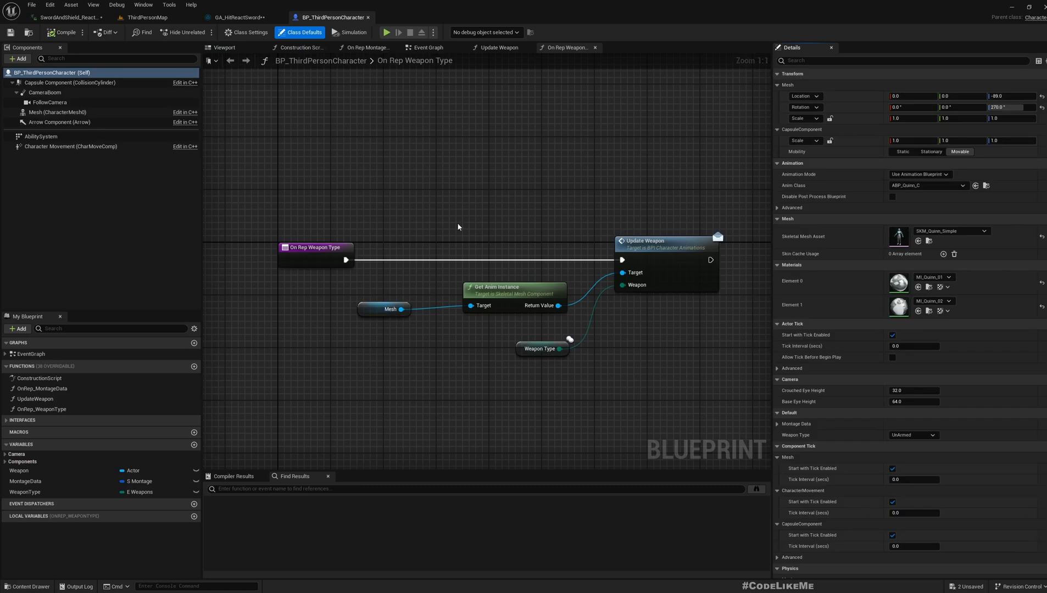
{"action": "mouse_move", "coordinate": [481, 157]}
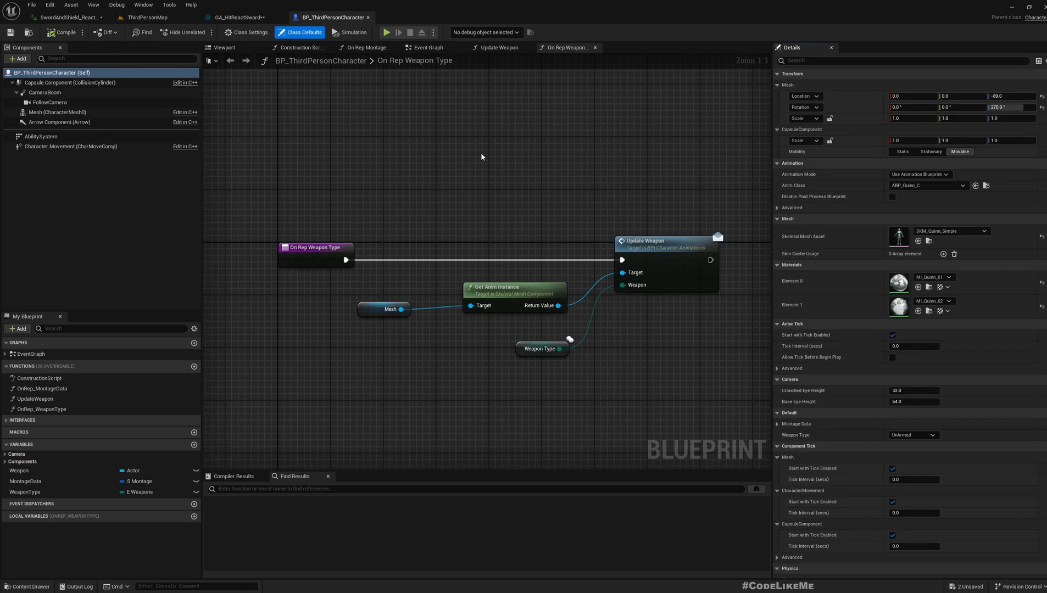
{"action": "mouse_move", "coordinate": [475, 81]}
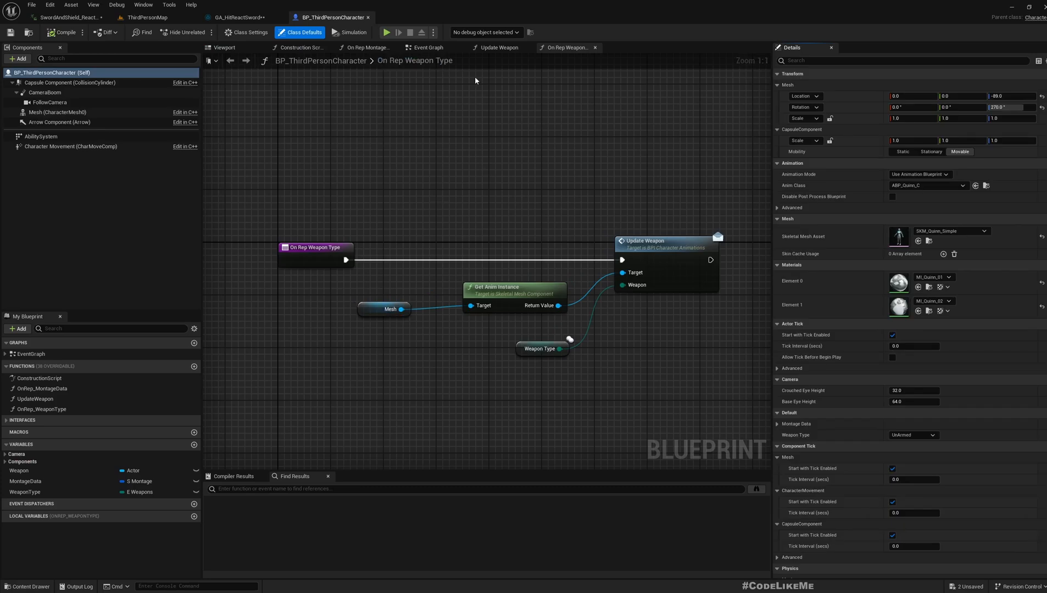
{"action": "left_click", "coordinate": [495, 47]}
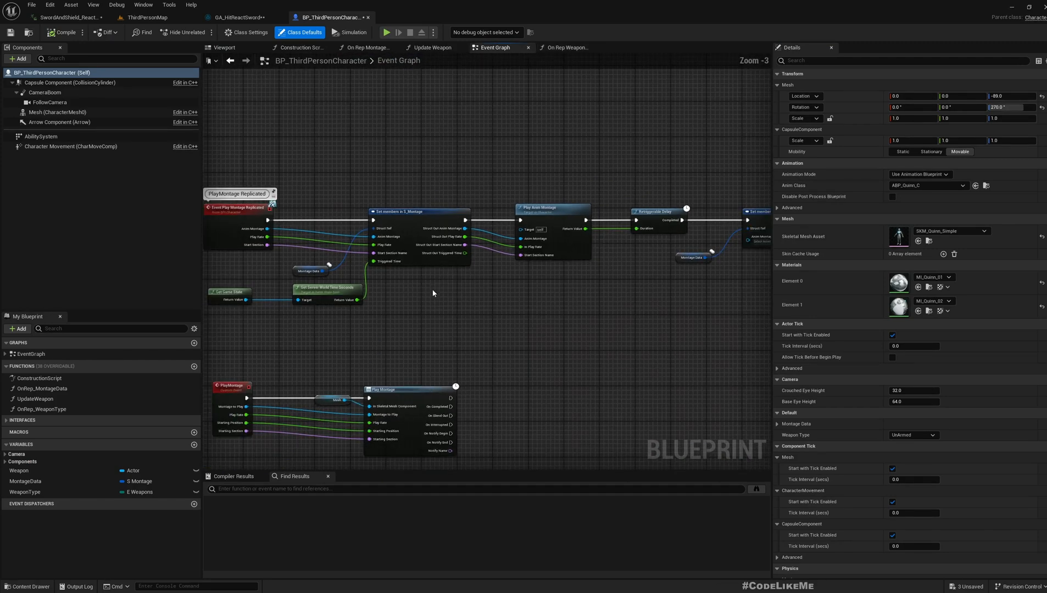
{"action": "left_click", "coordinate": [149, 9]}
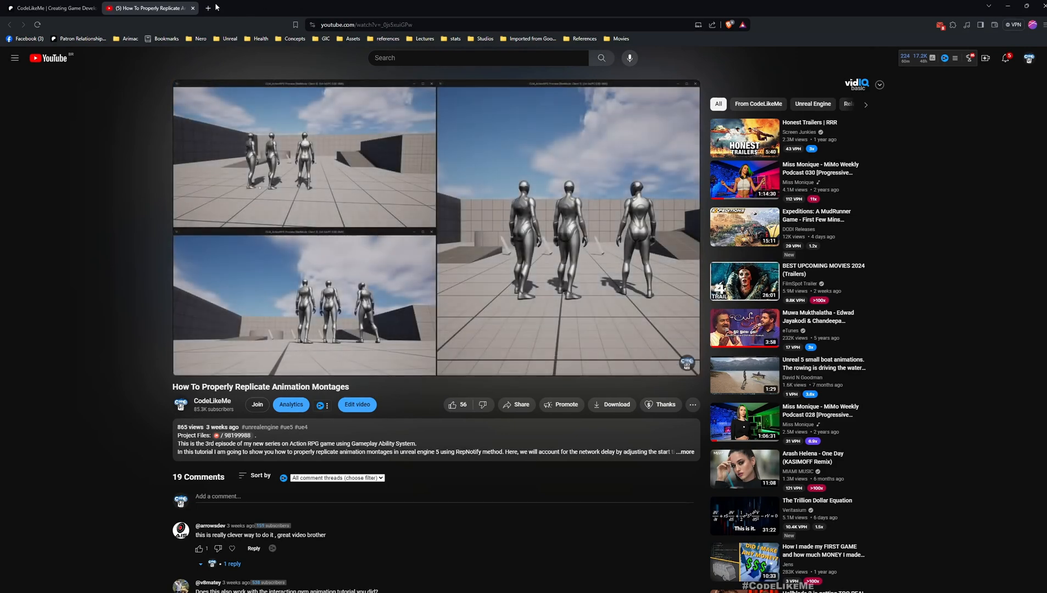
{"action": "mouse_move", "coordinate": [151, 7]}
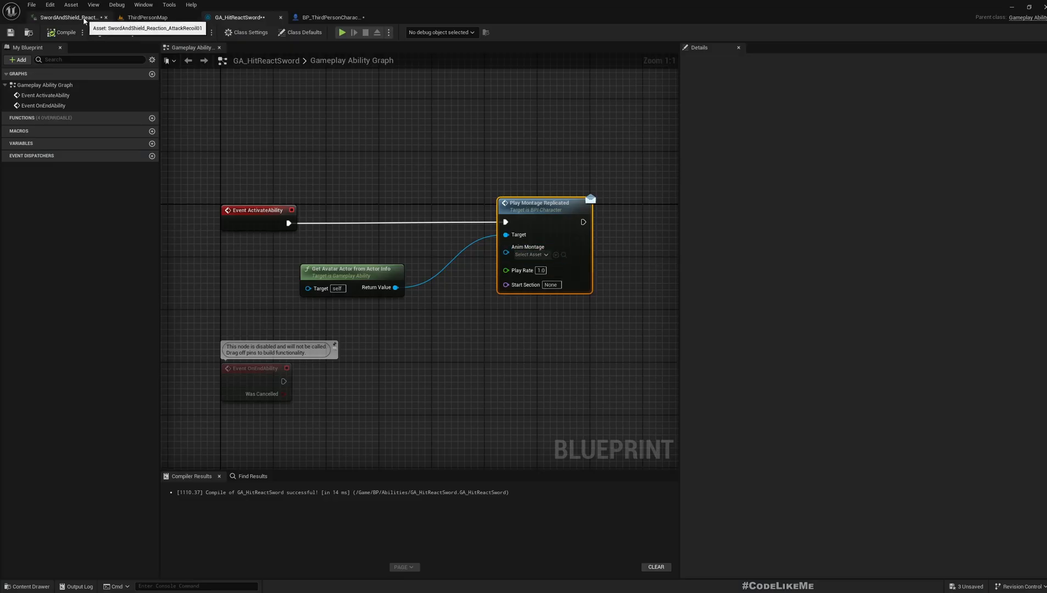
Make an AnimMontage from the AttackRecoil01 reaction animation and open it for preview.
{"action": "left_click", "coordinate": [148, 16]}
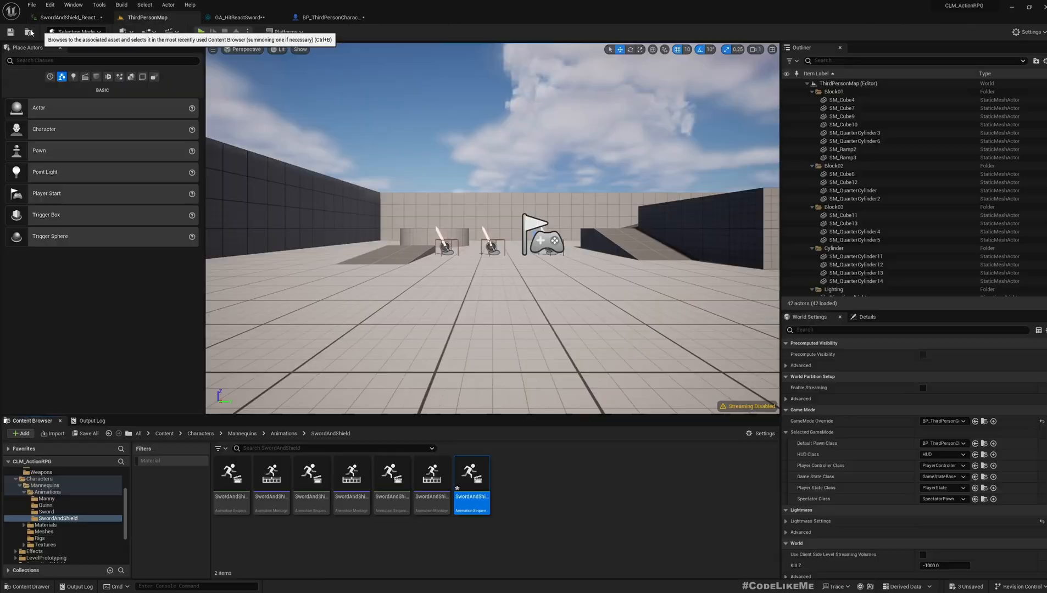
{"action": "right_click", "coordinate": [471, 474]}
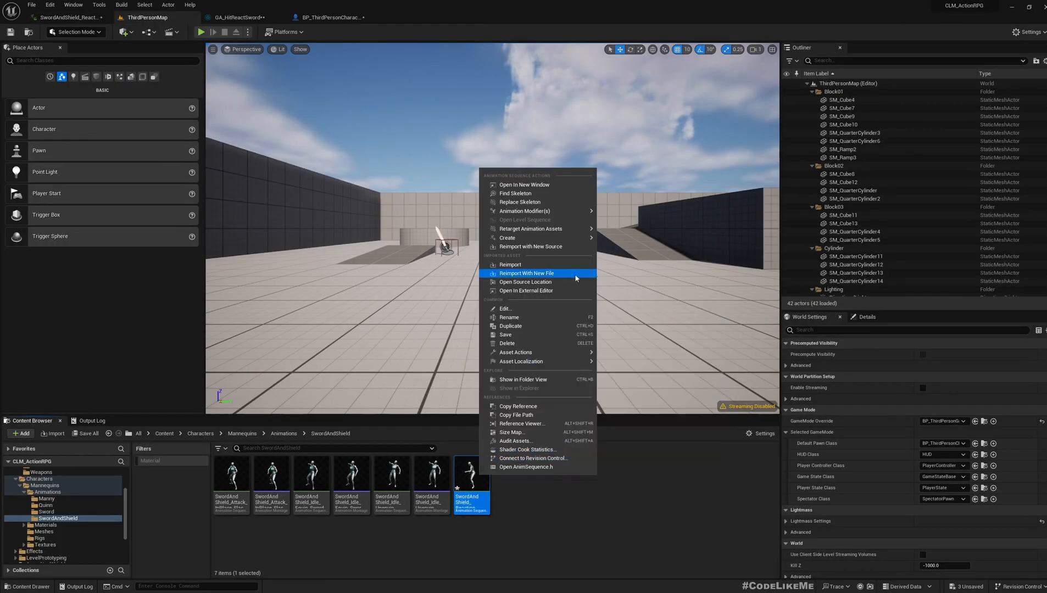
{"action": "mouse_move", "coordinate": [568, 337]}
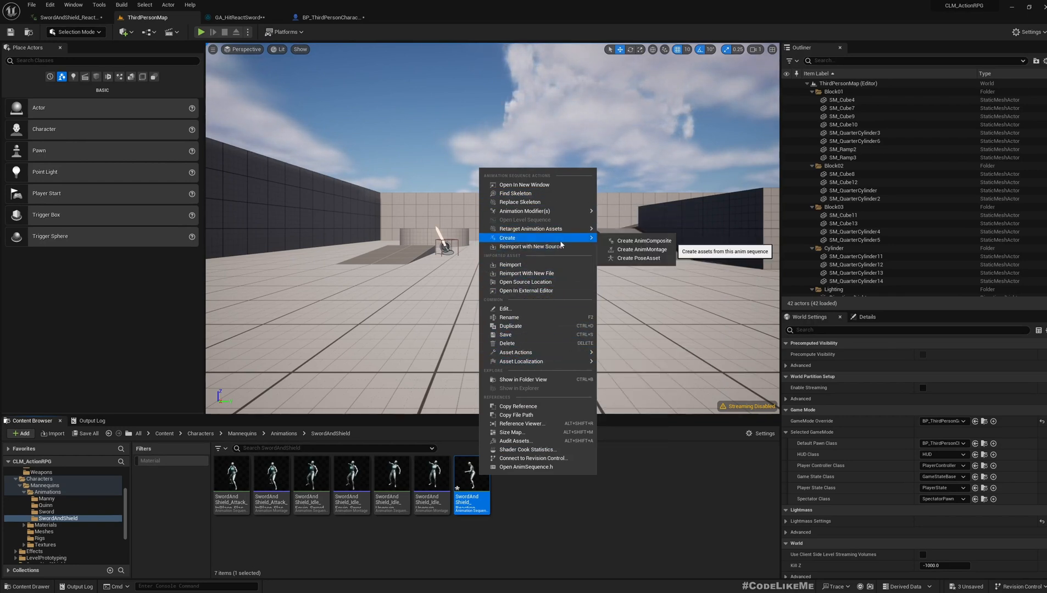
{"action": "left_click", "coordinate": [641, 250]}
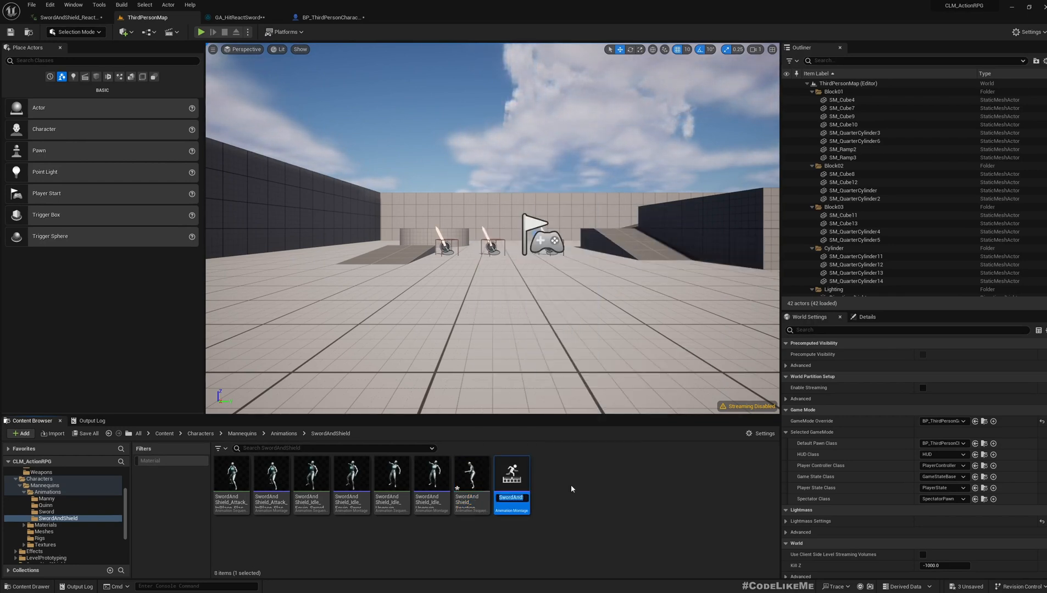
{"action": "mouse_move", "coordinate": [511, 473]}
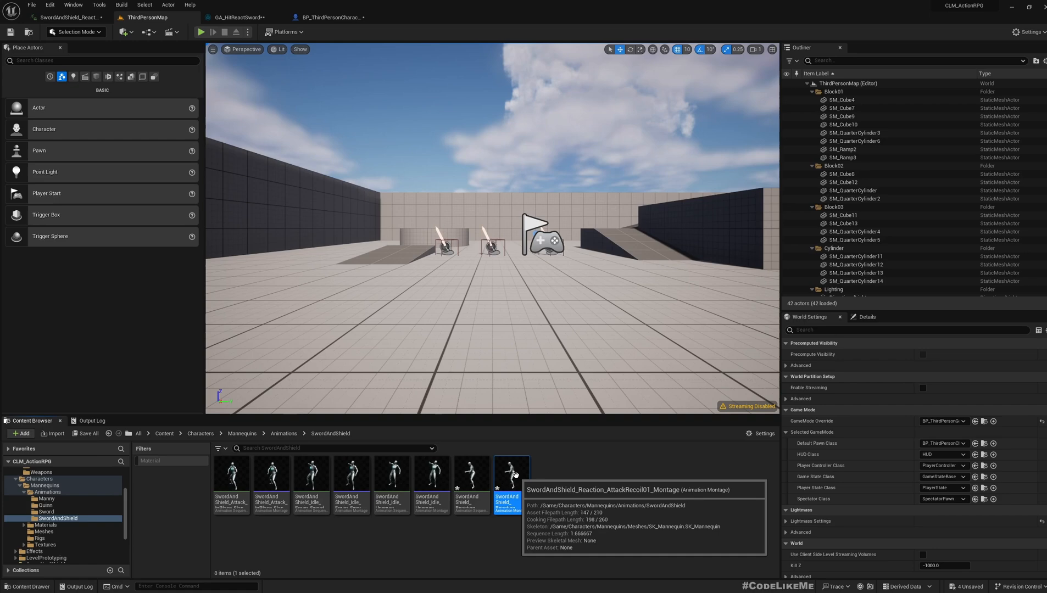
{"action": "double_click", "coordinate": [511, 475]}
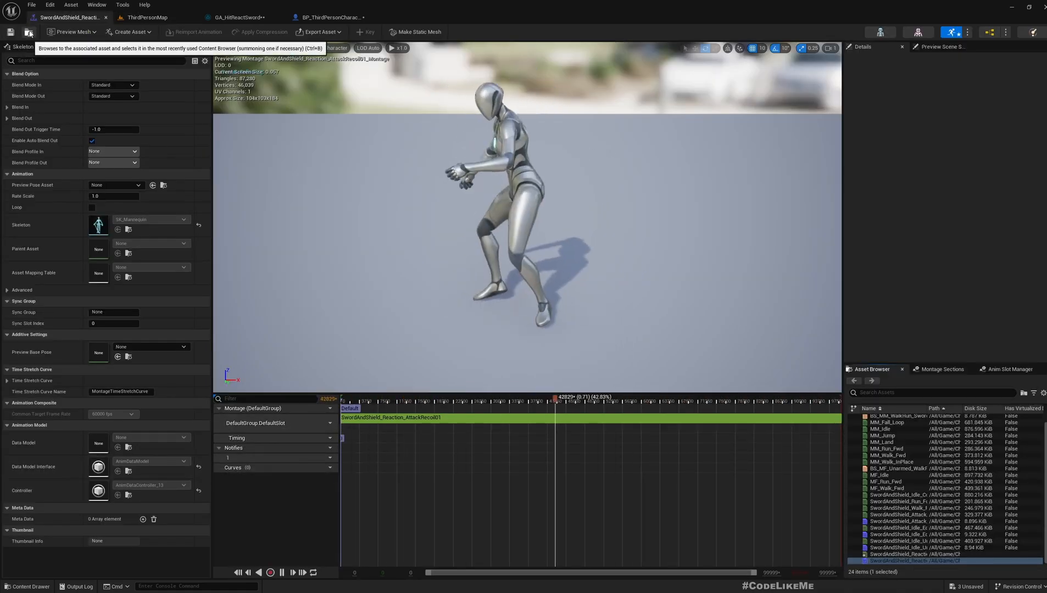
{"action": "left_click", "coordinate": [236, 17]}
{"action": "type", "text": "endab"}
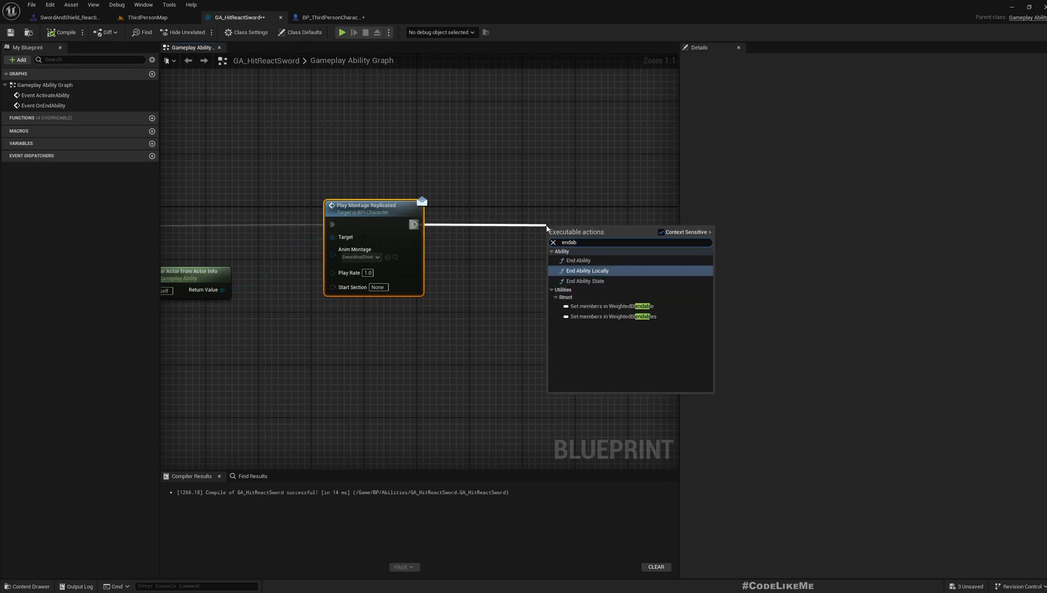
After Play Montage Replicated, add End Ability preceded by a 0.5-second Delay.
{"action": "left_click", "coordinate": [577, 261]}
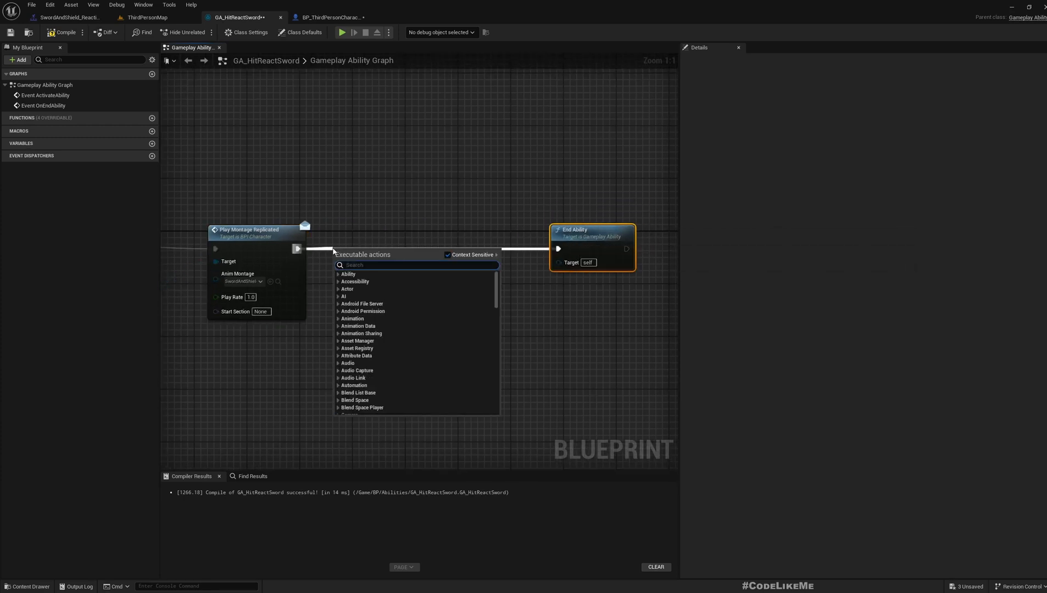
{"action": "type", "text": "de"}
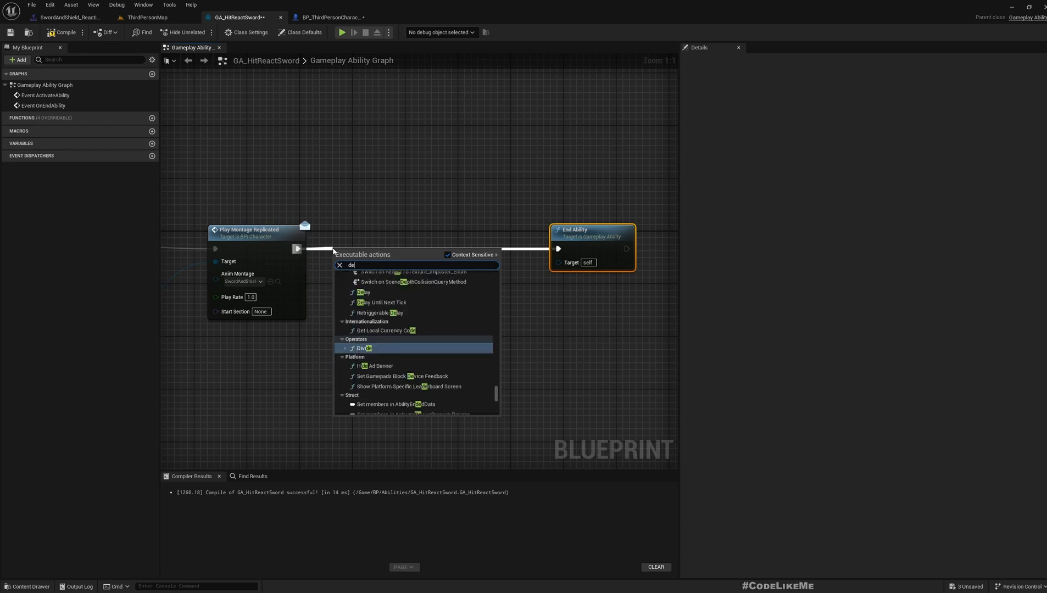
{"action": "left_click", "coordinate": [365, 291]}
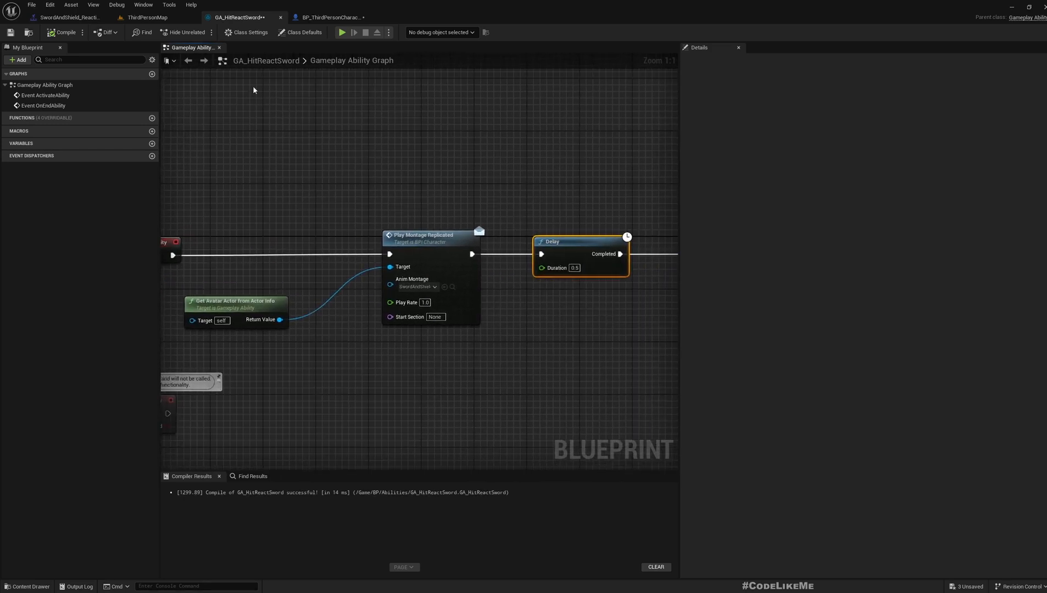
{"action": "mouse_move", "coordinate": [332, 17]}
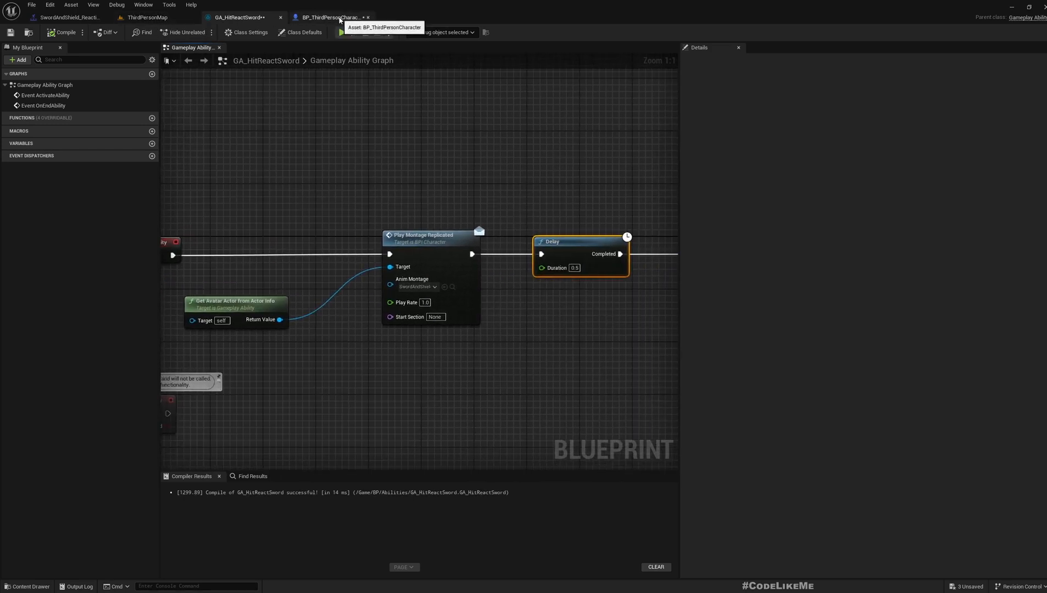
Return to the level editor and open GA_LightAttack_Sword from the Abilities folder.
{"action": "left_click", "coordinate": [149, 16]}
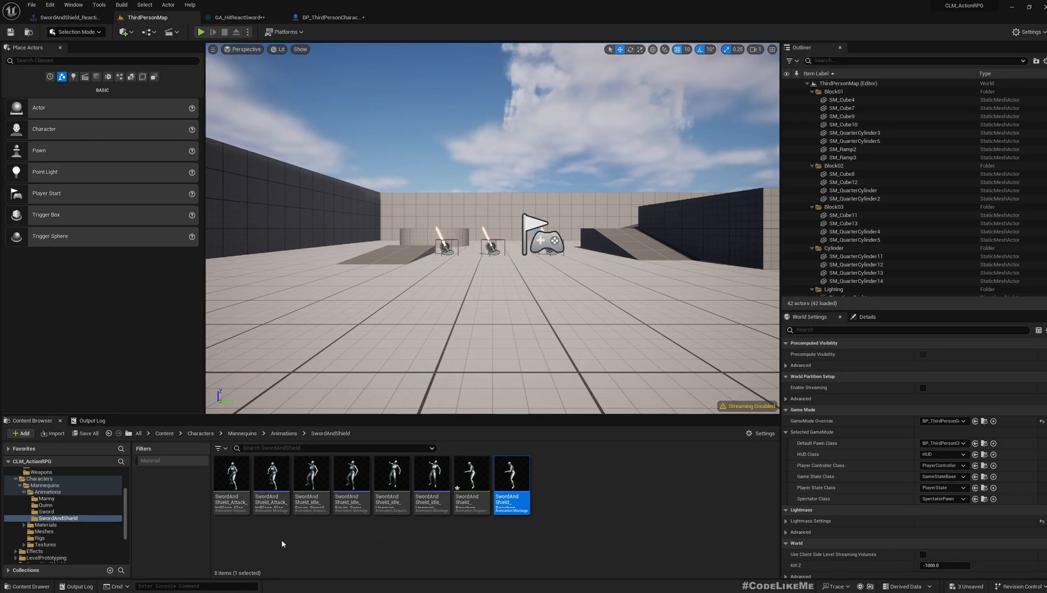
{"action": "left_click", "coordinate": [38, 498]}
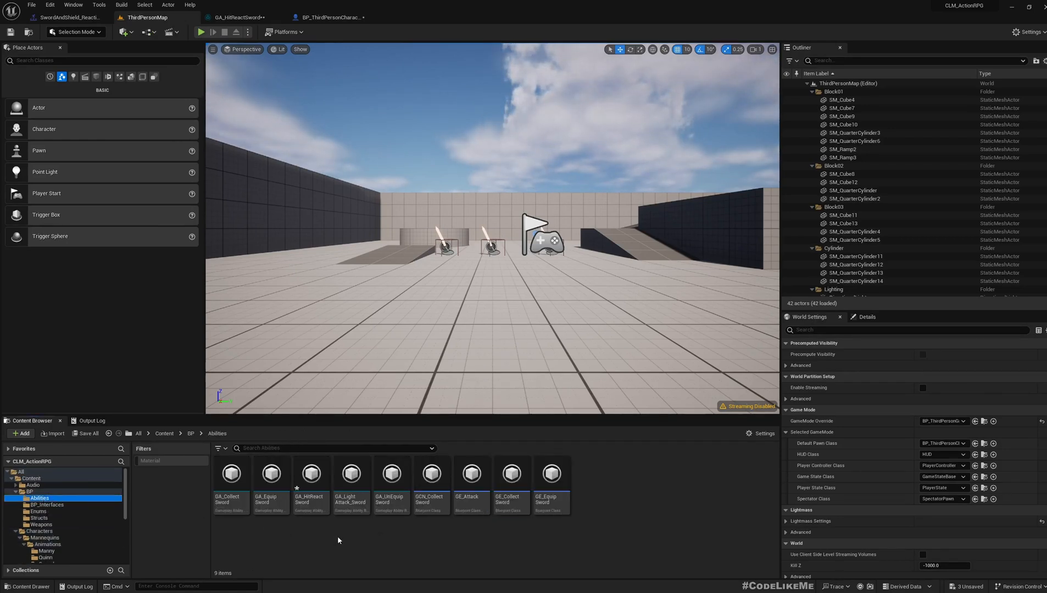
{"action": "mouse_move", "coordinate": [231, 488]}
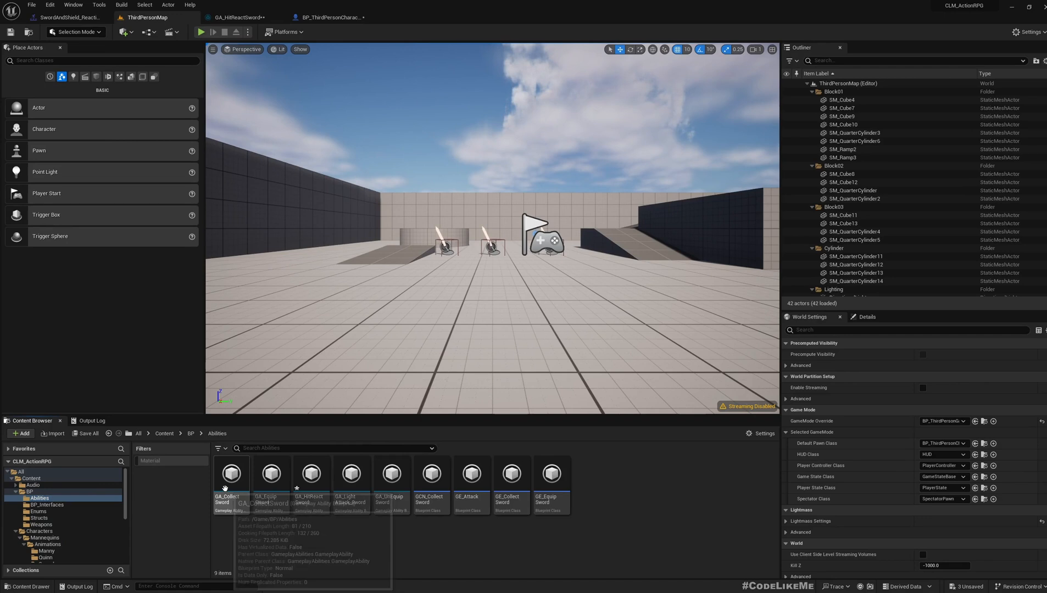
{"action": "mouse_move", "coordinate": [351, 475]}
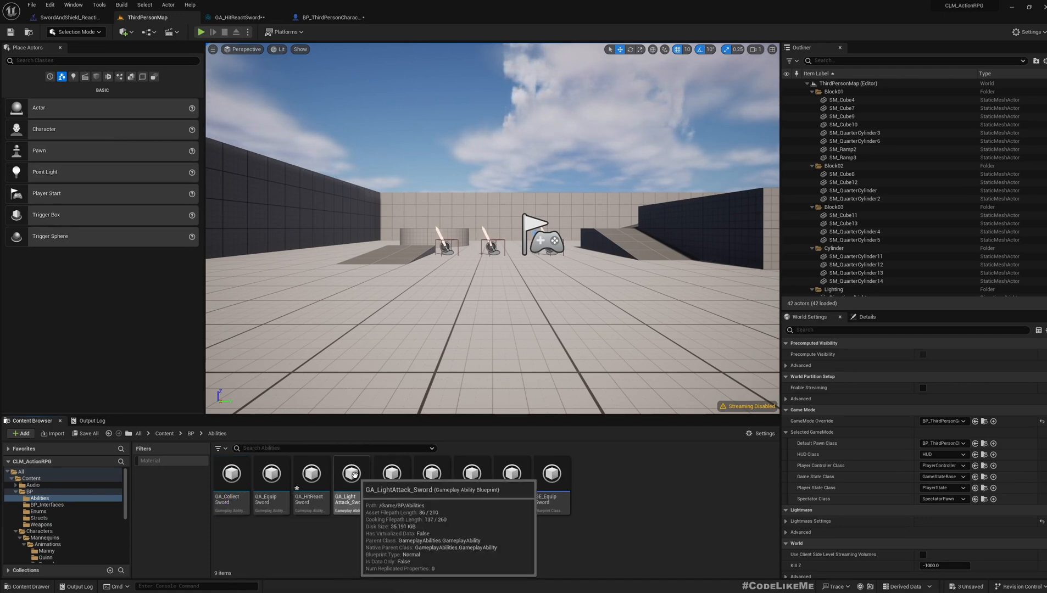
{"action": "left_click", "coordinate": [351, 474]}
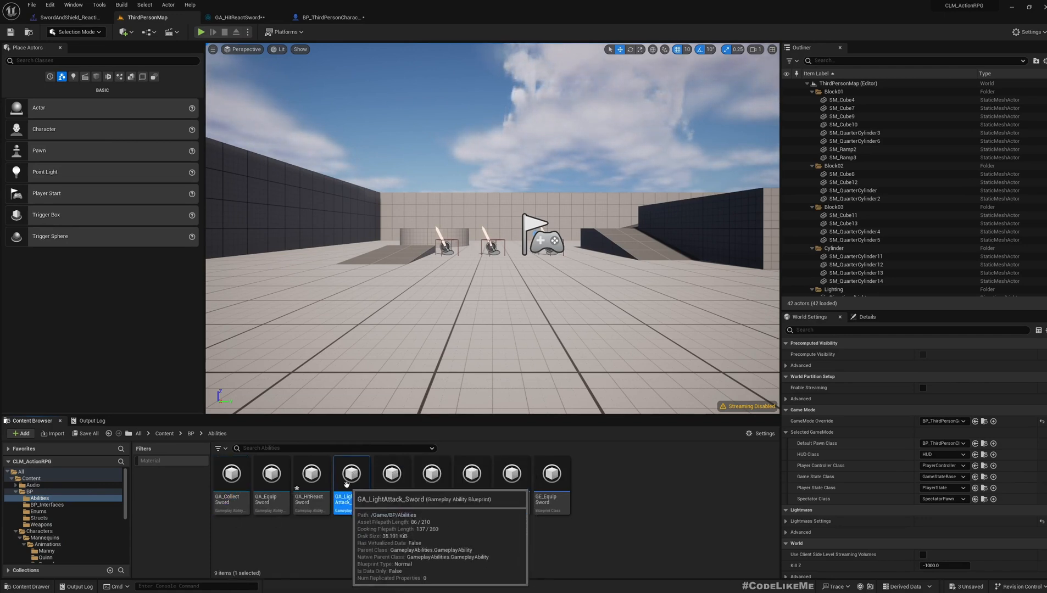
{"action": "double_click", "coordinate": [351, 473]}
{"action": "type", "text": "seq"}
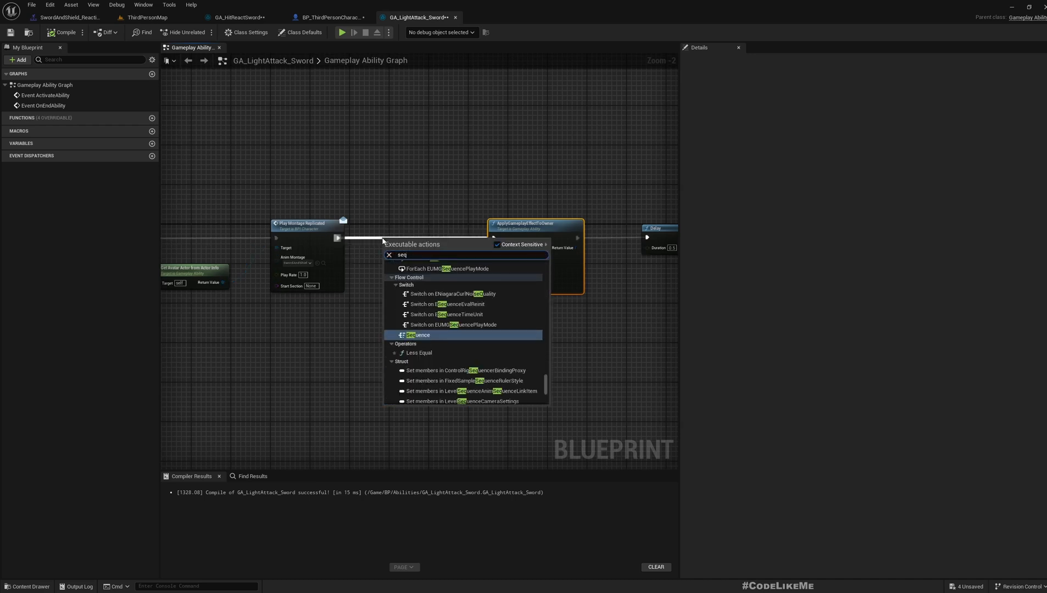
Insert a Sequence after Play Montage Replicated, with Then 1 feeding a 0.4-second Delay.
{"action": "left_click", "coordinate": [418, 334]}
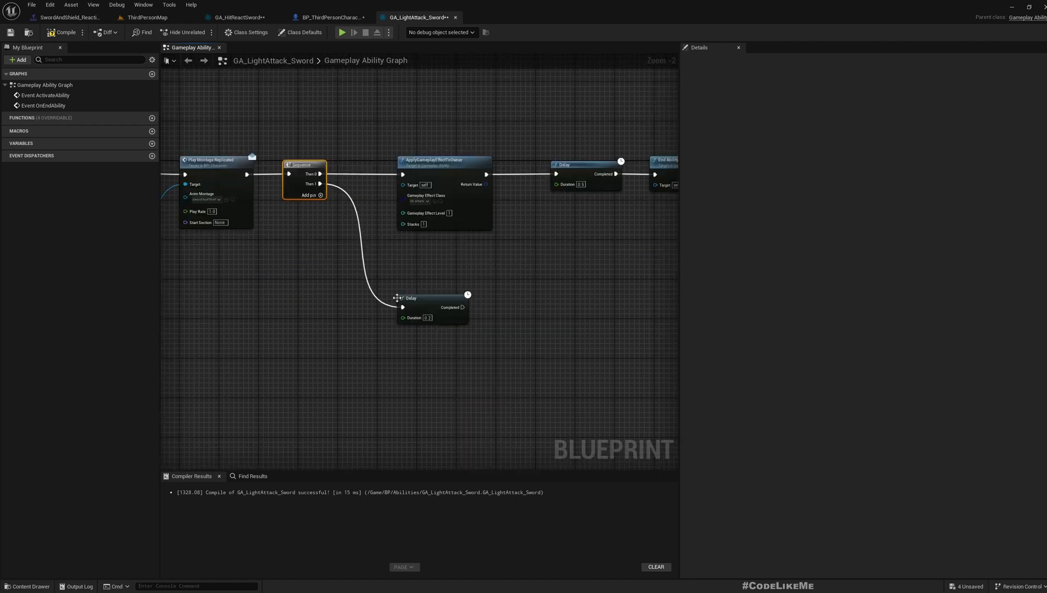
{"action": "mouse_move", "coordinate": [404, 317]}
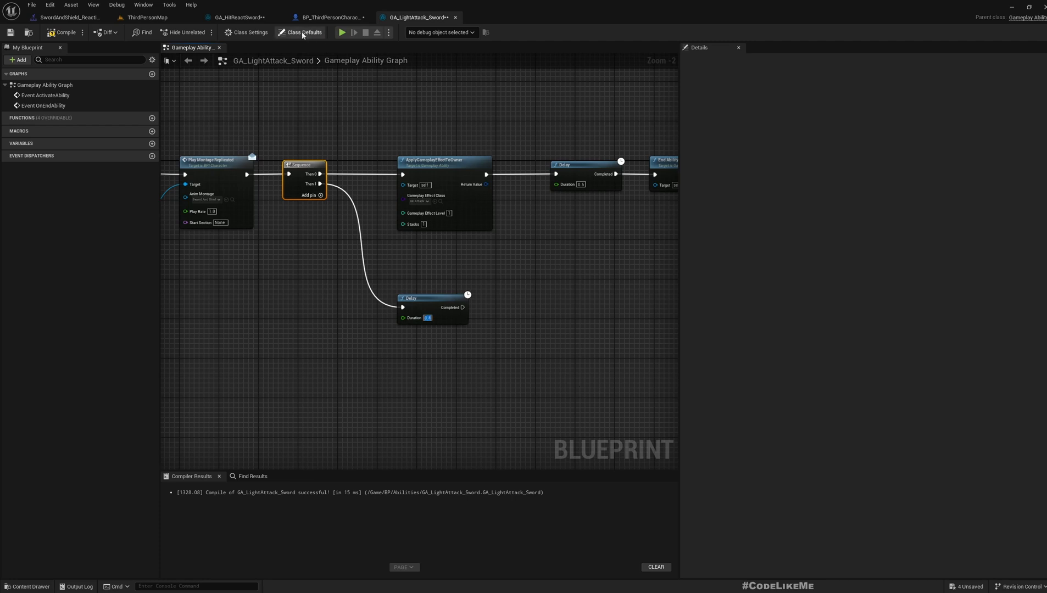
{"action": "left_click", "coordinate": [237, 17]}
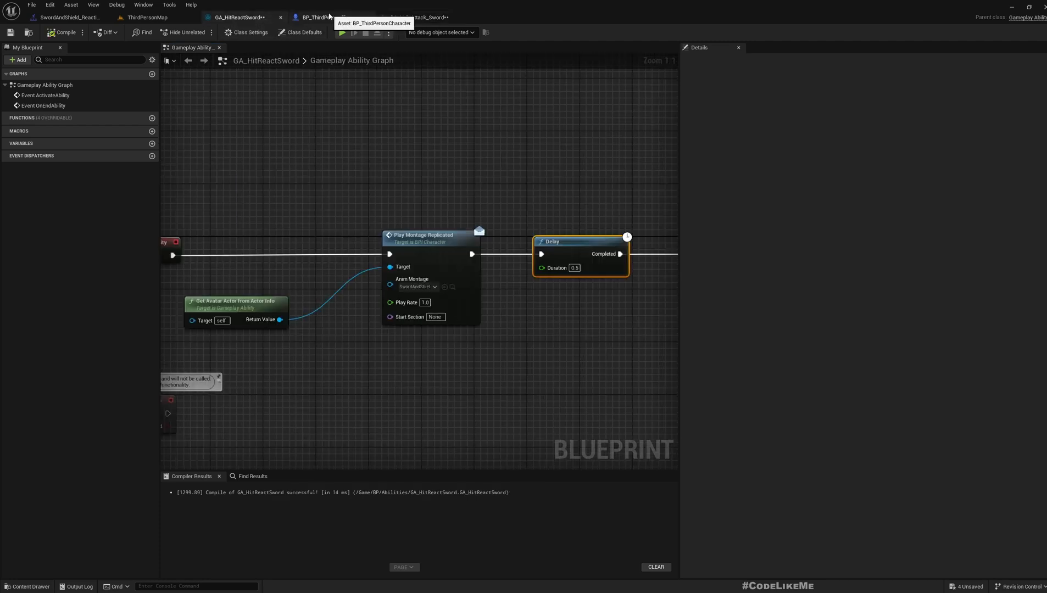
{"action": "left_click", "coordinate": [418, 16]}
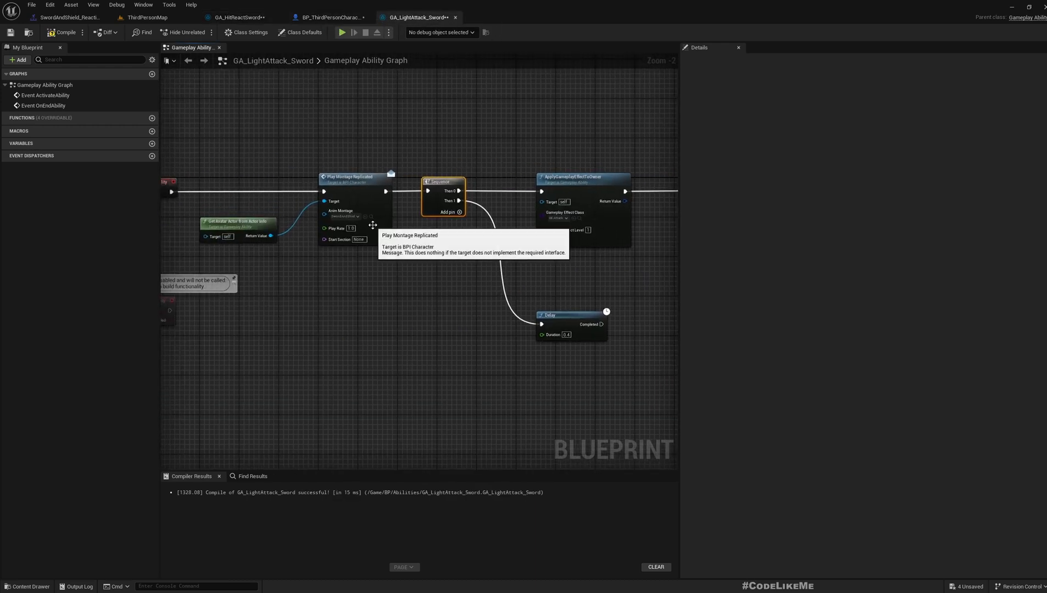
{"action": "left_click", "coordinate": [146, 17]}
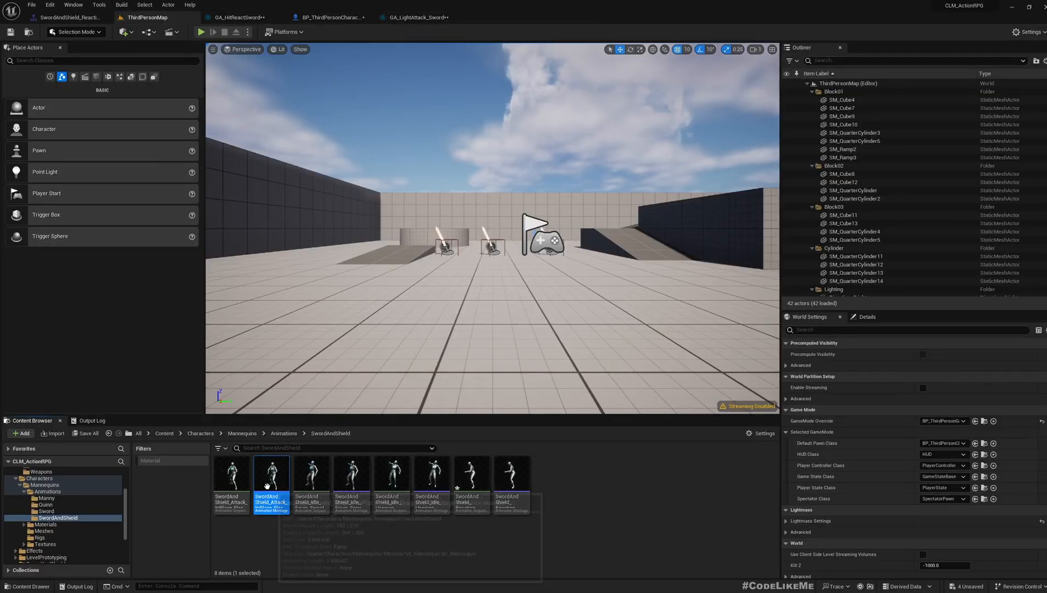
Open the Slash_Diagonal montage and set its timeline Time Format to Seconds.
{"action": "double_click", "coordinate": [271, 473]}
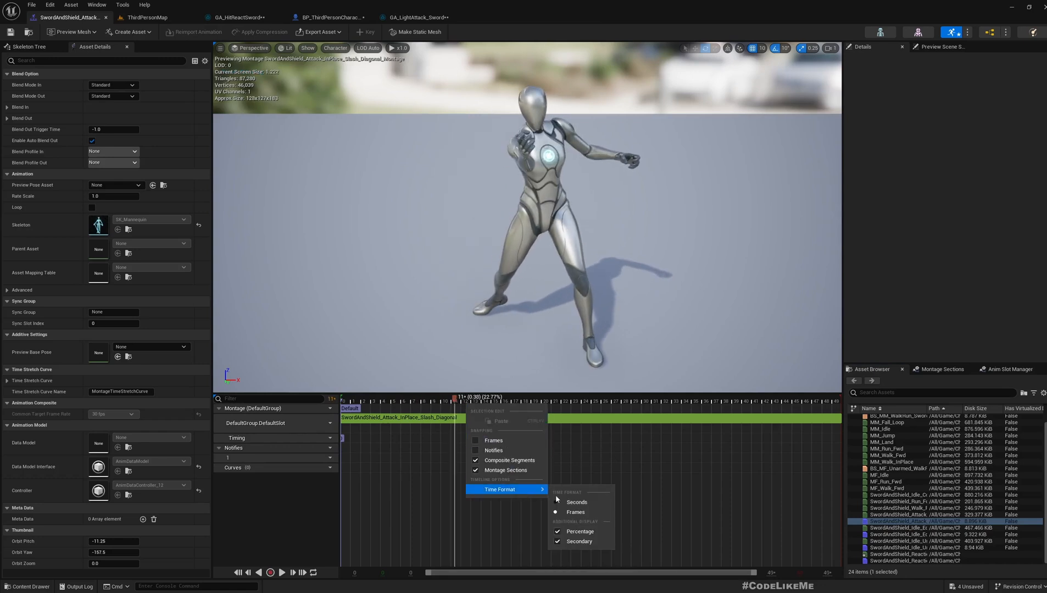
{"action": "left_click", "coordinate": [576, 502]}
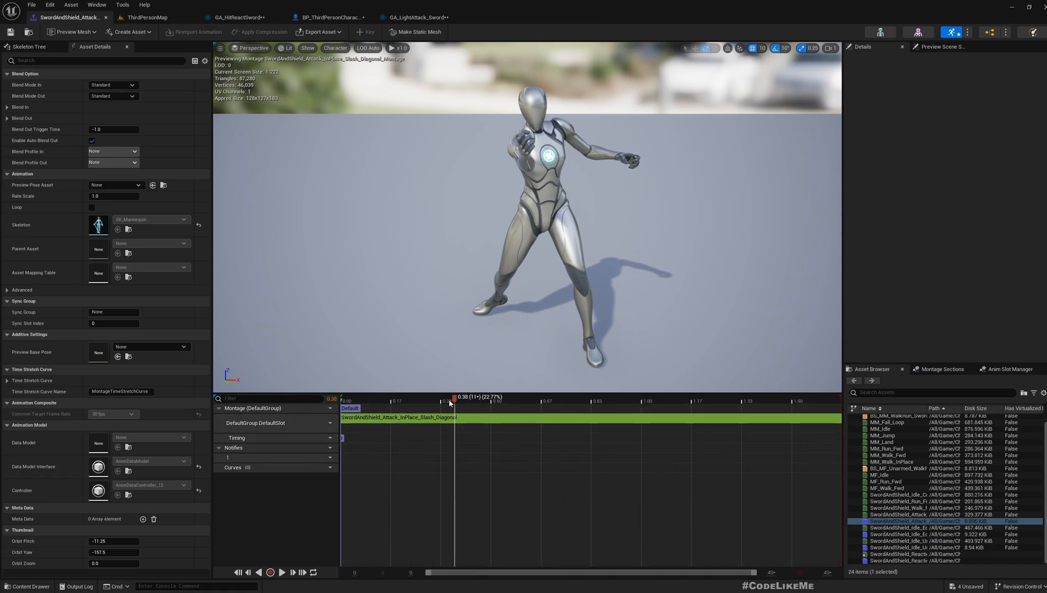
{"action": "left_click", "coordinate": [237, 16]}
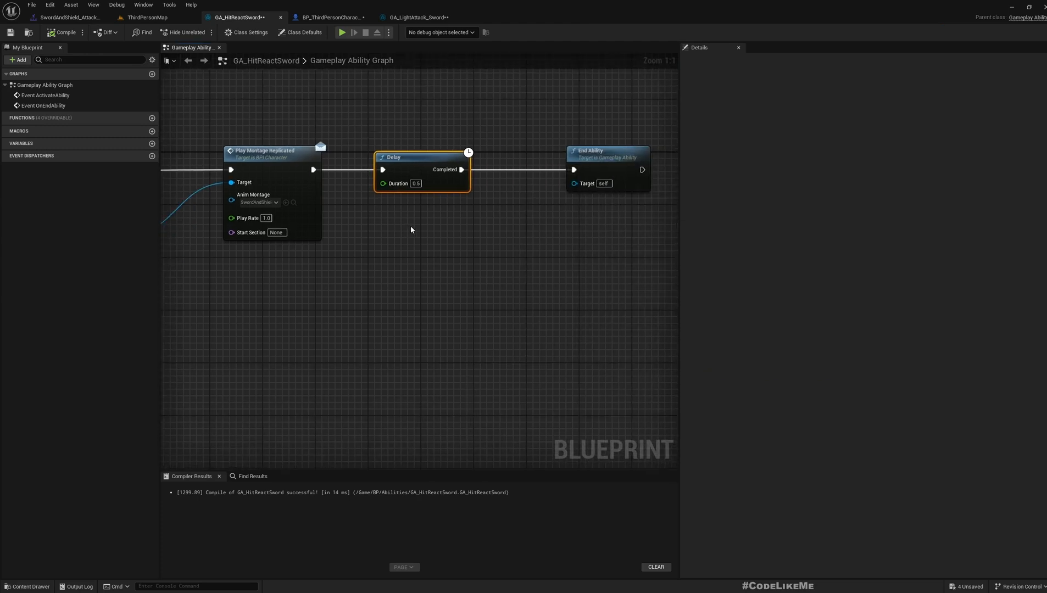
{"action": "mouse_move", "coordinate": [327, 17]}
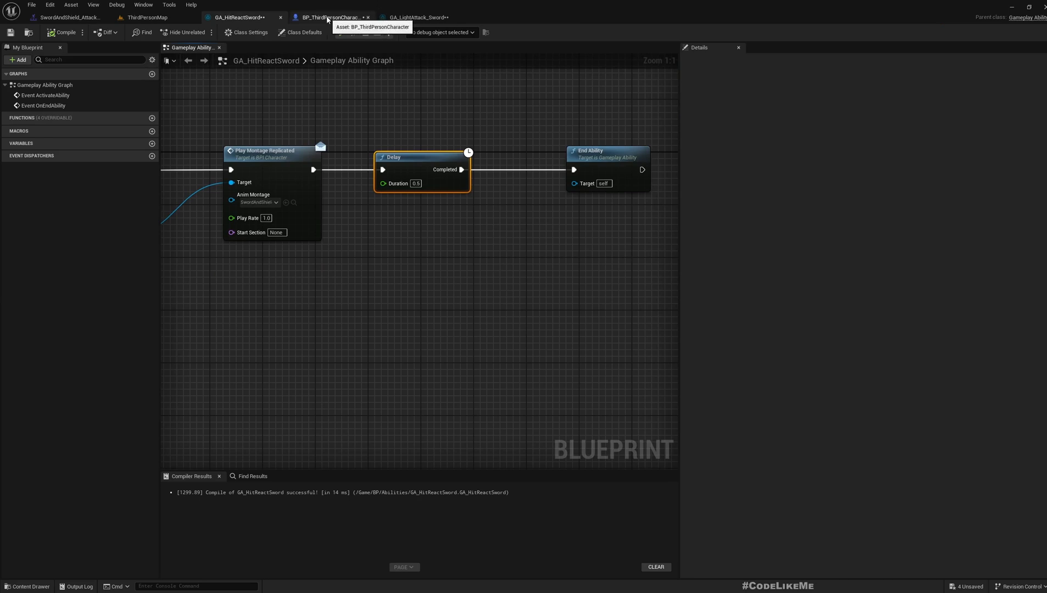
{"action": "left_click", "coordinate": [415, 17]}
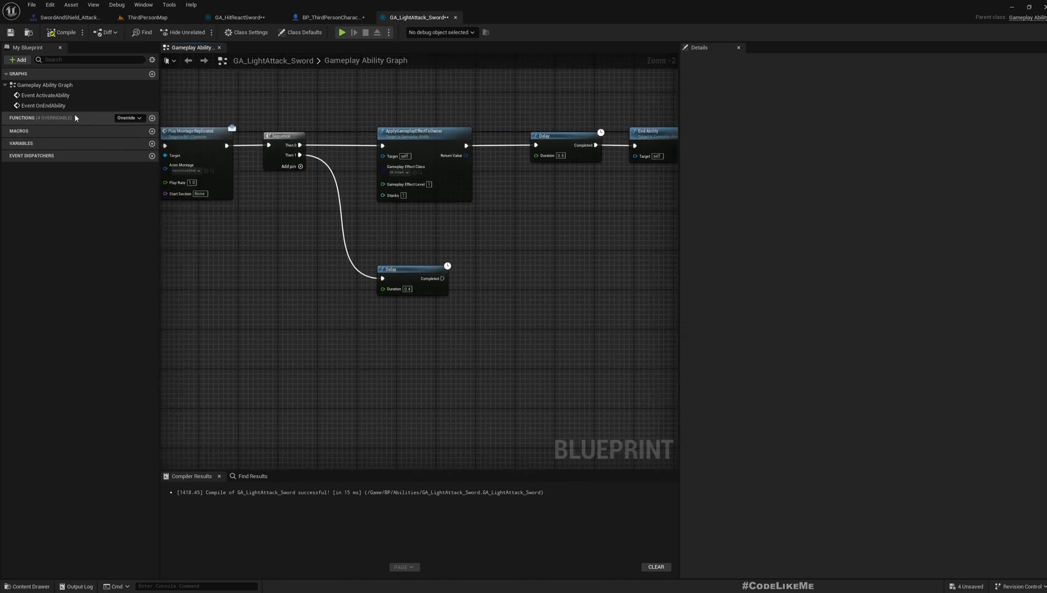
Create a new function in My Blueprint's Functions list named GetNearbyActors.
{"action": "left_click", "coordinate": [151, 117]}
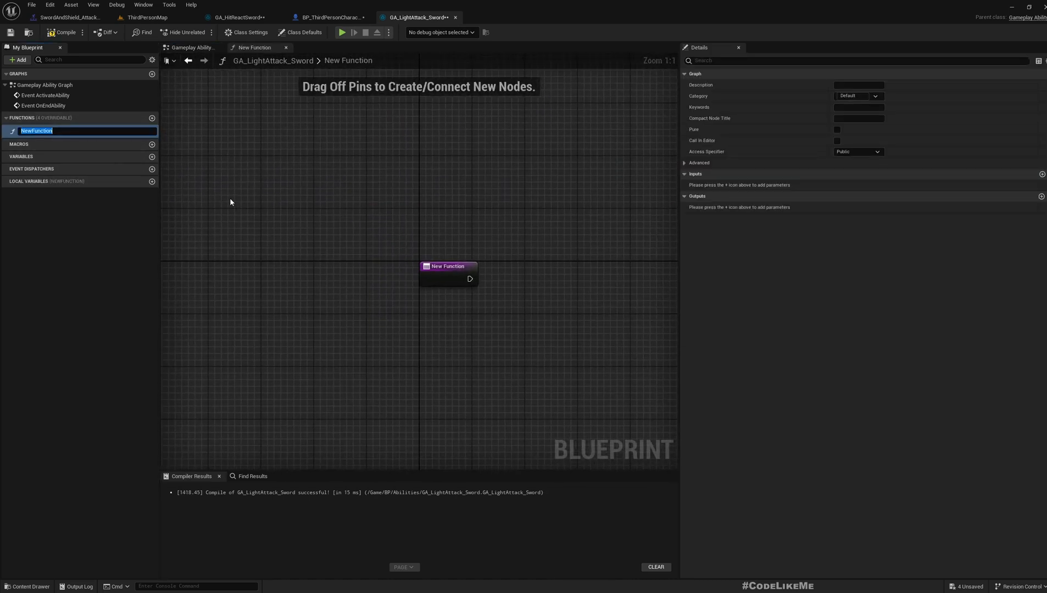
{"action": "type", "text": "GetNear"}
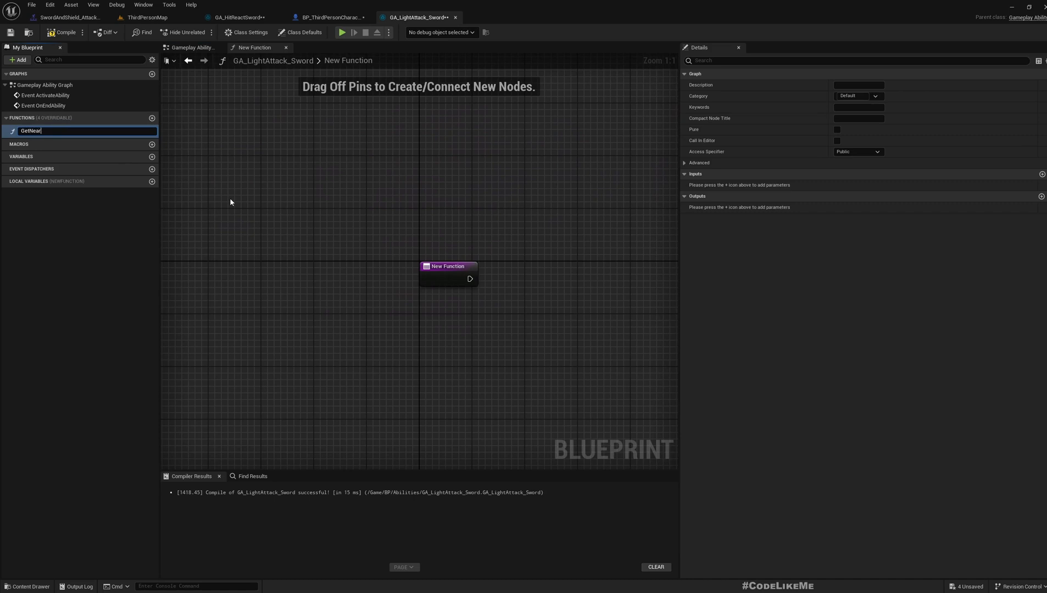
{"action": "type", "text": "byActors"}
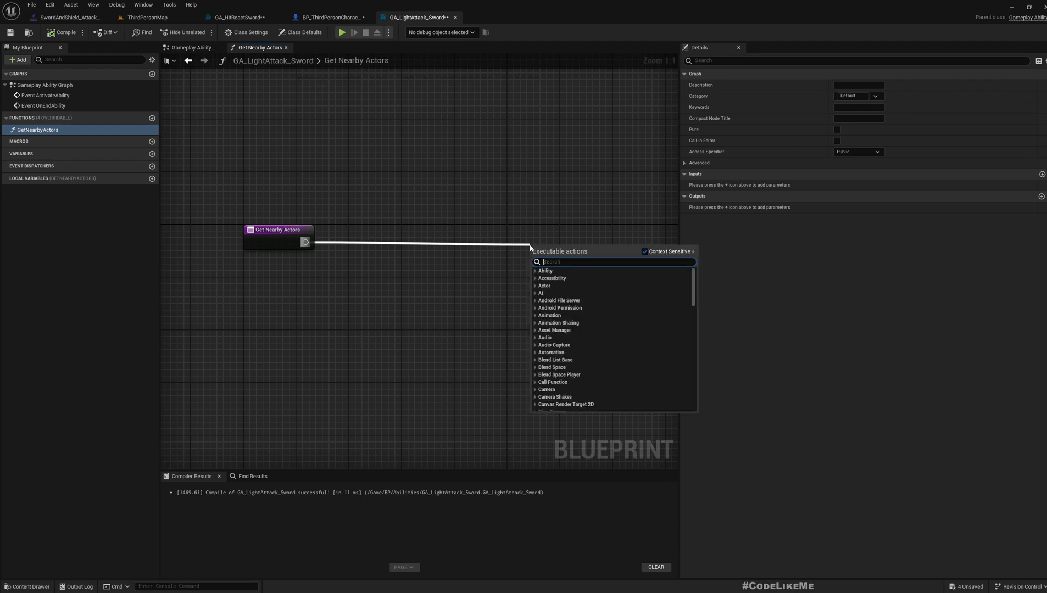
Add Multi Sphere Trace, Get Actor Location and Get Actor Forward Vector nodes to GetNearbyActors.
{"action": "type", "text": "multi"}
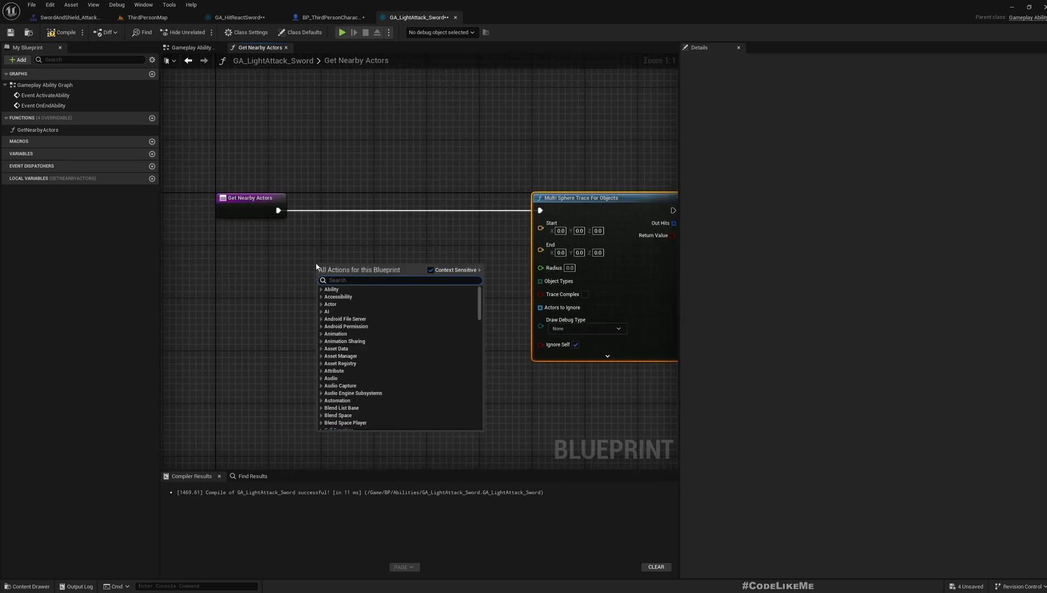
{"action": "type", "text": "get"}
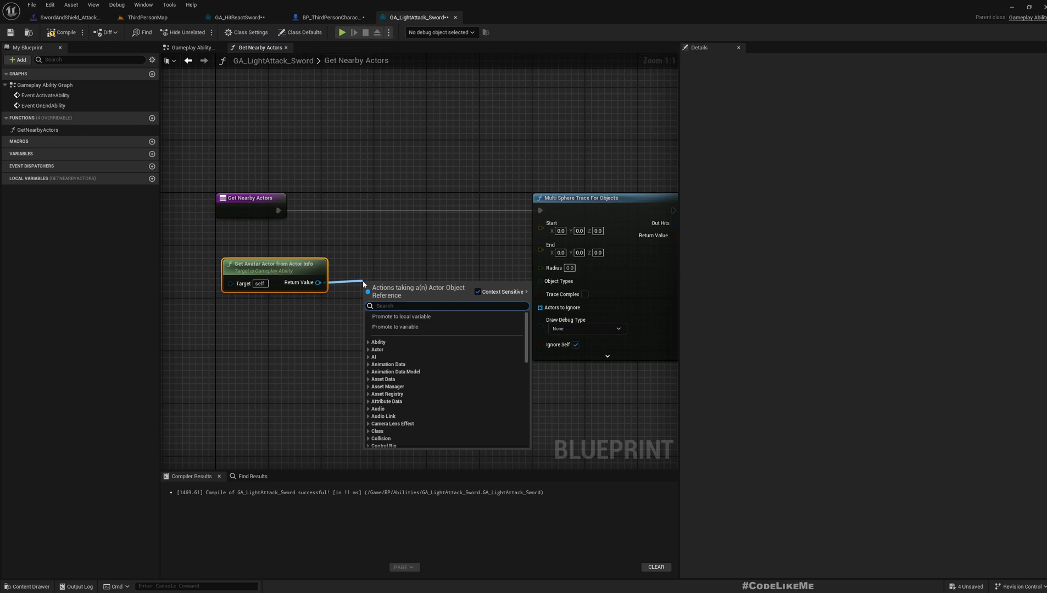
{"action": "type", "text": "get ac"}
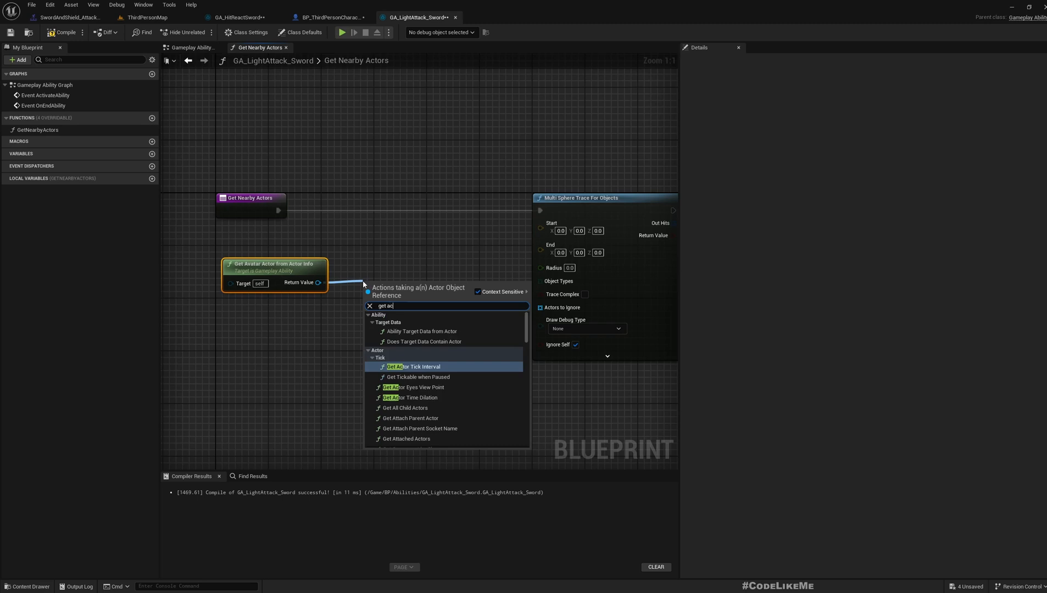
{"action": "type", "text": "tor"}
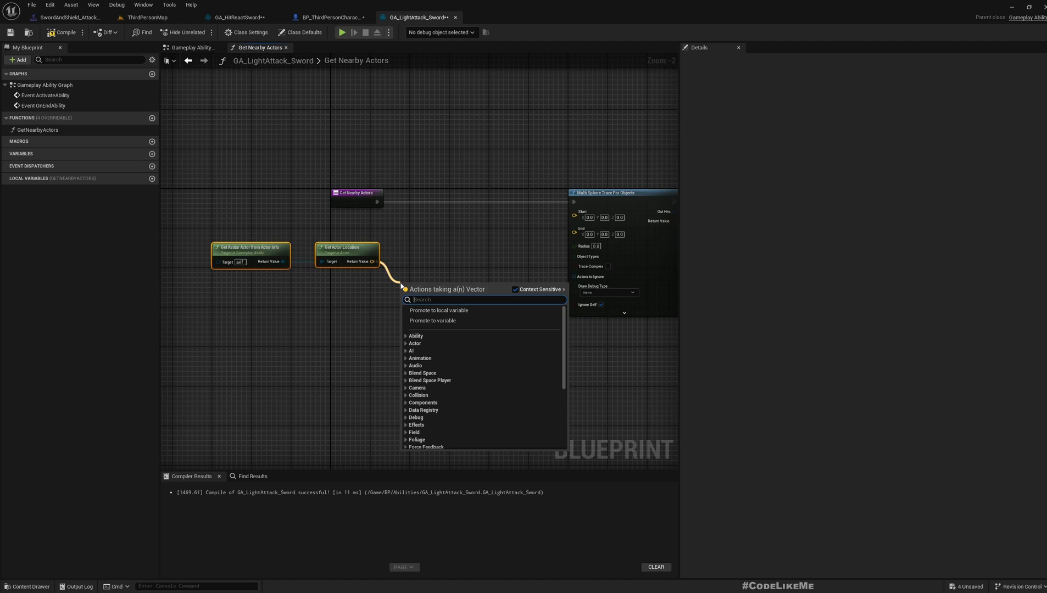
{"action": "type", "text": "g"}
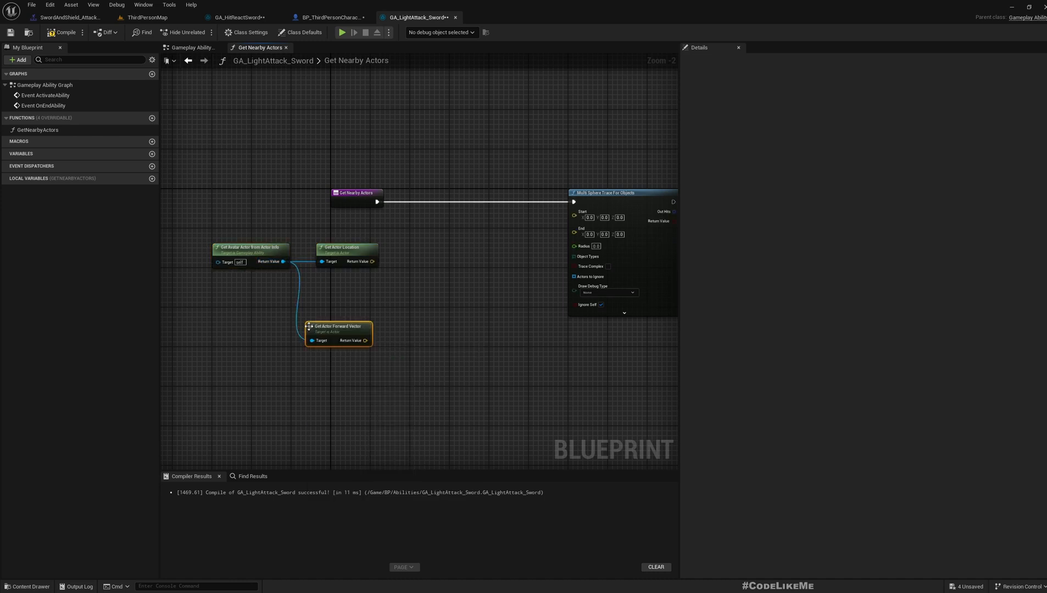
{"action": "mouse_move", "coordinate": [353, 325]}
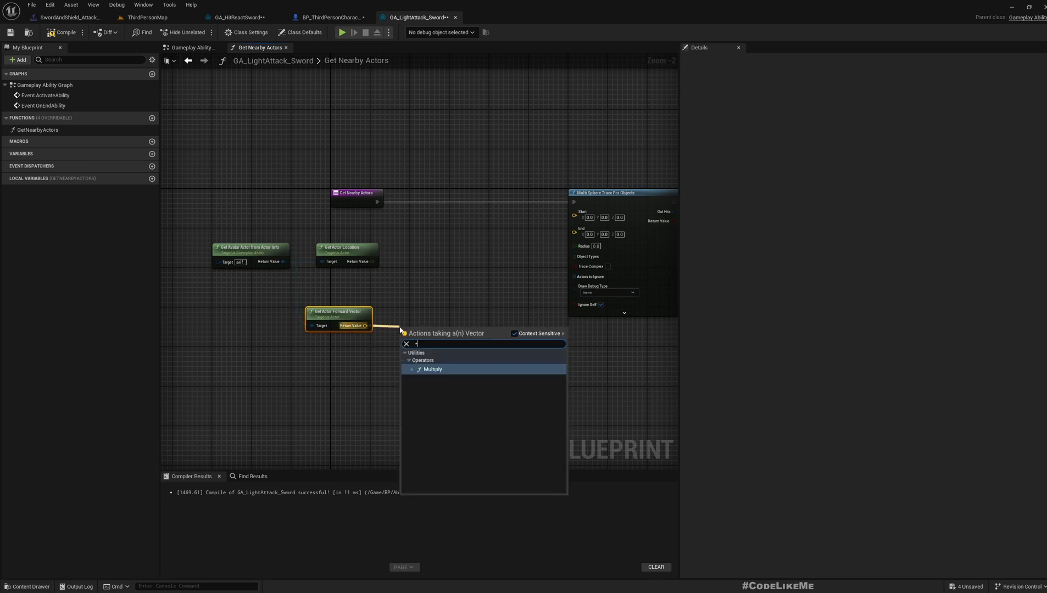
Multiply the forward vector by two single-number factors, 50 and 100.
{"action": "left_click", "coordinate": [433, 368]}
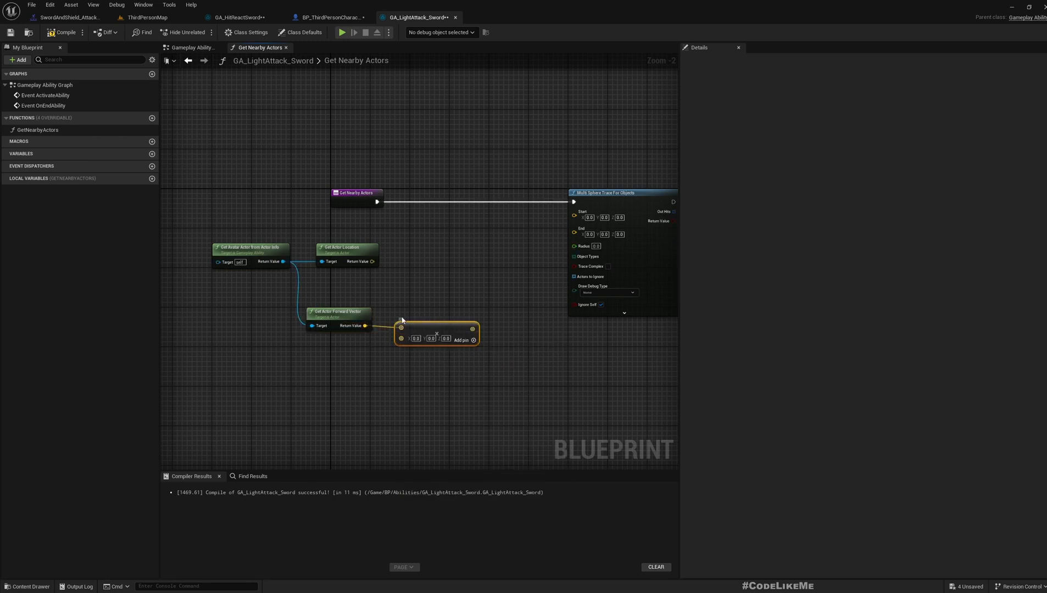
{"action": "right_click", "coordinate": [401, 327]}
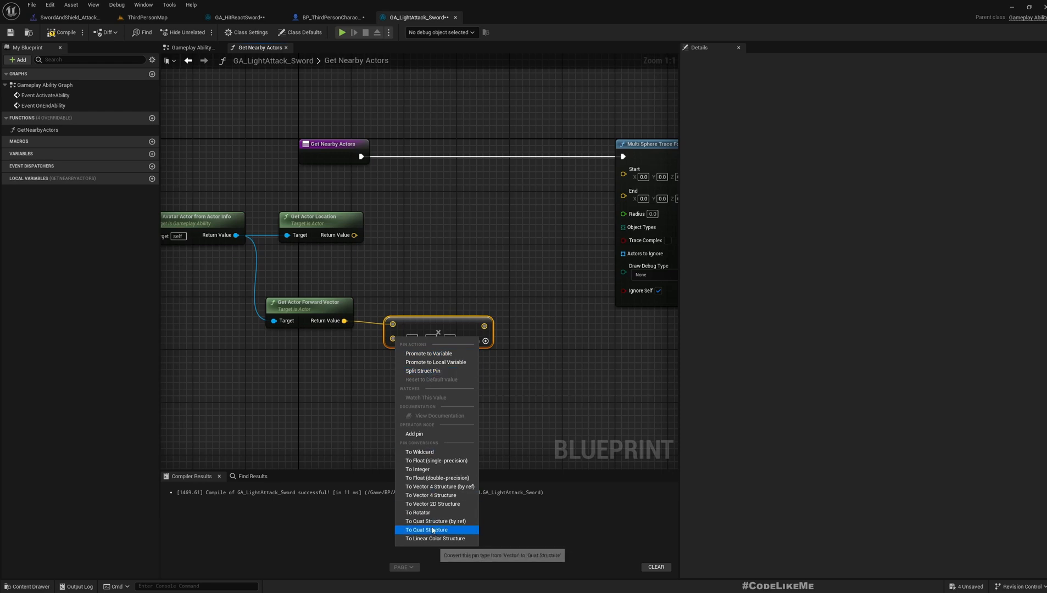
{"action": "left_click", "coordinate": [425, 530]}
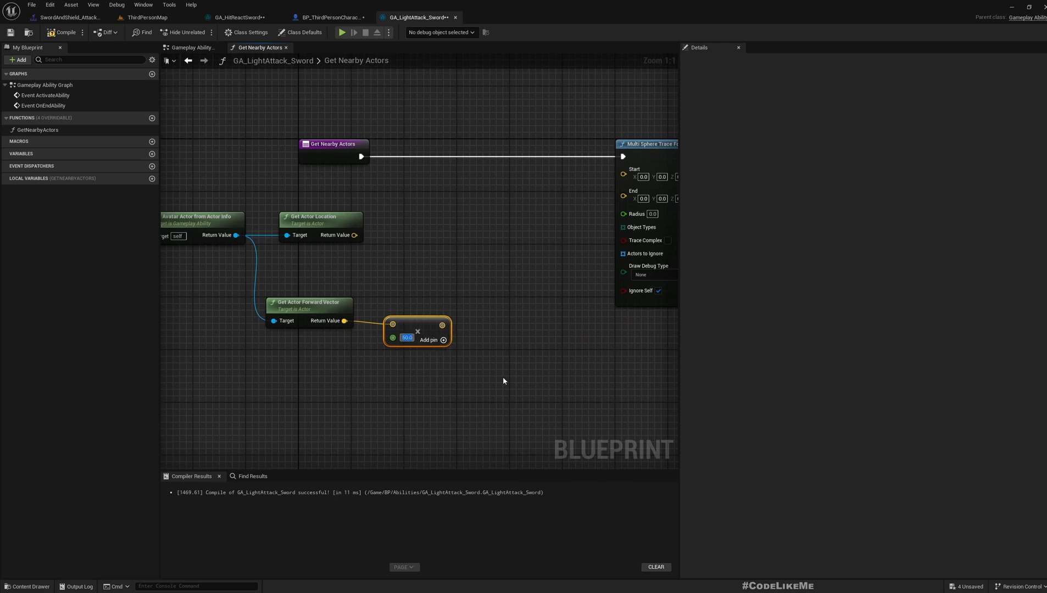
{"action": "mouse_move", "coordinate": [418, 327]}
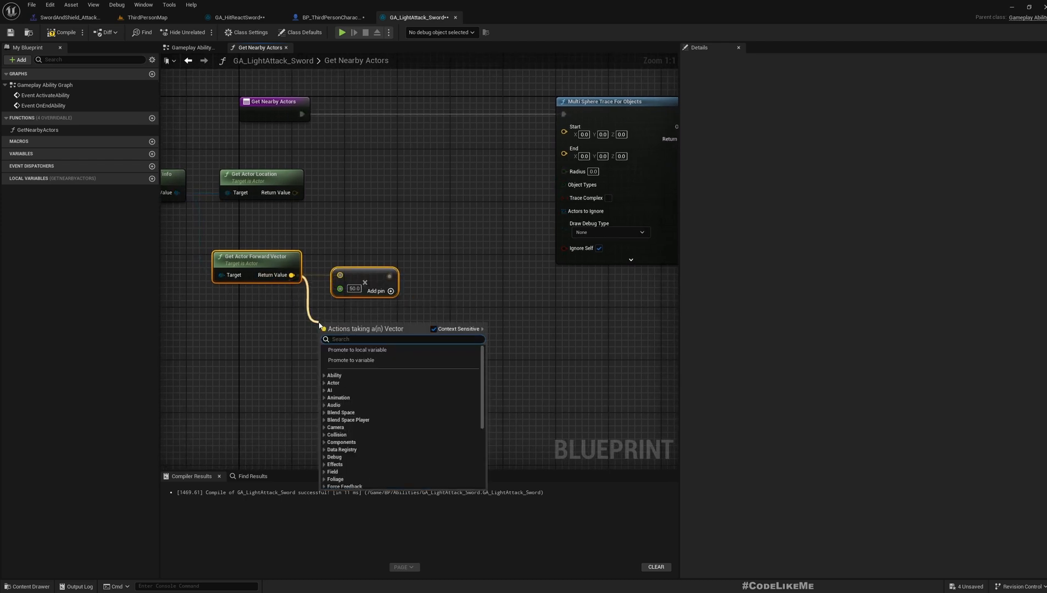
{"action": "right_click", "coordinate": [327, 344]}
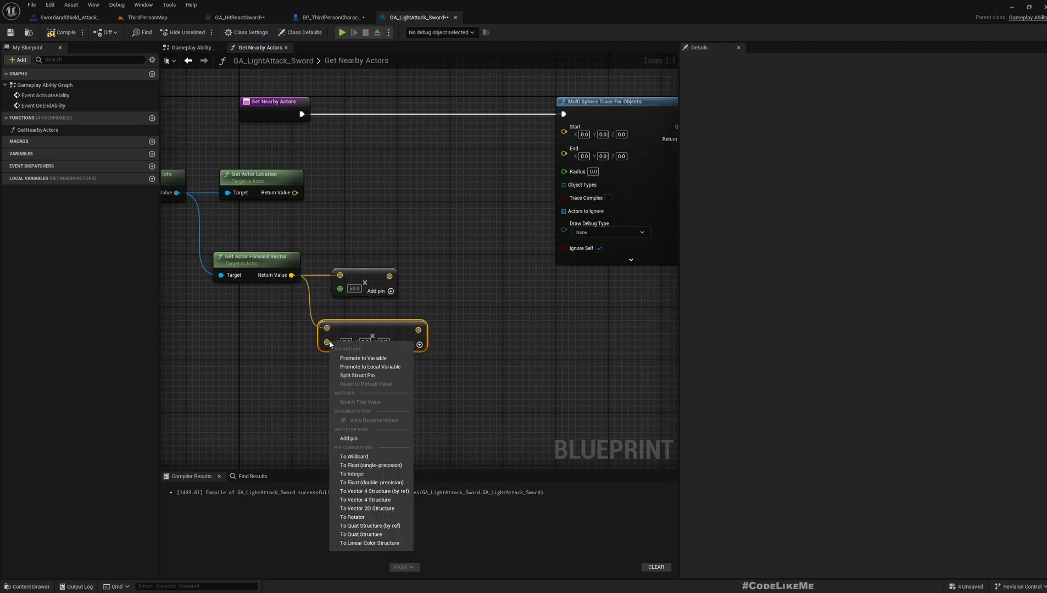
{"action": "left_click", "coordinate": [356, 430]}
{"action": "type", "text": "100"}
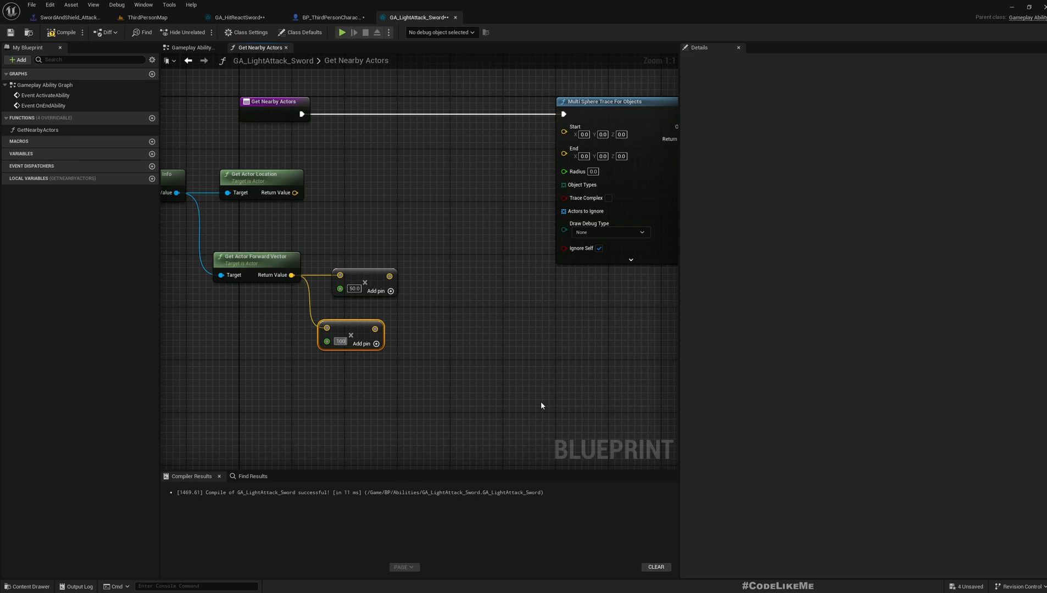
{"action": "mouse_move", "coordinate": [356, 324]}
{"action": "type", "text": "+"}
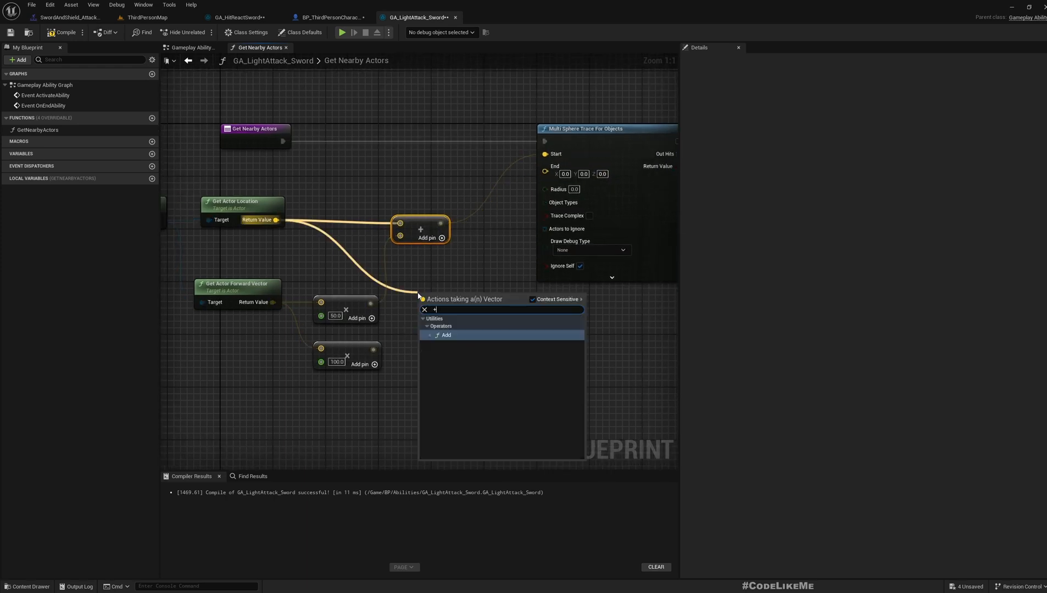
Add location offsets into the trace Start and End, set debug drawing to For Duration, and compile.
{"action": "left_click", "coordinate": [445, 334]}
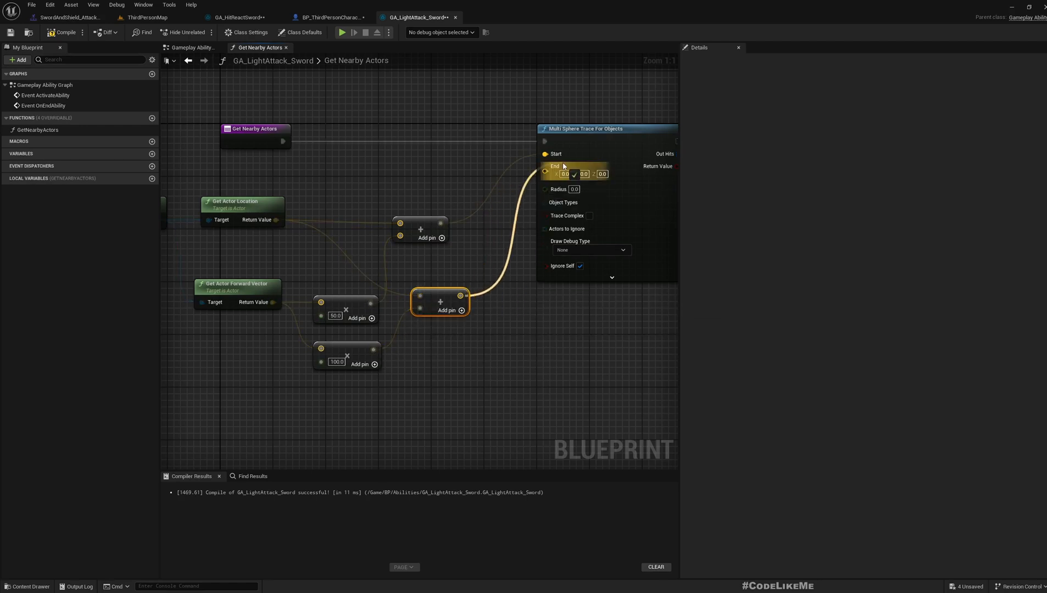
{"action": "left_click", "coordinate": [591, 240]}
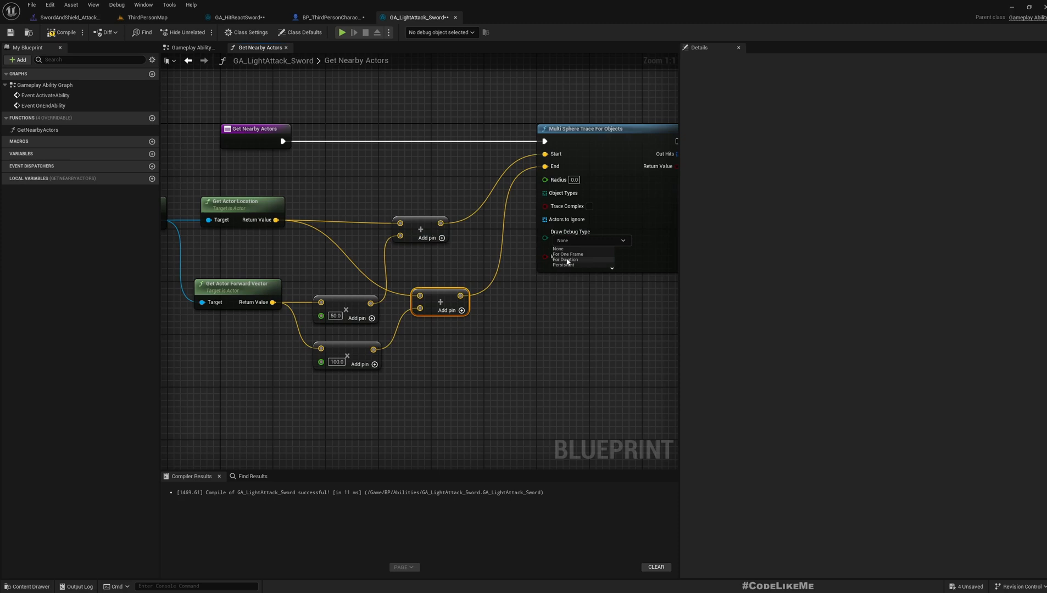
{"action": "left_click", "coordinate": [563, 265]}
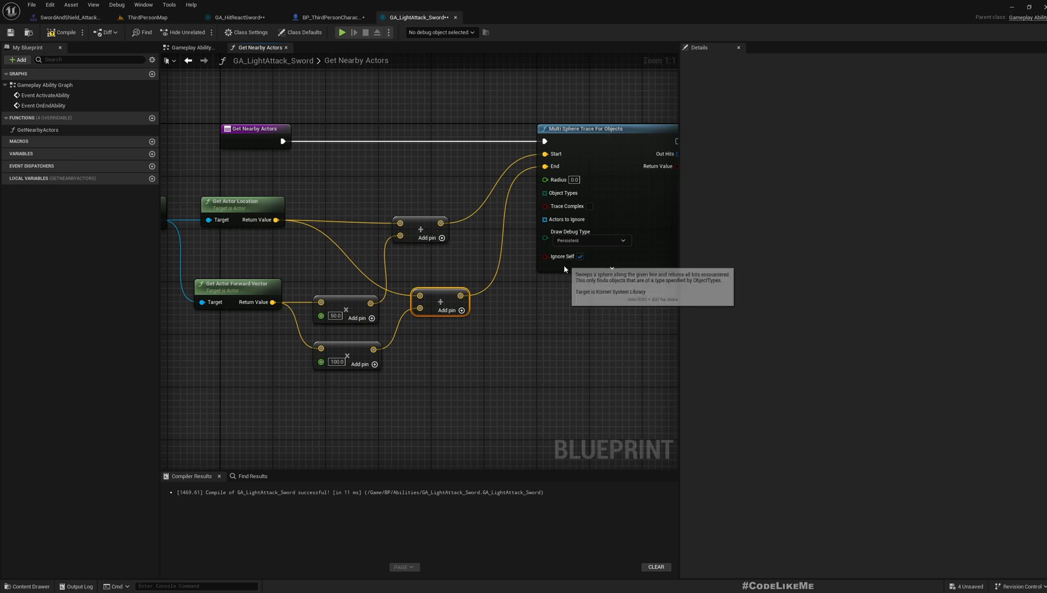
{"action": "left_click", "coordinate": [591, 240]}
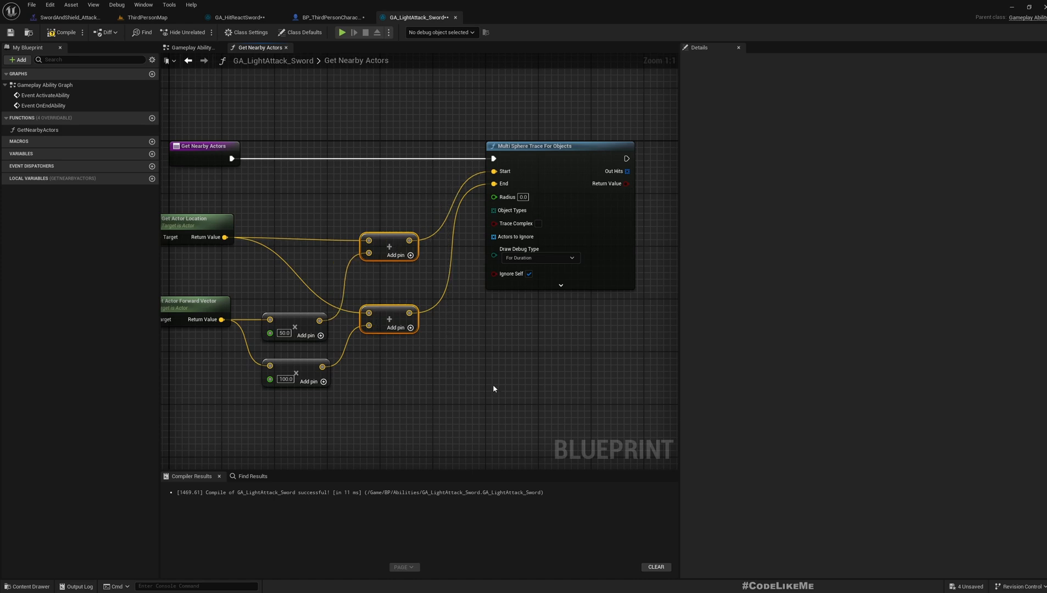
{"action": "left_click", "coordinate": [64, 32]}
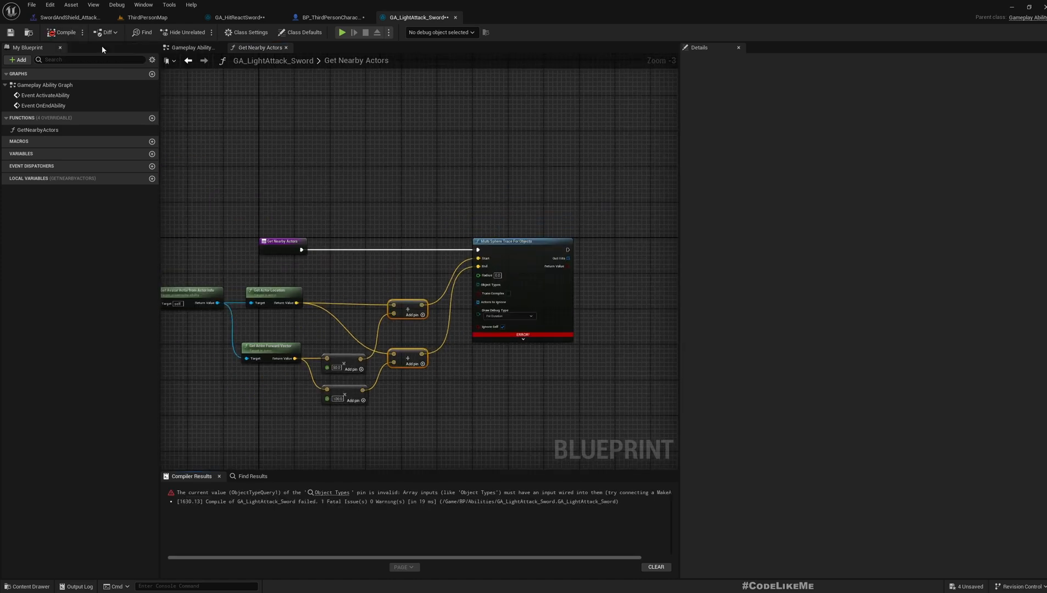
Feed a Make Array with element 0 set to Pawn into the trace's Object Types.
{"action": "scroll", "scroll_direction": "up", "scroll_amount": 3}
{"action": "type", "text": "m"}
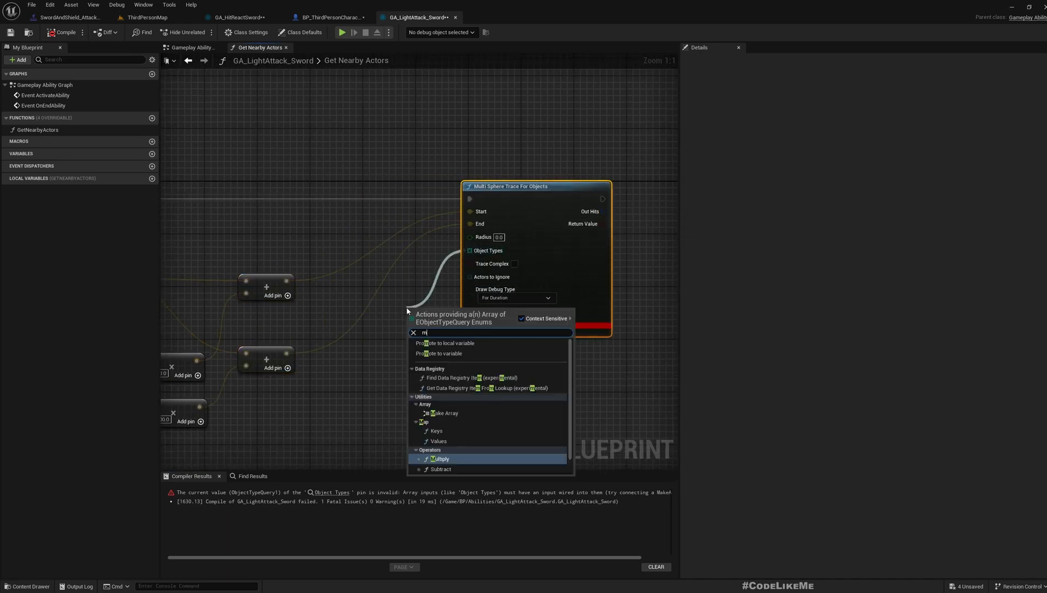
{"action": "left_click", "coordinate": [442, 413]}
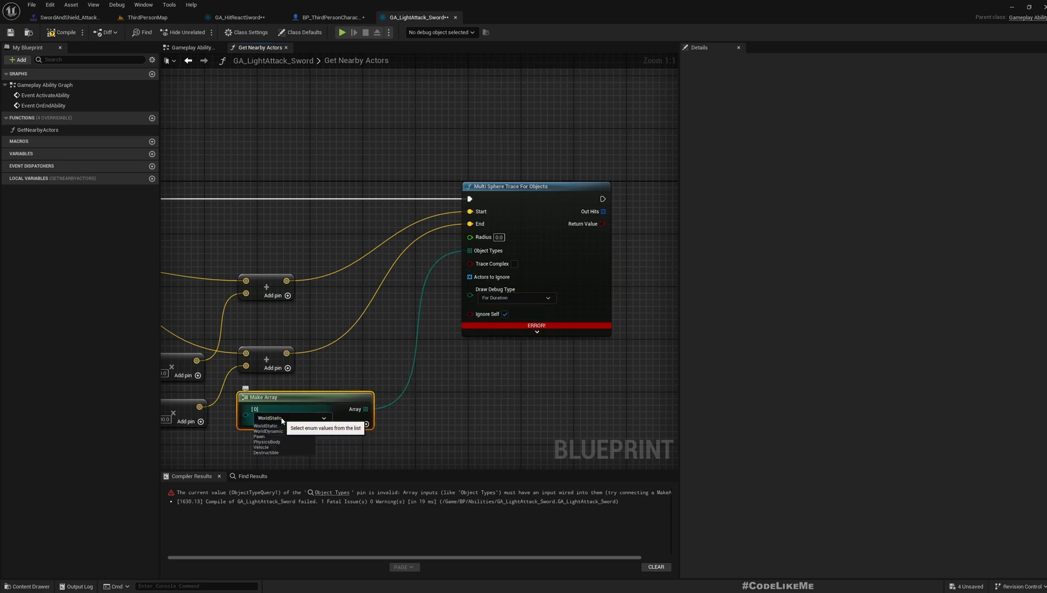
{"action": "left_click", "coordinate": [259, 438]}
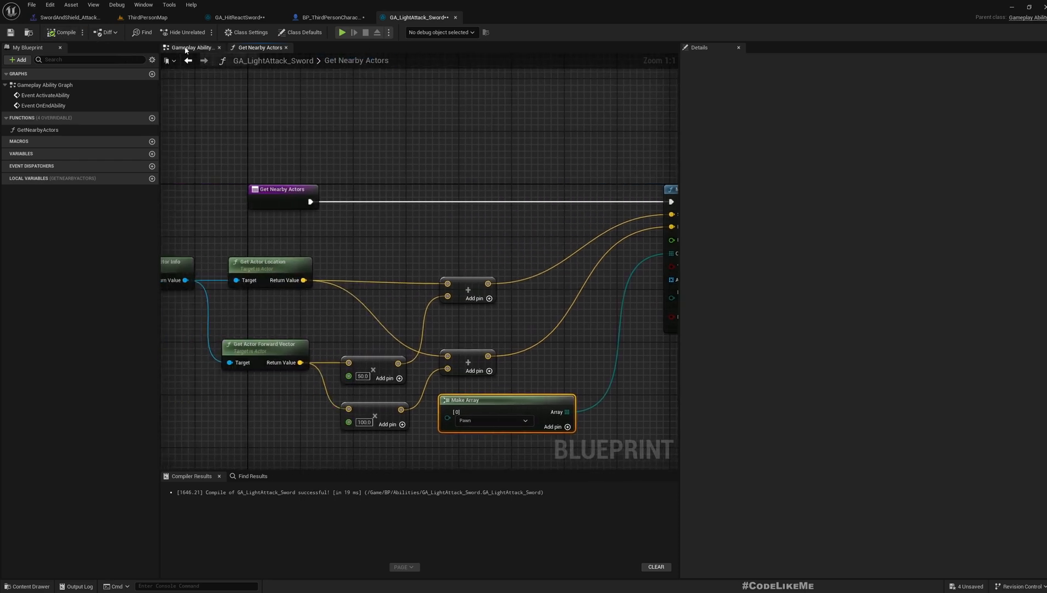
{"action": "left_click", "coordinate": [191, 47]}
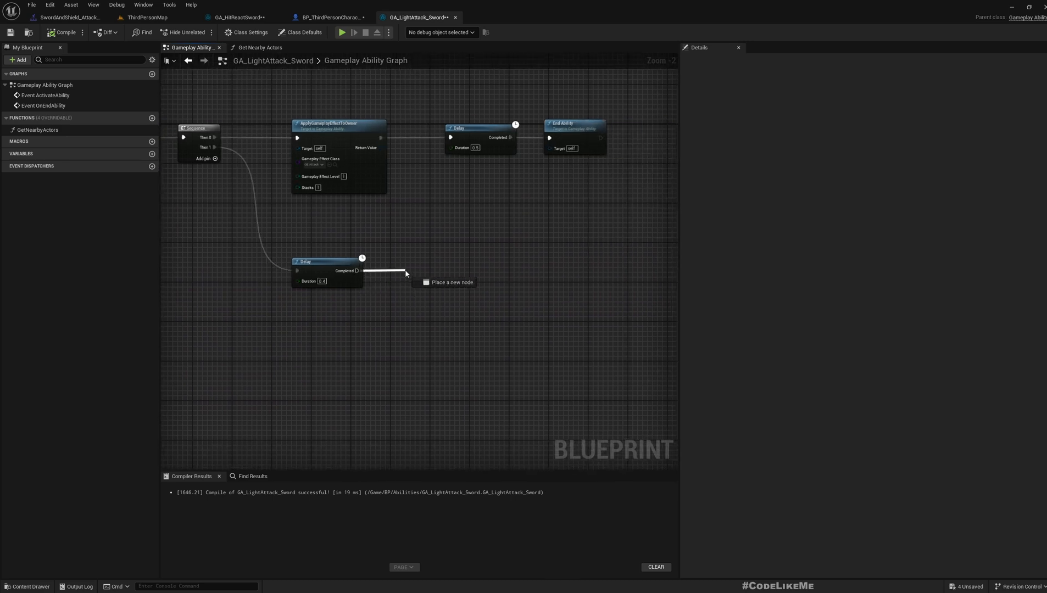
Call Get Nearby Actors from the Delay's Completed pin, then return to ThirdPersonMap.
{"action": "left_click", "coordinate": [406, 272]}
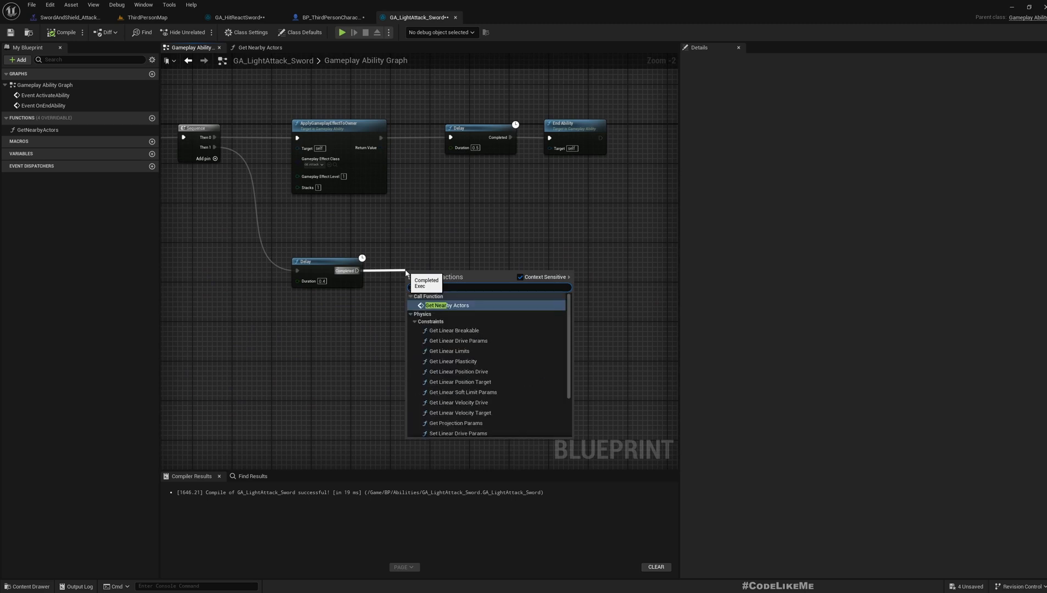
{"action": "left_click", "coordinate": [447, 305]}
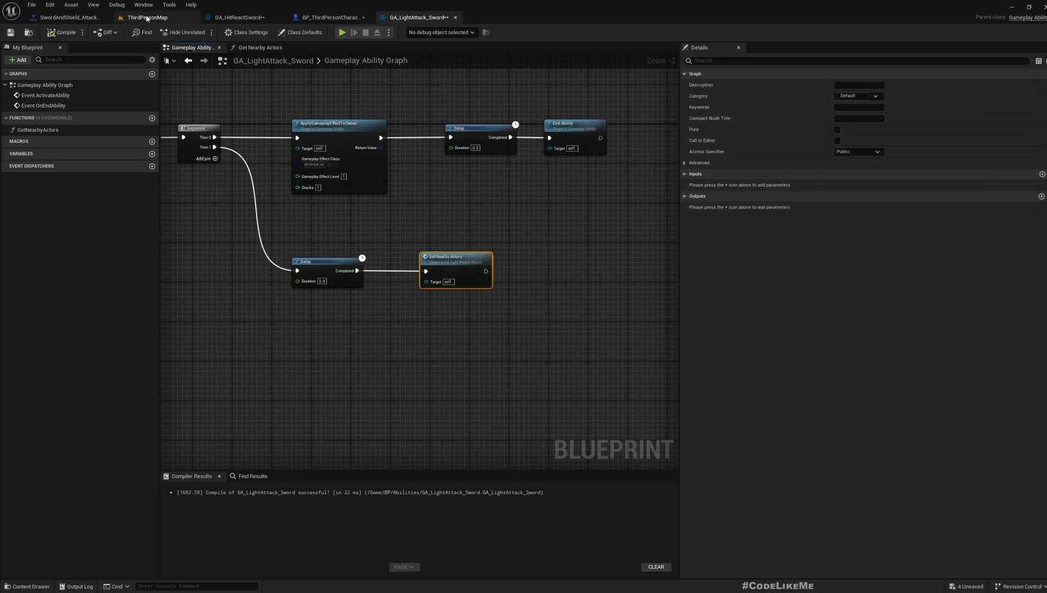
{"action": "left_click", "coordinate": [146, 18]}
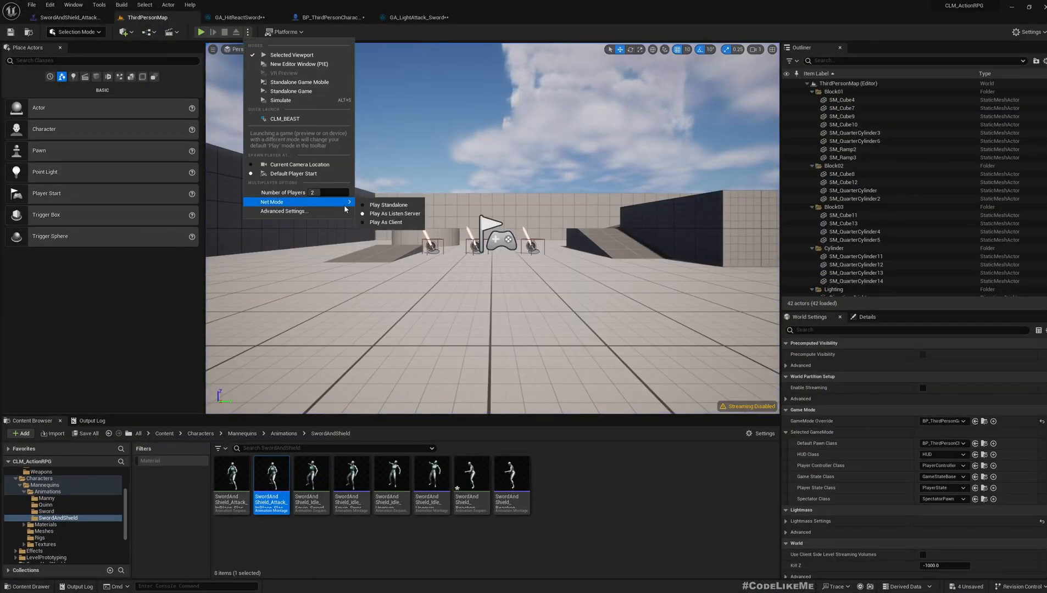
{"action": "mouse_move", "coordinate": [286, 74]}
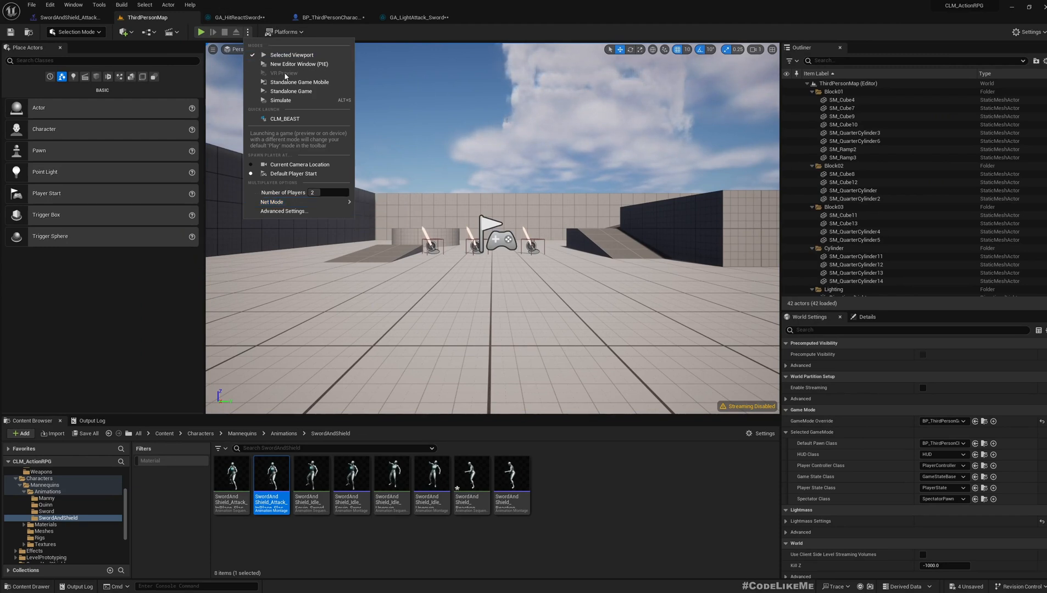
{"action": "mouse_move", "coordinate": [291, 54]}
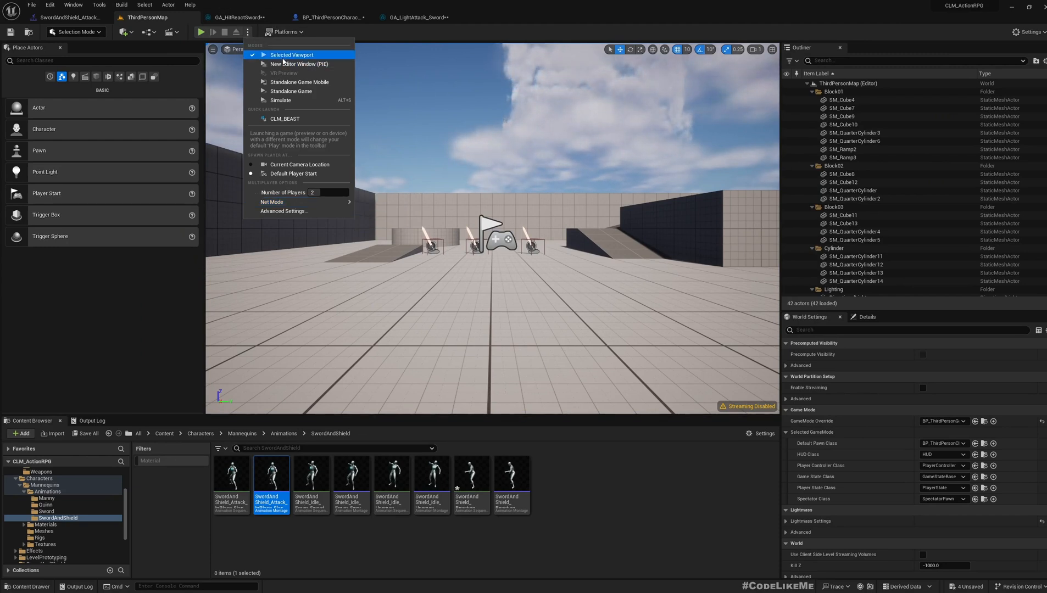
{"action": "left_click", "coordinate": [291, 55]}
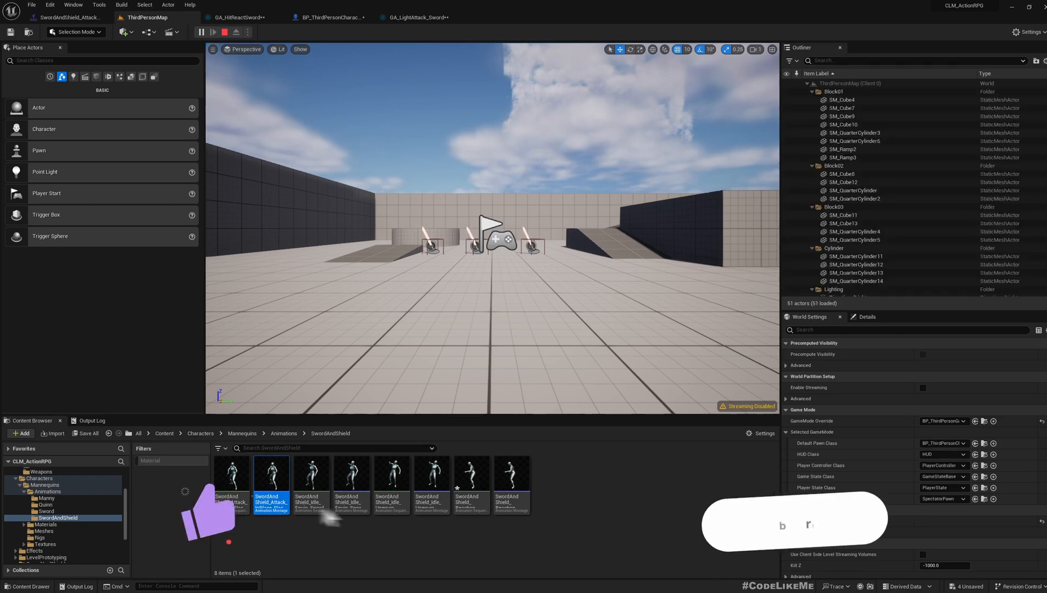
{"action": "left_click", "coordinate": [201, 32]}
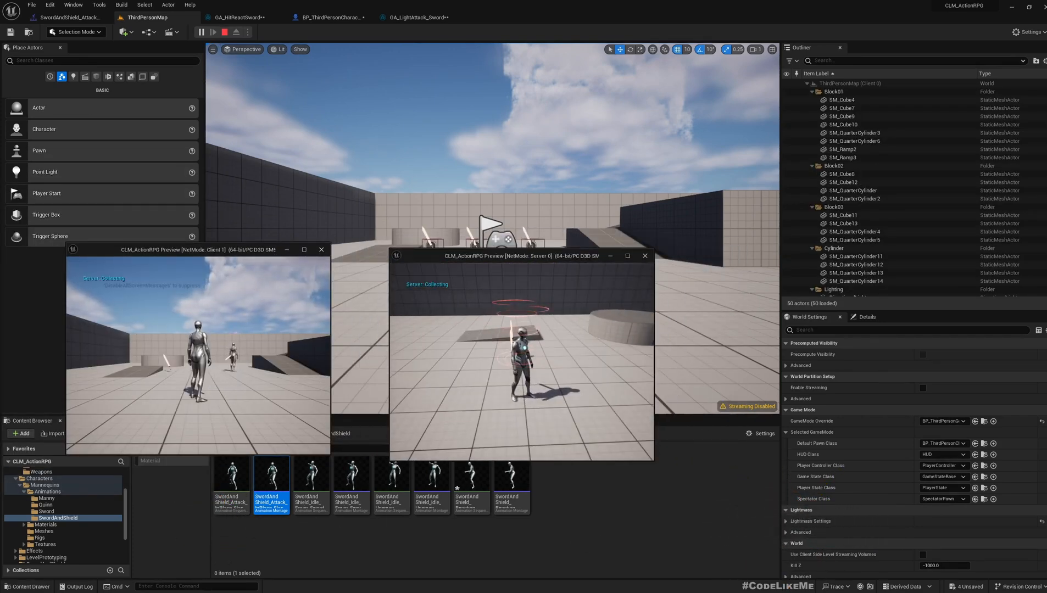
{"action": "left_click", "coordinate": [235, 32]}
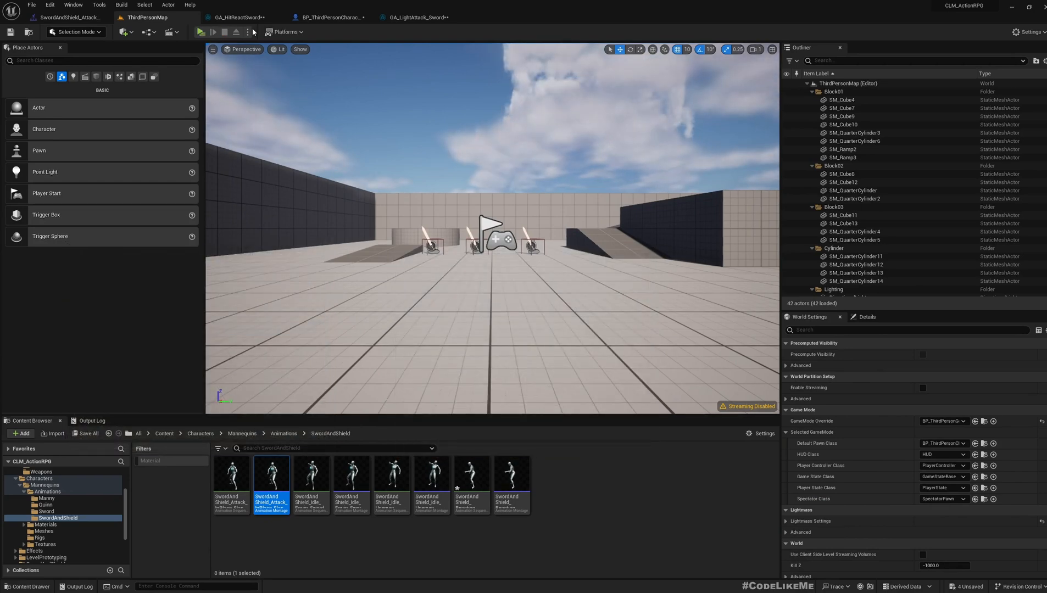
{"action": "left_click", "coordinate": [200, 32]}
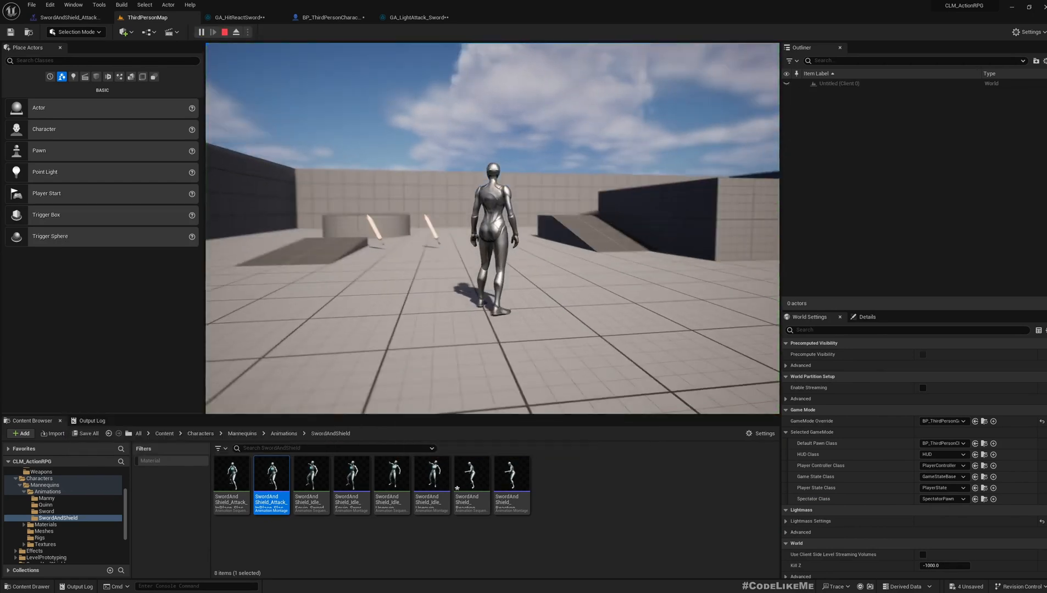
{"action": "left_click", "coordinate": [204, 32]}
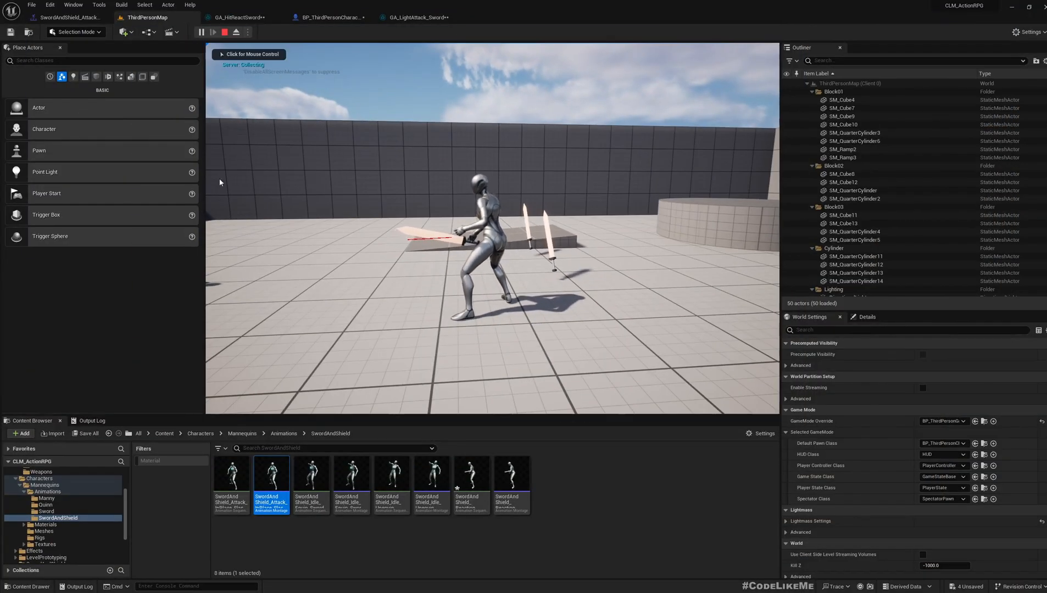
{"action": "left_click", "coordinate": [418, 16]}
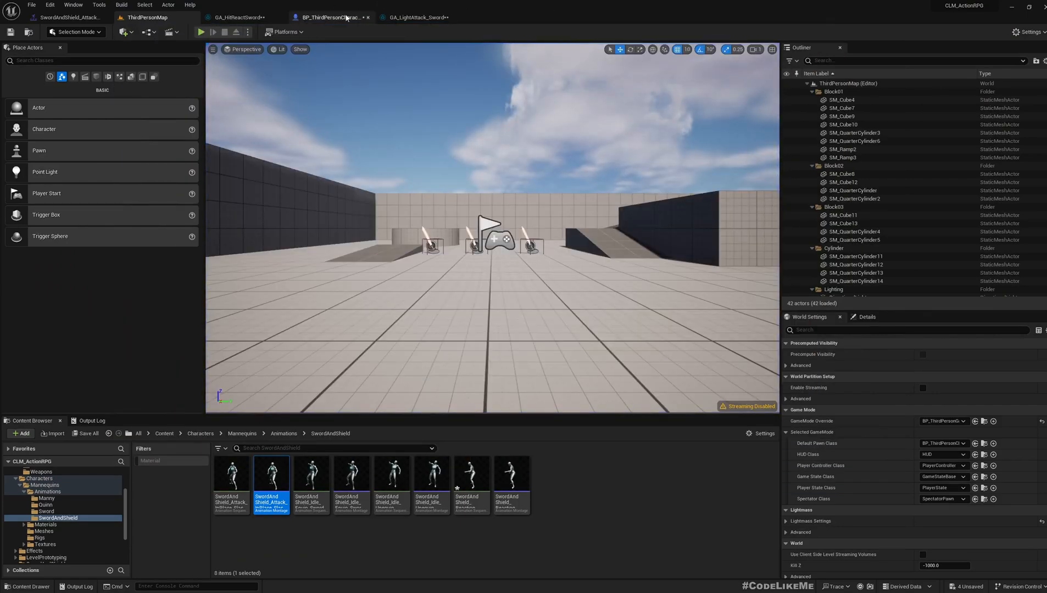
Switch between the third person character, GA_HitReactSword and GA_LightAttack_Sword editor tabs.
{"action": "left_click", "coordinate": [331, 17]}
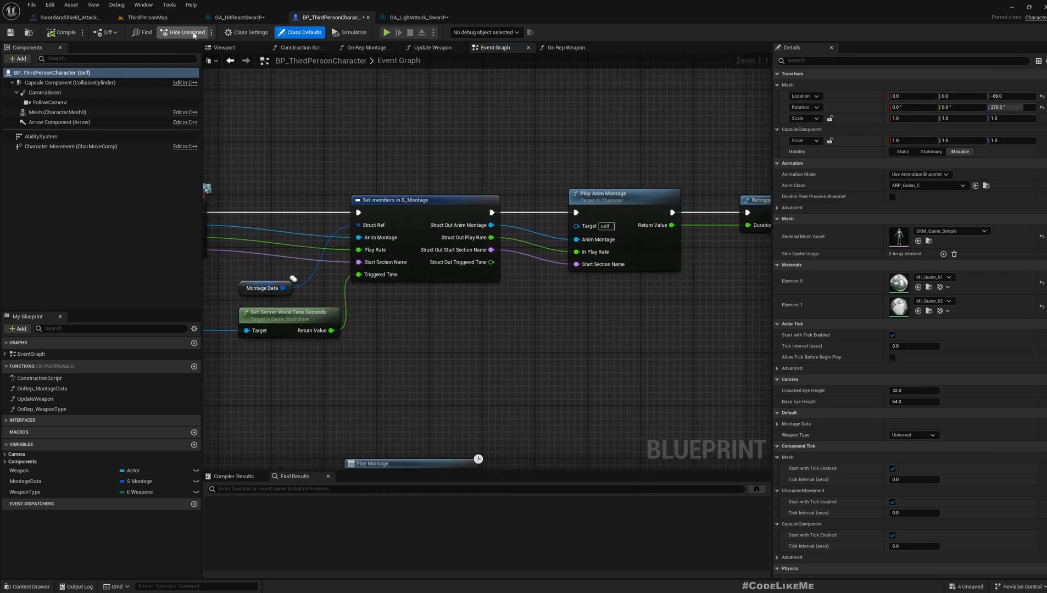
{"action": "mouse_move", "coordinate": [538, 332]}
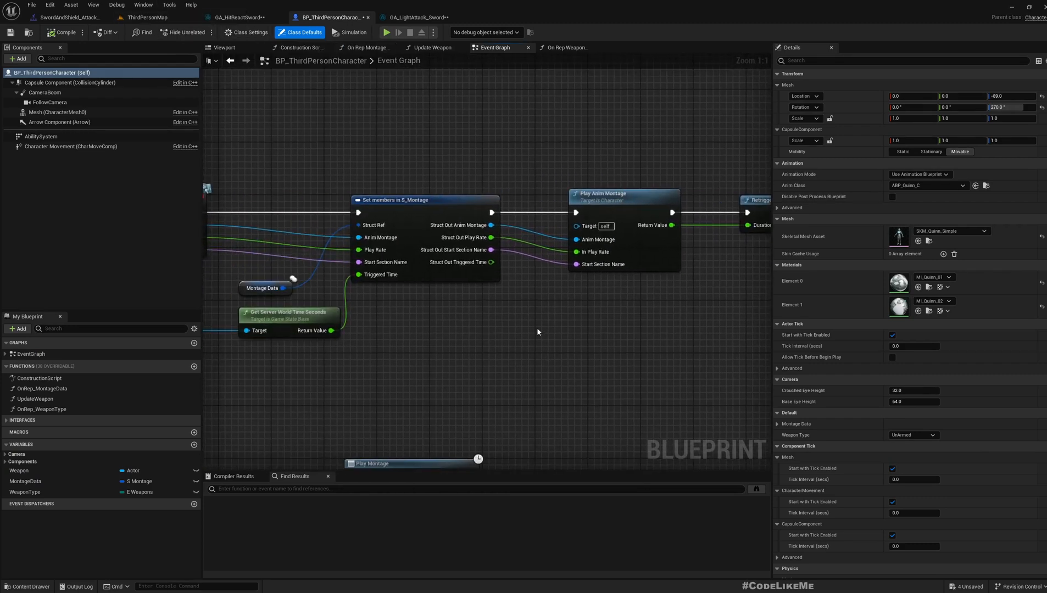
{"action": "left_click", "coordinate": [239, 17]}
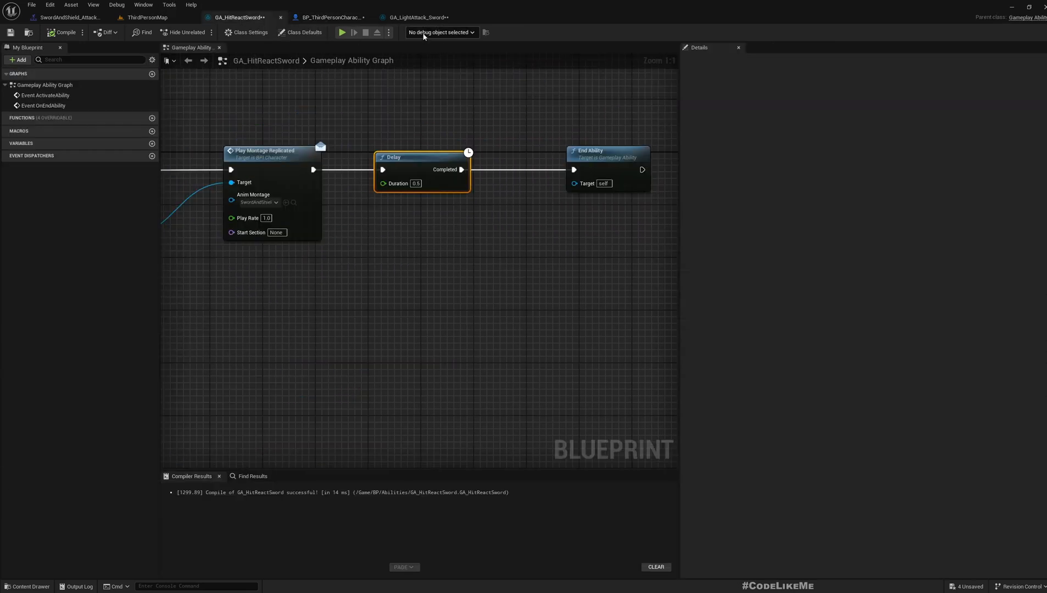
{"action": "left_click", "coordinate": [415, 16]}
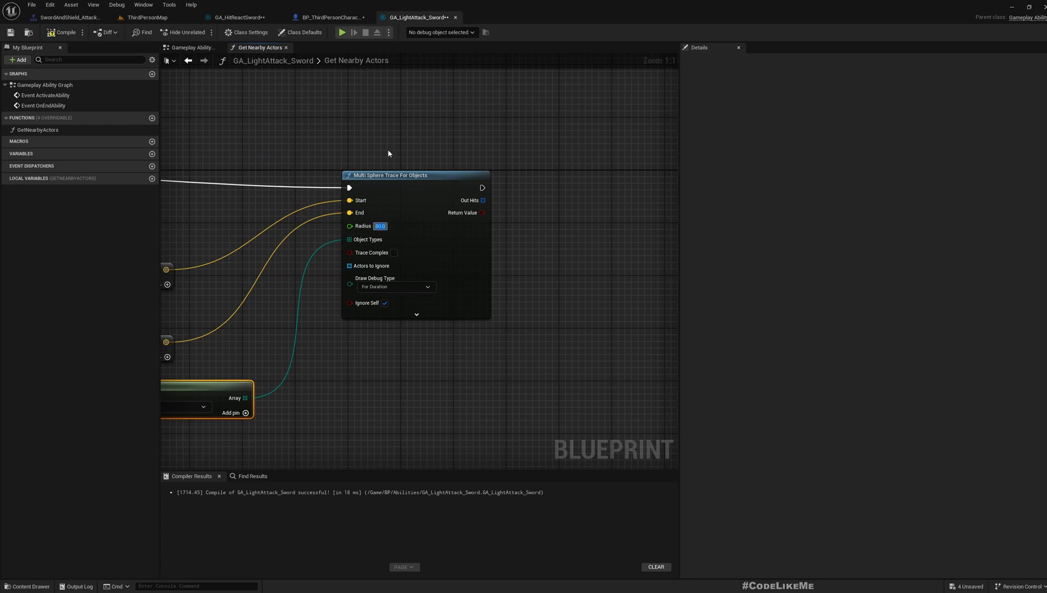
{"action": "left_click", "coordinate": [148, 17]}
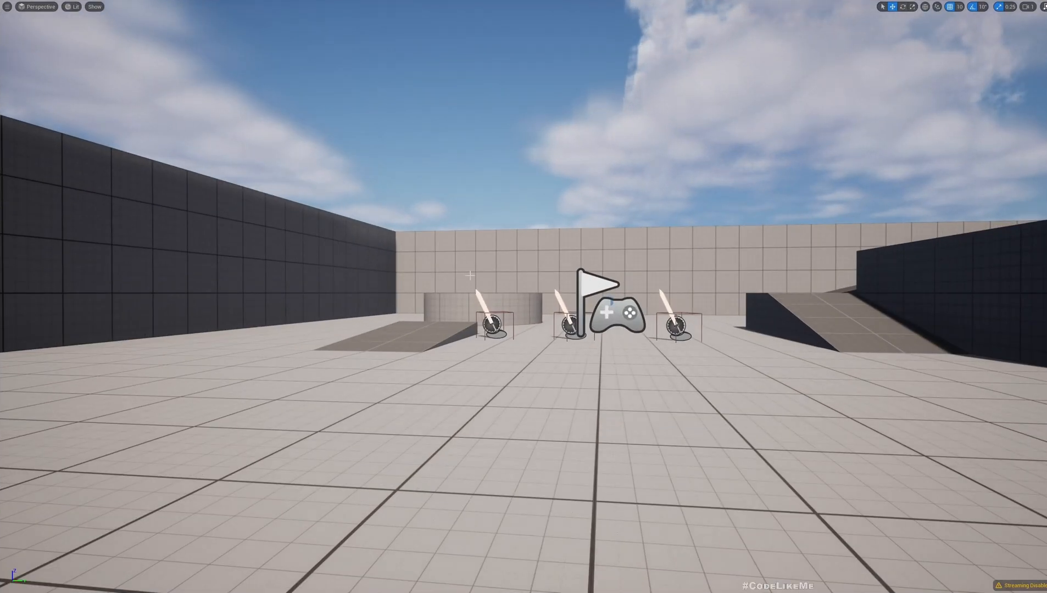
{"action": "left_click", "coordinate": [1000, 7]}
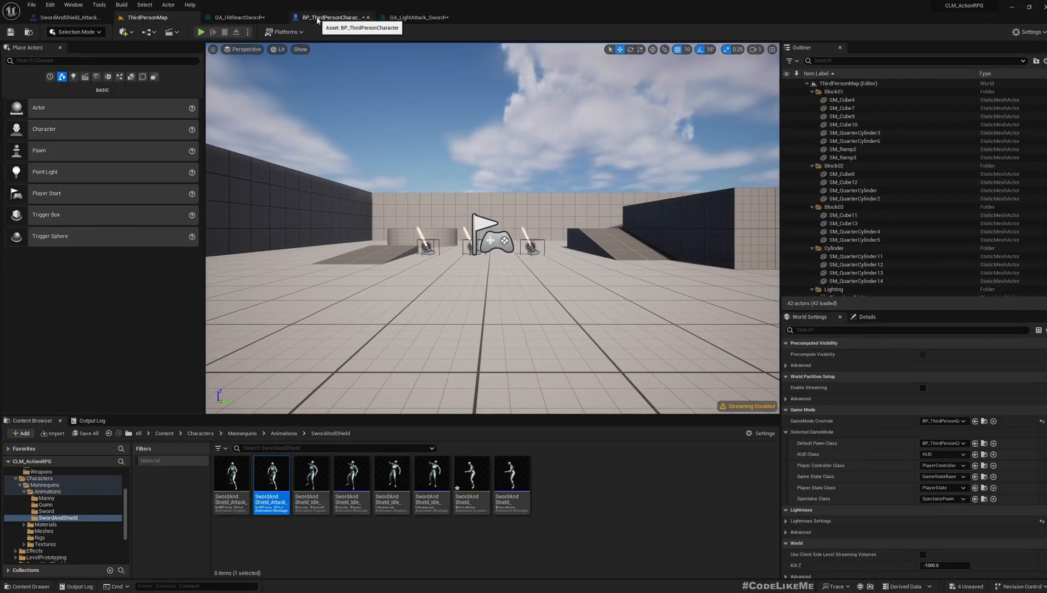
{"action": "left_click", "coordinate": [241, 16]}
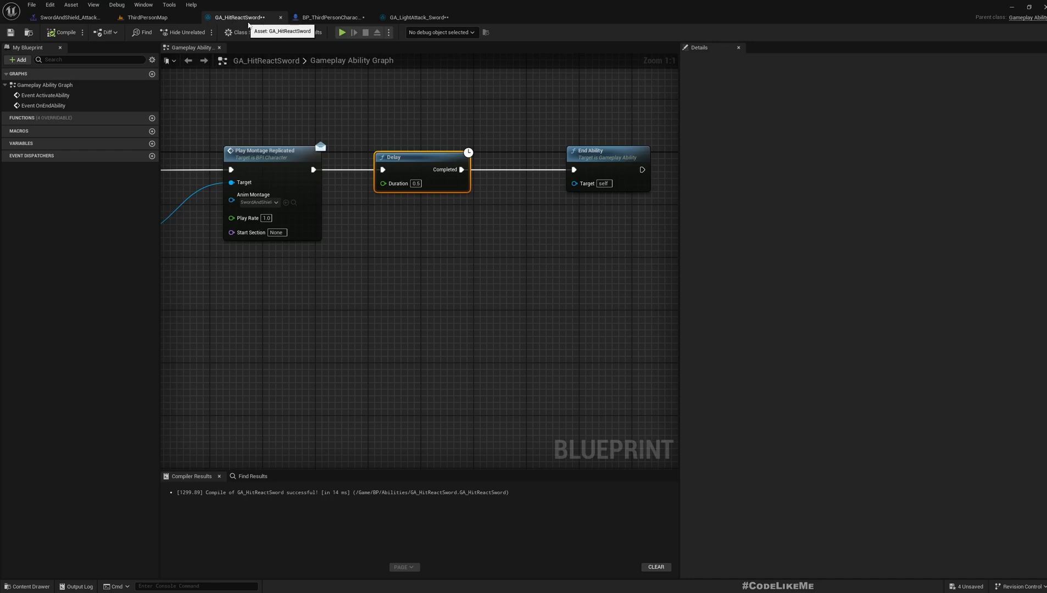
{"action": "left_click", "coordinate": [418, 17]}
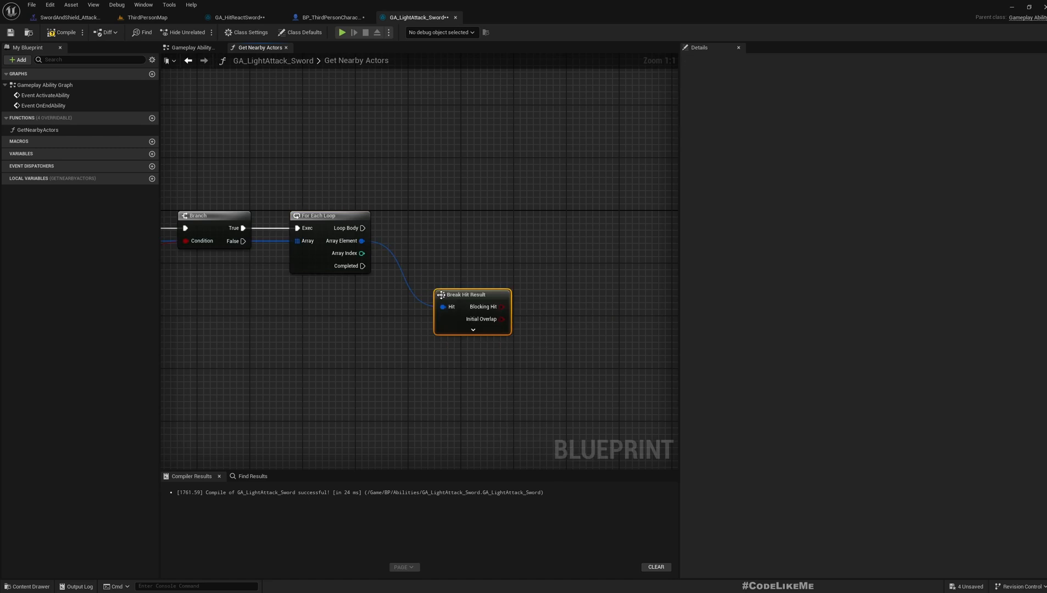
Expand the Break Hit Result node to expose all hit fields, including Hit Actor.
{"action": "left_click", "coordinate": [471, 330]}
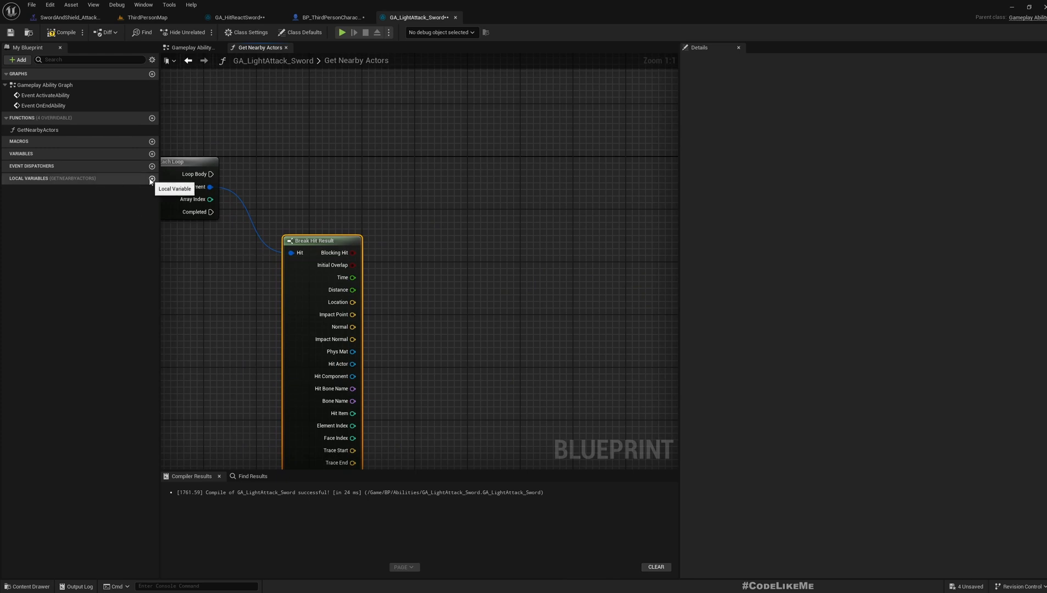
Create a local HitActors variable of type Actor Object Reference array.
{"action": "left_click", "coordinate": [151, 178]}
{"action": "type", "text": "H"}
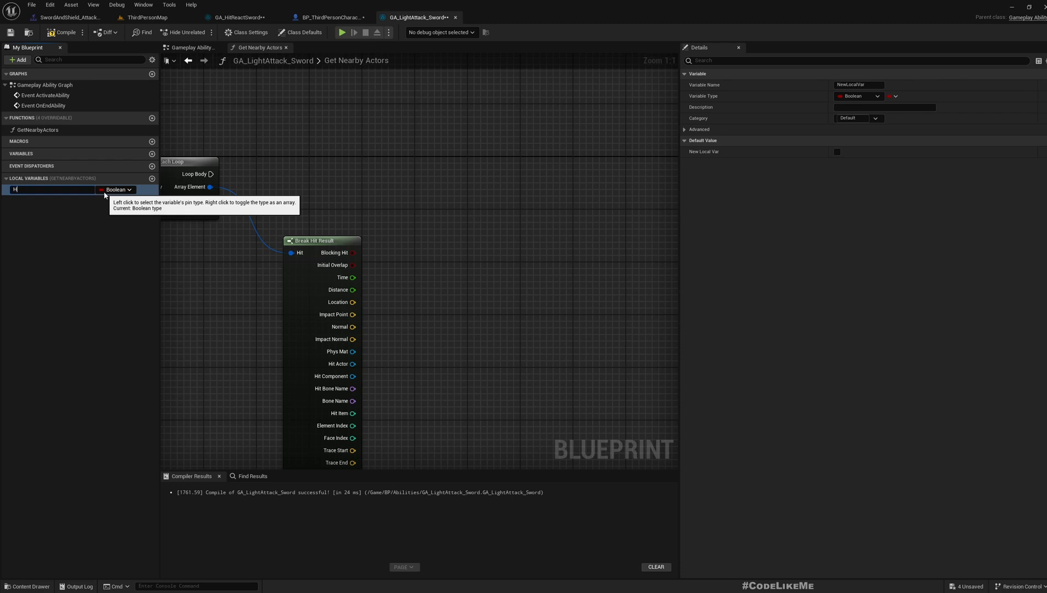
{"action": "type", "text": "itActors"}
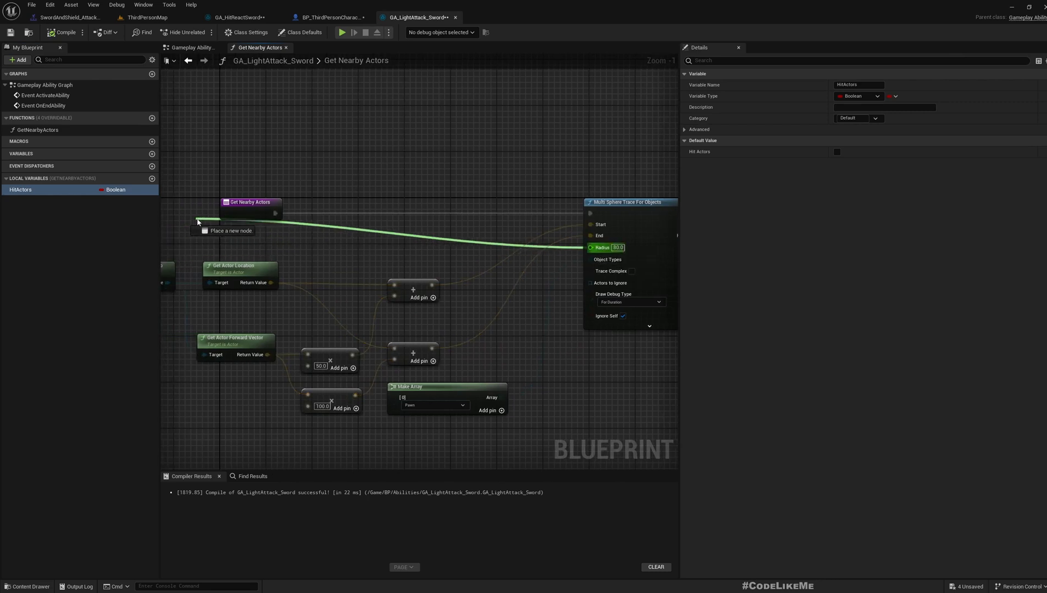
{"action": "left_click", "coordinate": [250, 201]}
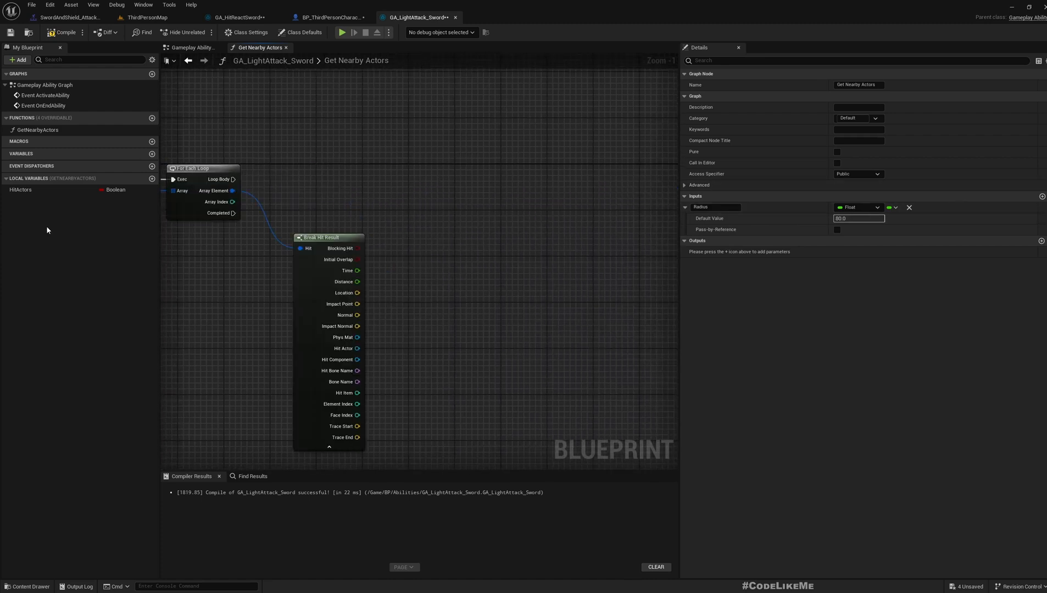
{"action": "left_click", "coordinate": [118, 189]}
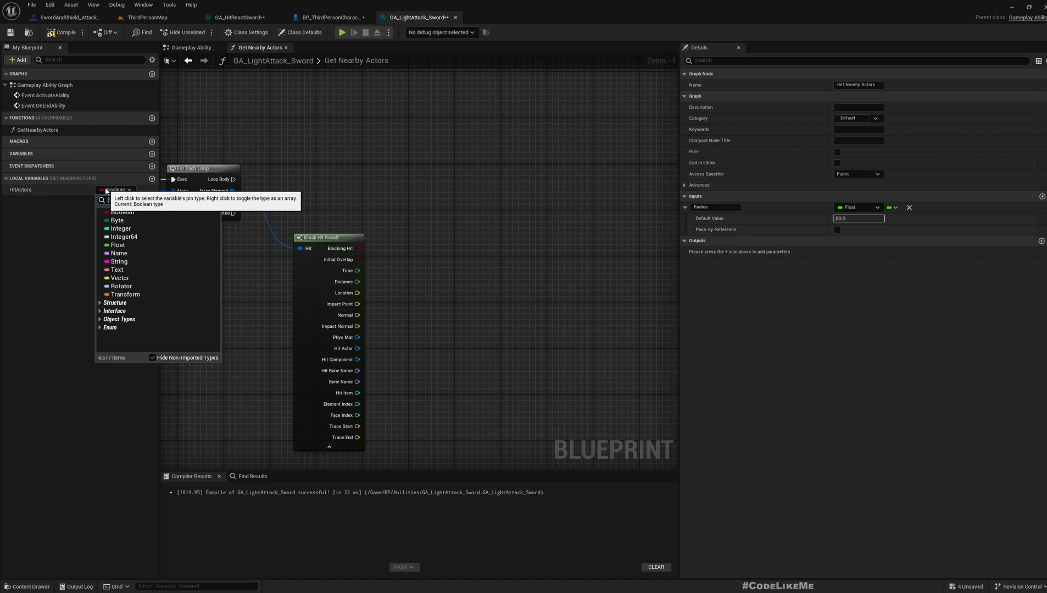
{"action": "type", "text": "Actor"}
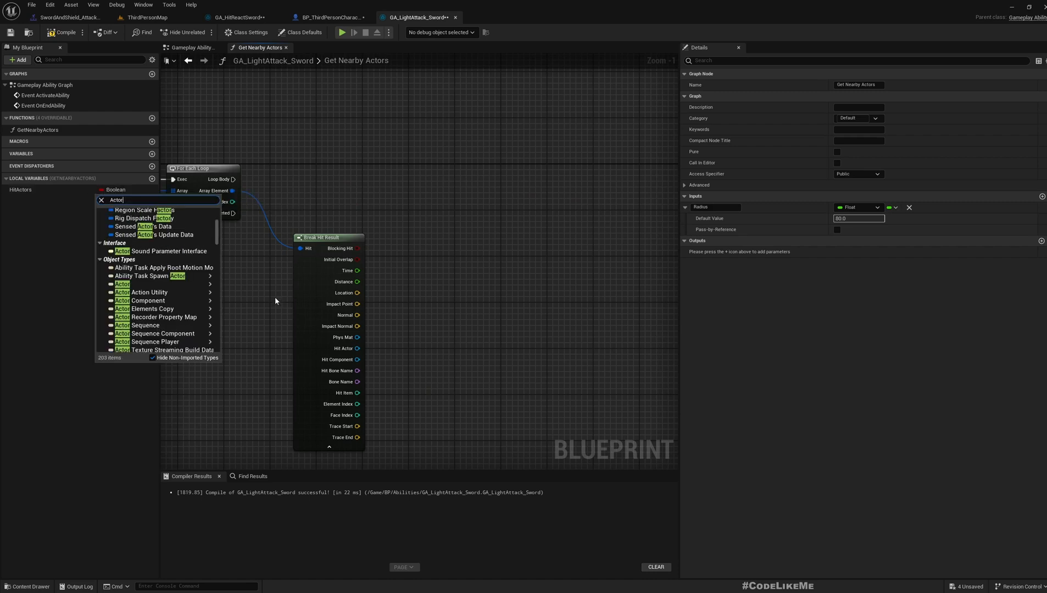
{"action": "left_click", "coordinate": [275, 302]}
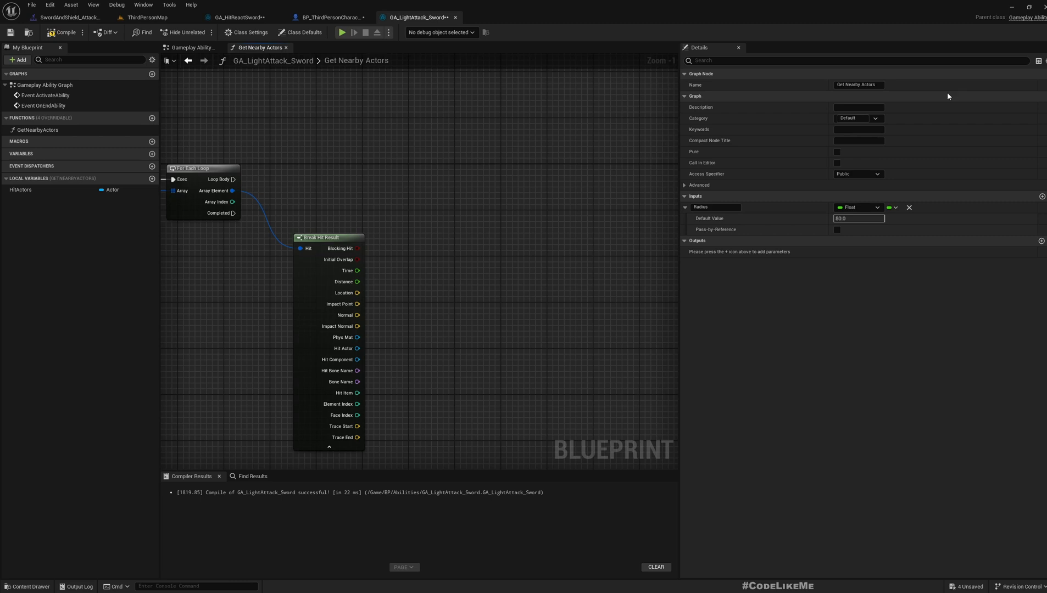
{"action": "mouse_move", "coordinate": [947, 209]}
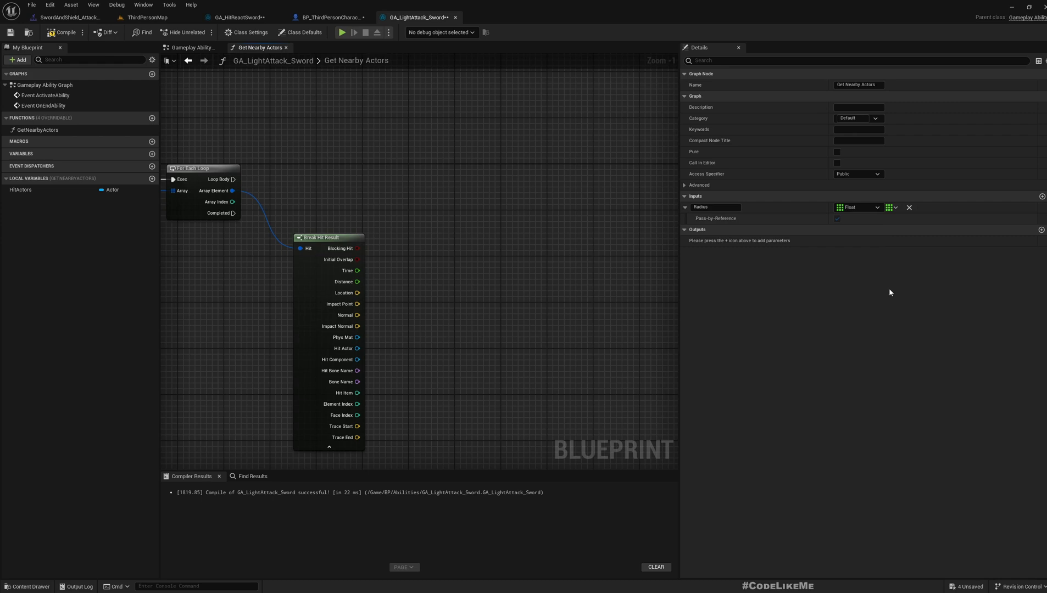
{"action": "key", "text": "ctrl+z"}
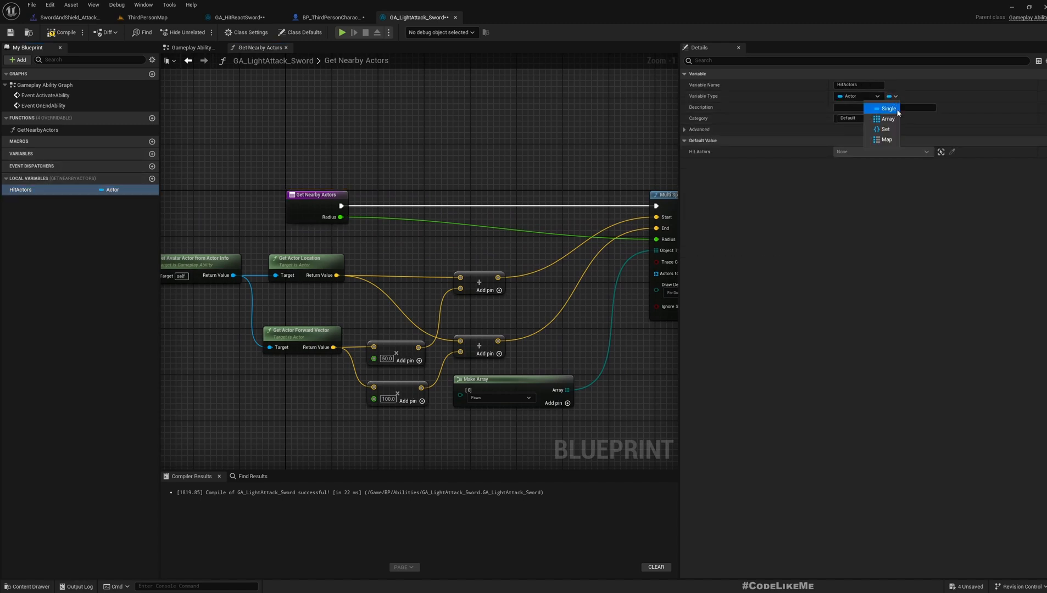
{"action": "left_click", "coordinate": [888, 118]}
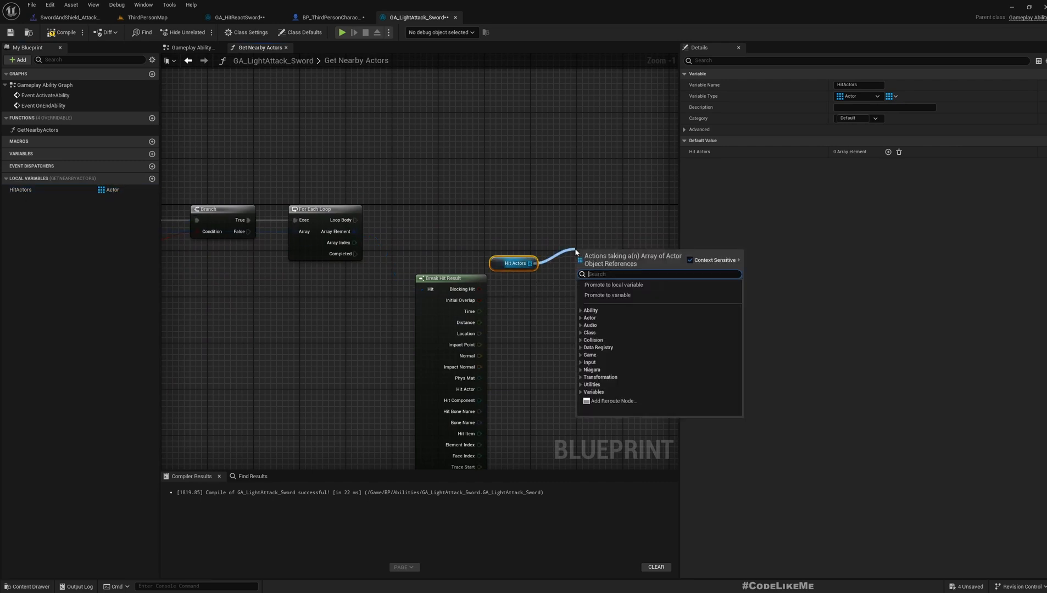
Add an Add Unique node that stores each Hit Actor in HitActors.
{"action": "type", "text": "add un"}
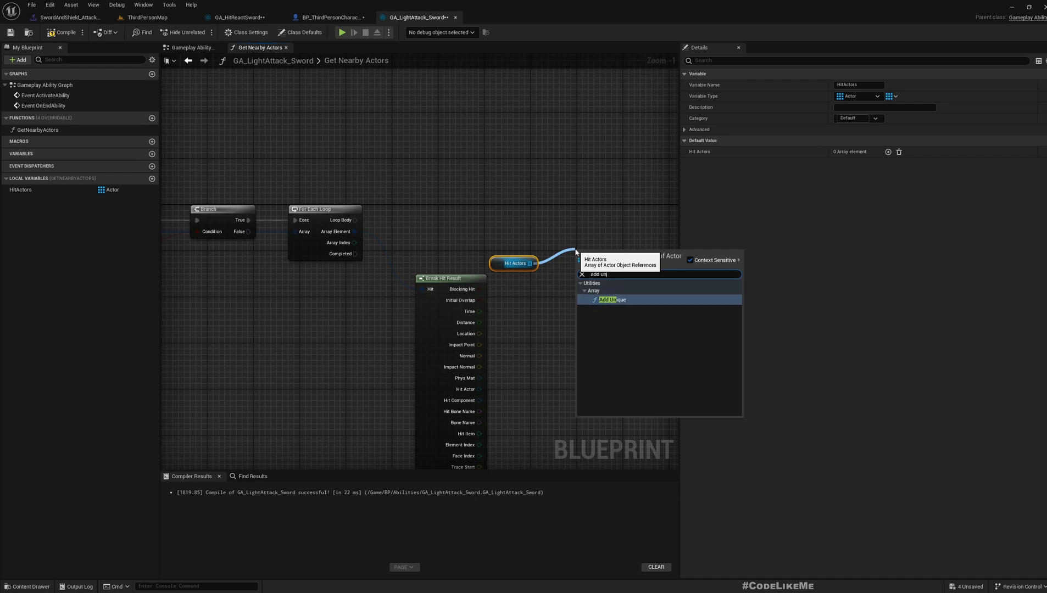
{"action": "left_click", "coordinate": [612, 299]}
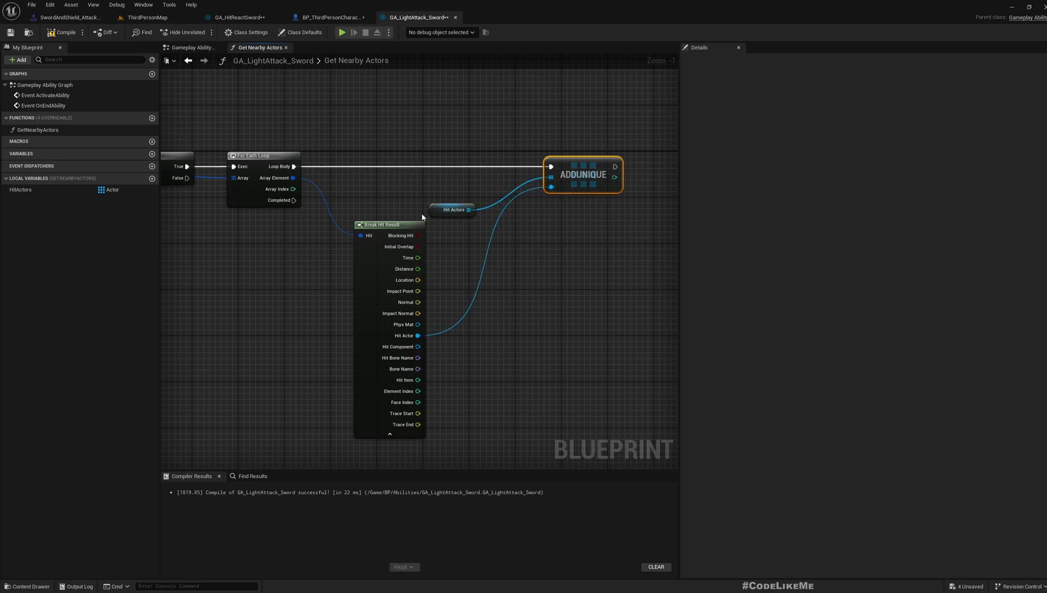
{"action": "left_click", "coordinate": [453, 209]}
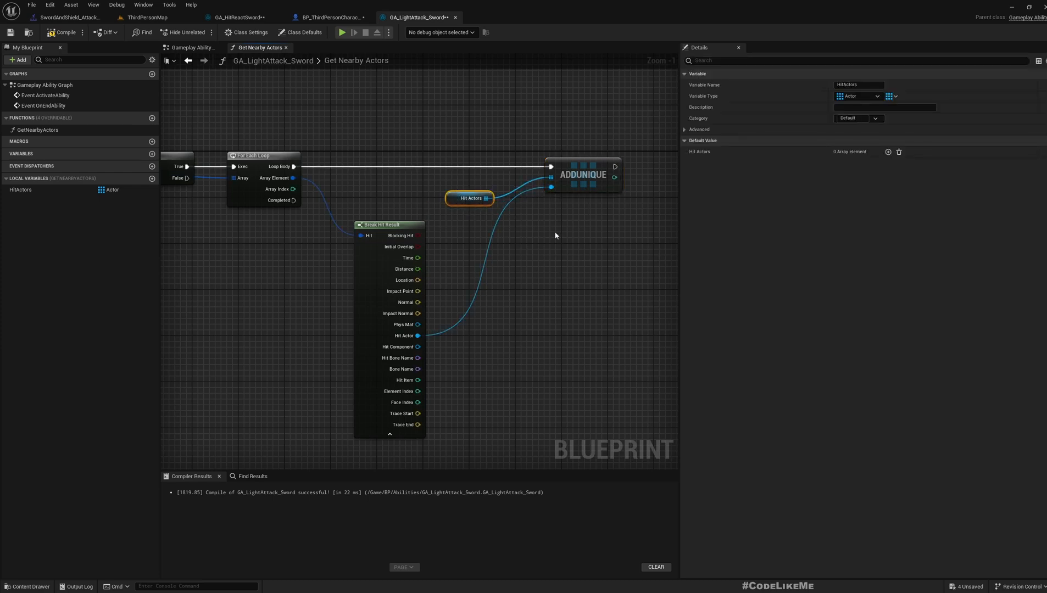
Add a HitActors output to the Return Node and plug the array into it.
{"action": "scroll", "scroll_direction": "down", "scroll_amount": 3}
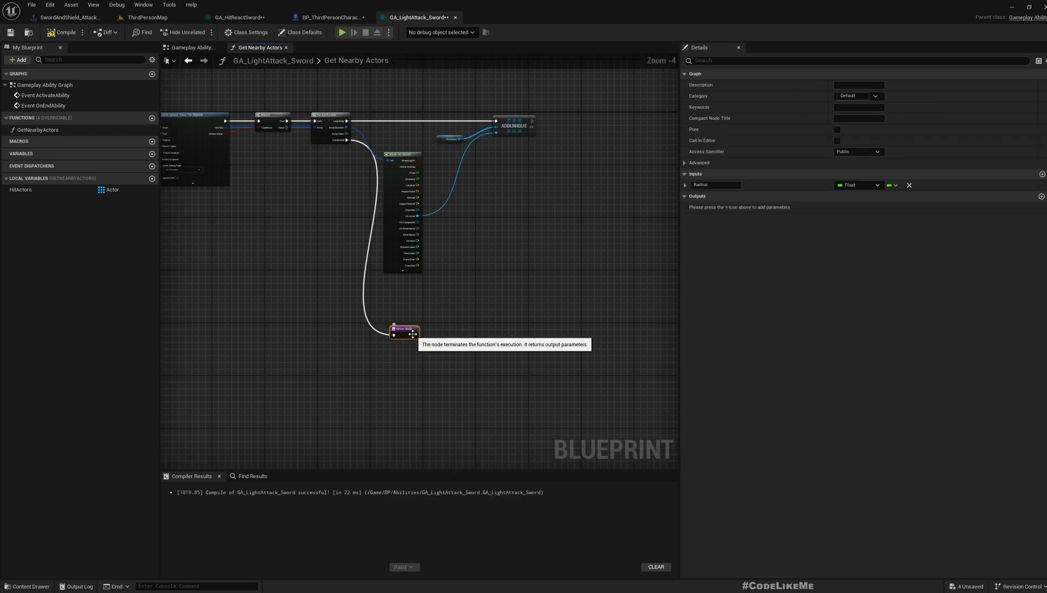
{"action": "left_click", "coordinate": [21, 189]}
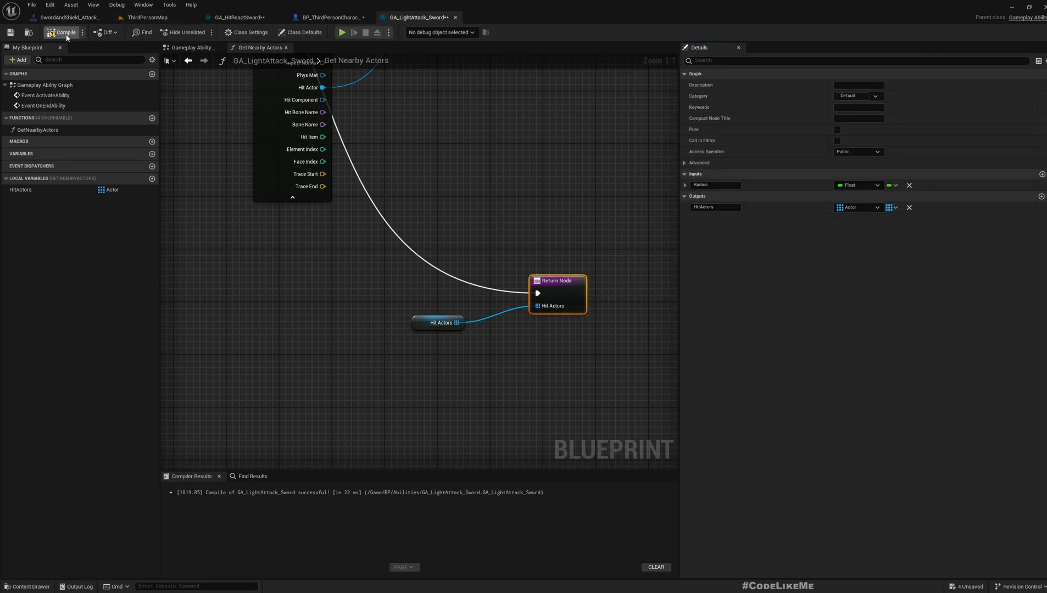
{"action": "mouse_move", "coordinate": [238, 16]}
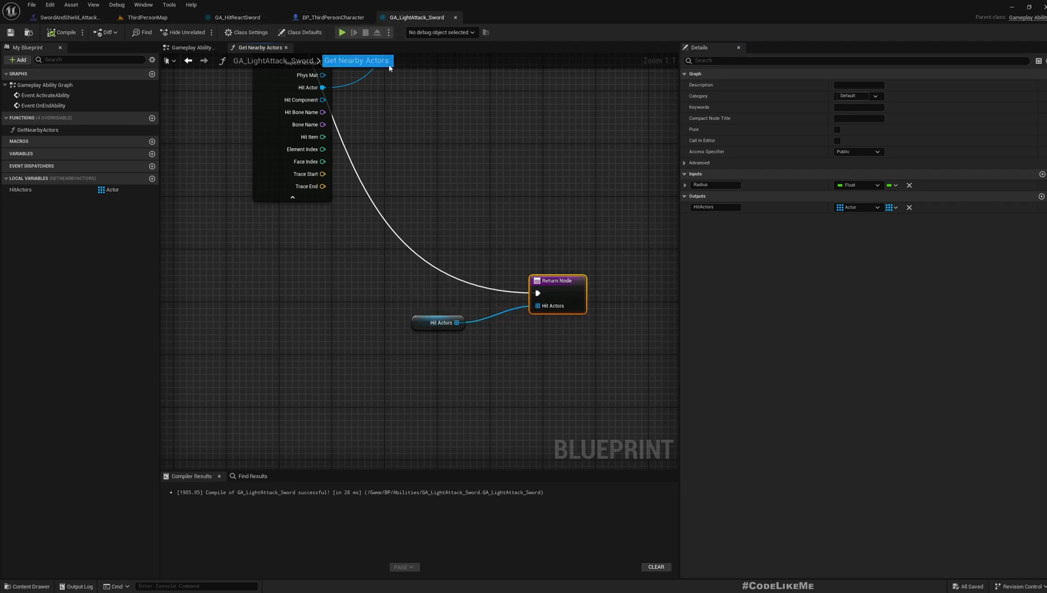
{"action": "left_click", "coordinate": [191, 47]}
{"action": "type", "text": "for"}
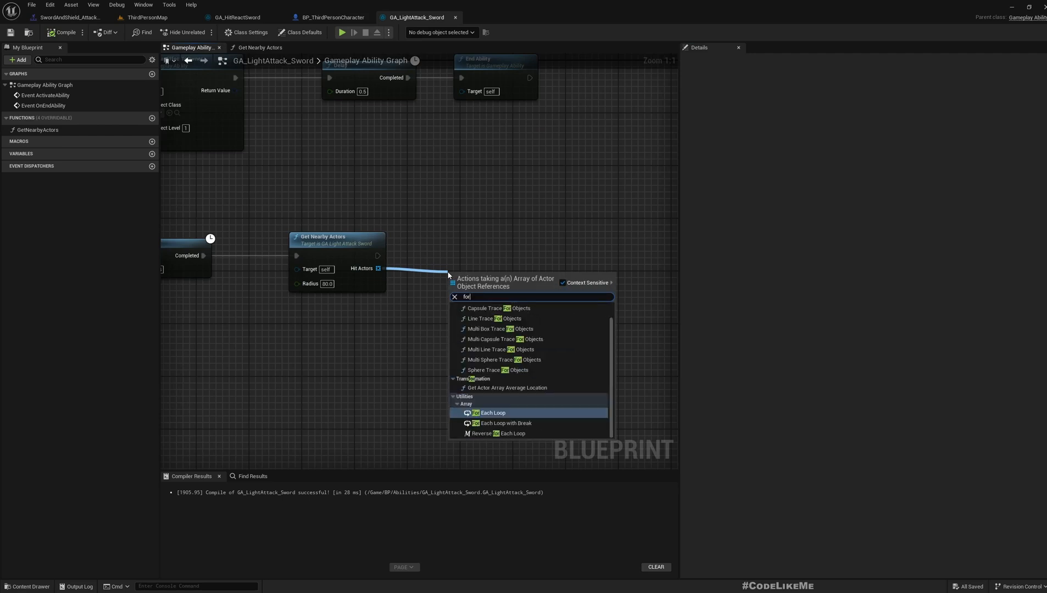
Loop over Hit Actors and call Try Activate Abilities by Tag on each ability system component.
{"action": "left_click", "coordinate": [492, 413]}
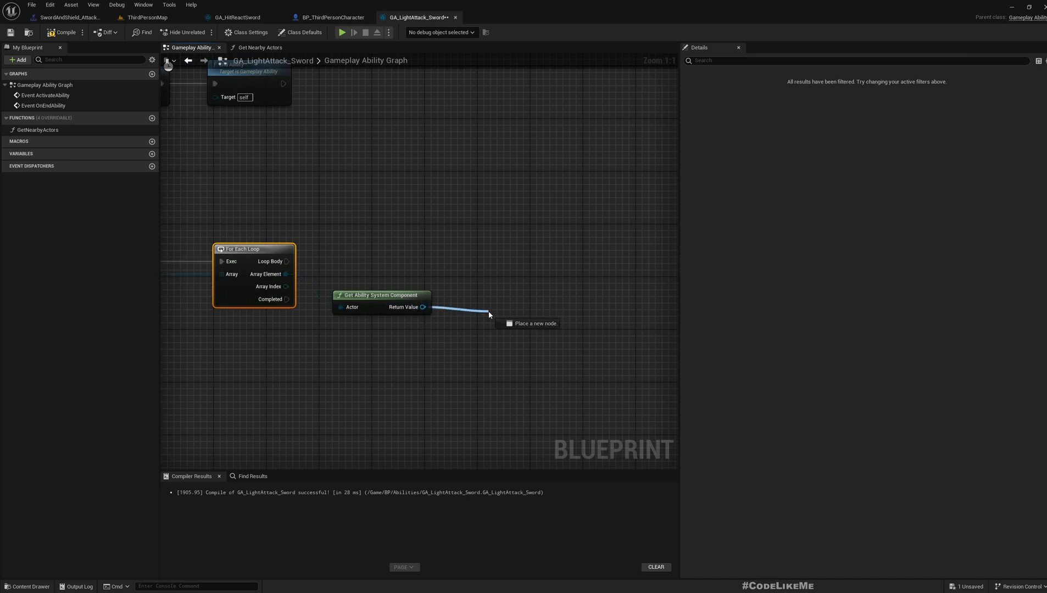
{"action": "left_click", "coordinate": [489, 314]}
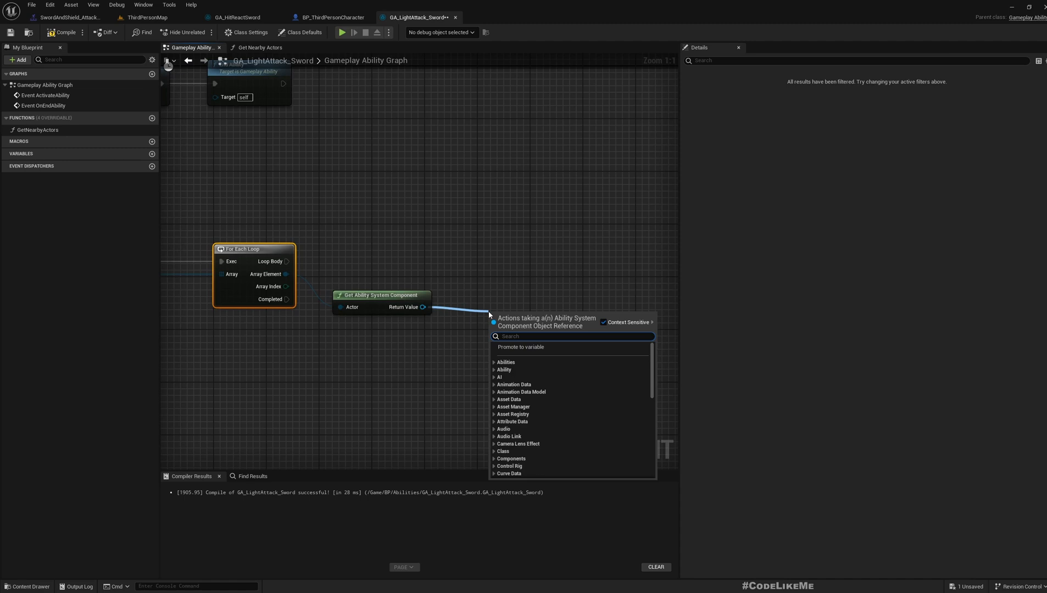
{"action": "type", "text": "try"}
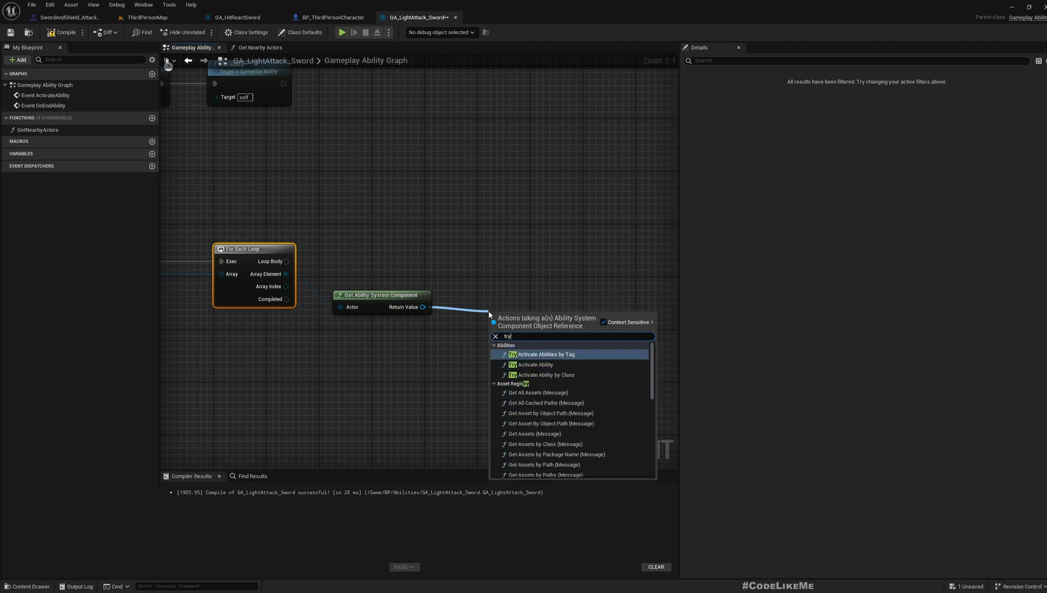
{"action": "left_click", "coordinate": [546, 354]}
{"action": "type", "text": "make"}
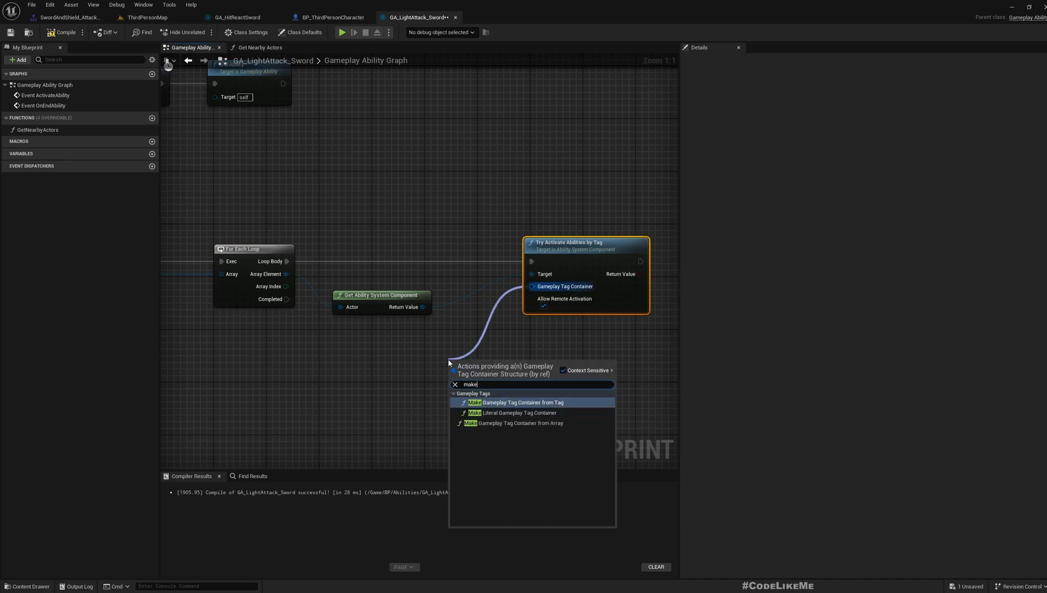
Pass a Make Gameplay Tag Container from the React.Sword tag into the activation.
{"action": "left_click", "coordinate": [523, 402]}
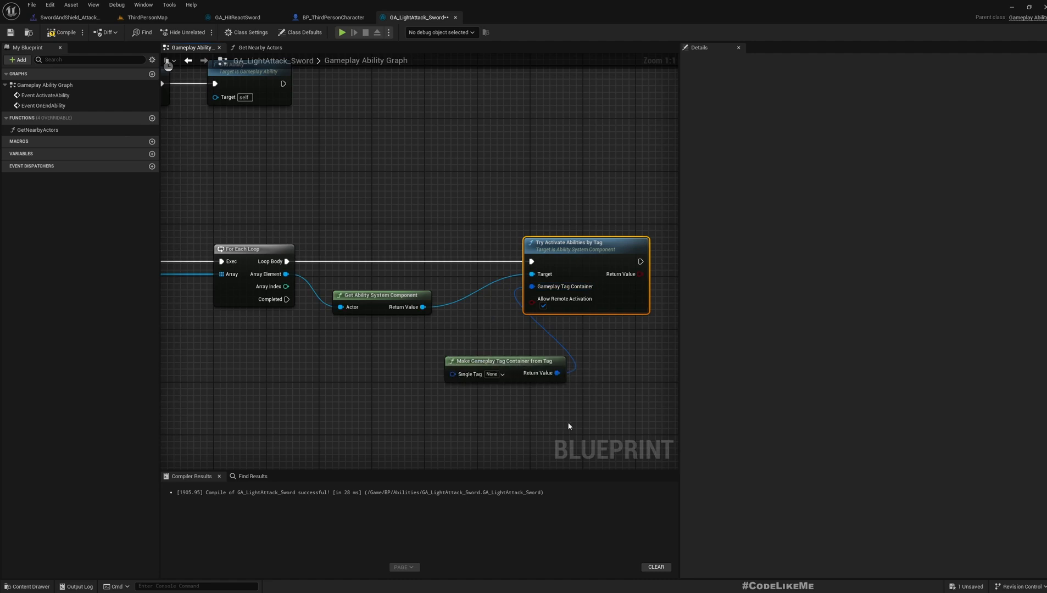
{"action": "left_click", "coordinate": [493, 374]}
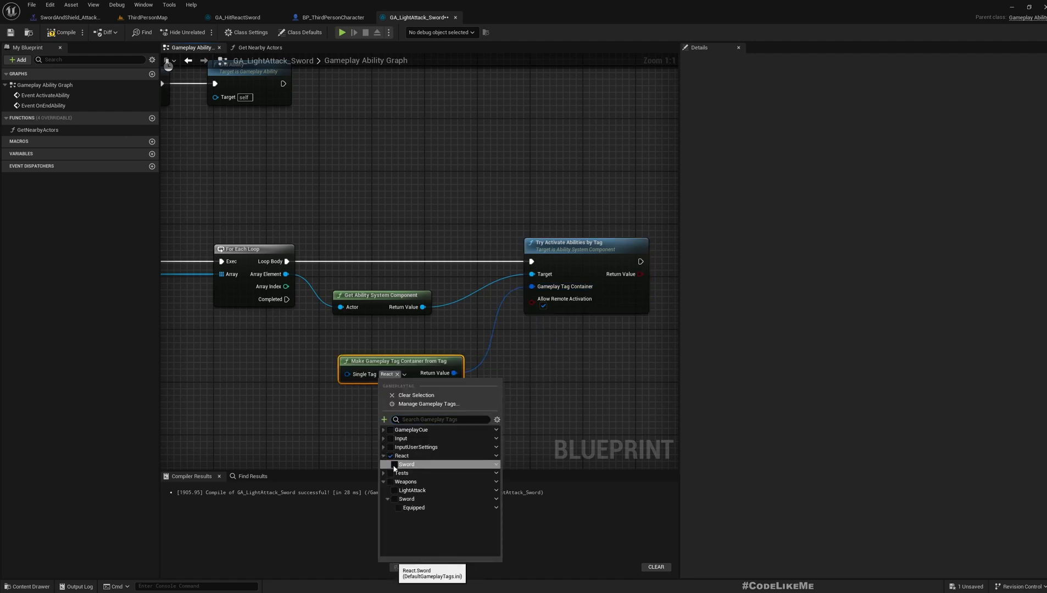
{"action": "left_click", "coordinate": [393, 464]}
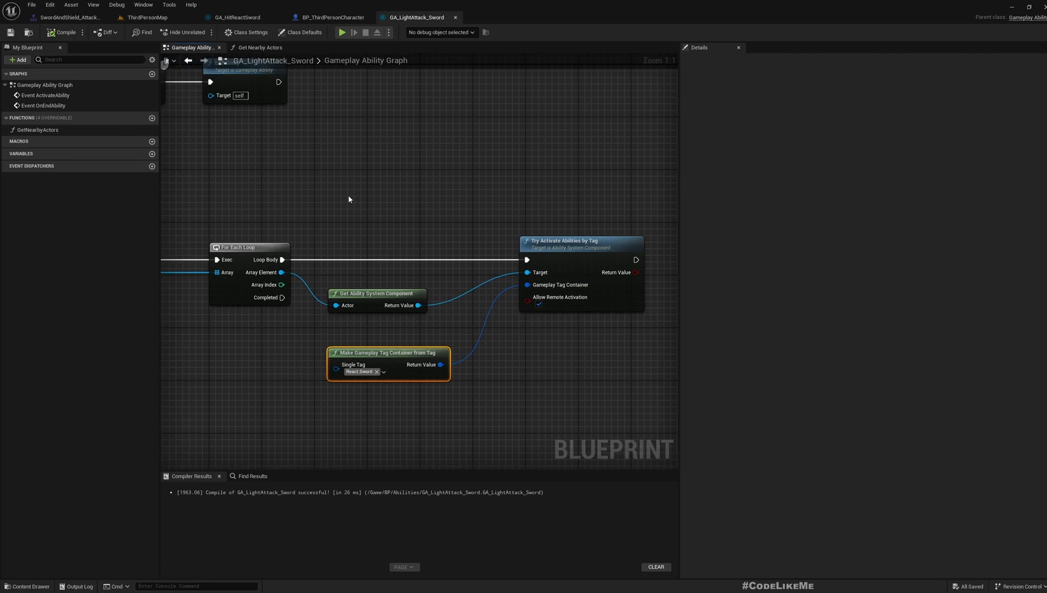
{"action": "left_click", "coordinate": [236, 16]}
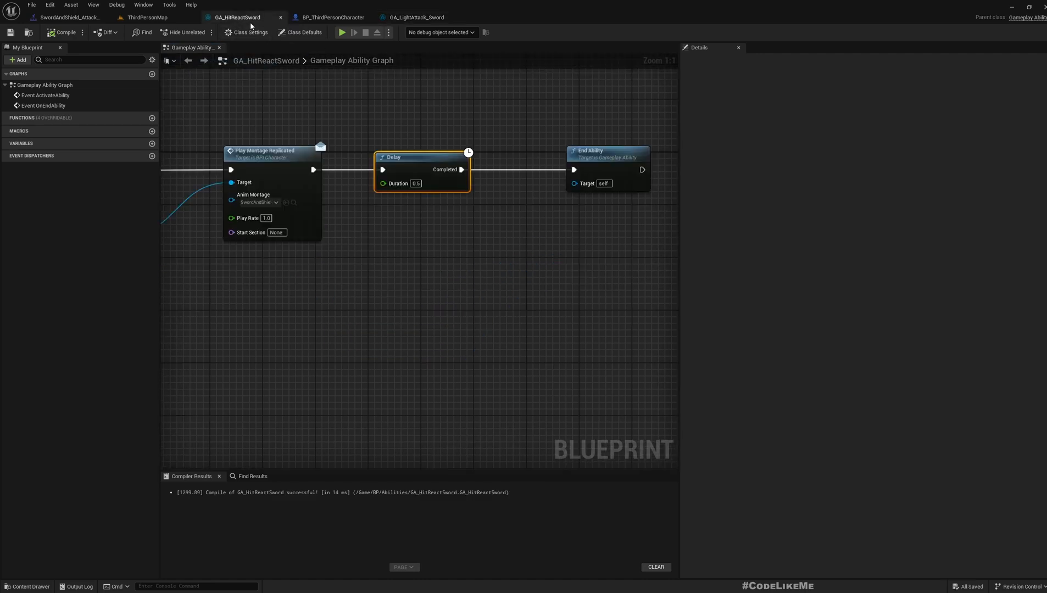
{"action": "mouse_move", "coordinate": [237, 17]}
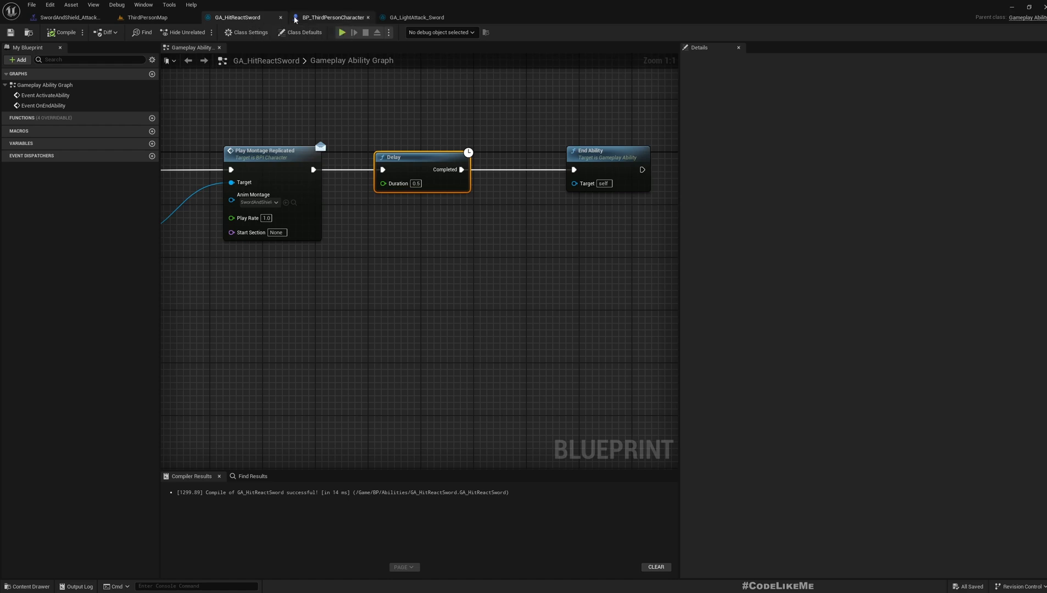
In BP_ThirdPersonCharacter, add the DefaultAbilities variable with a Gameplay Ability type.
{"action": "left_click", "coordinate": [331, 16]}
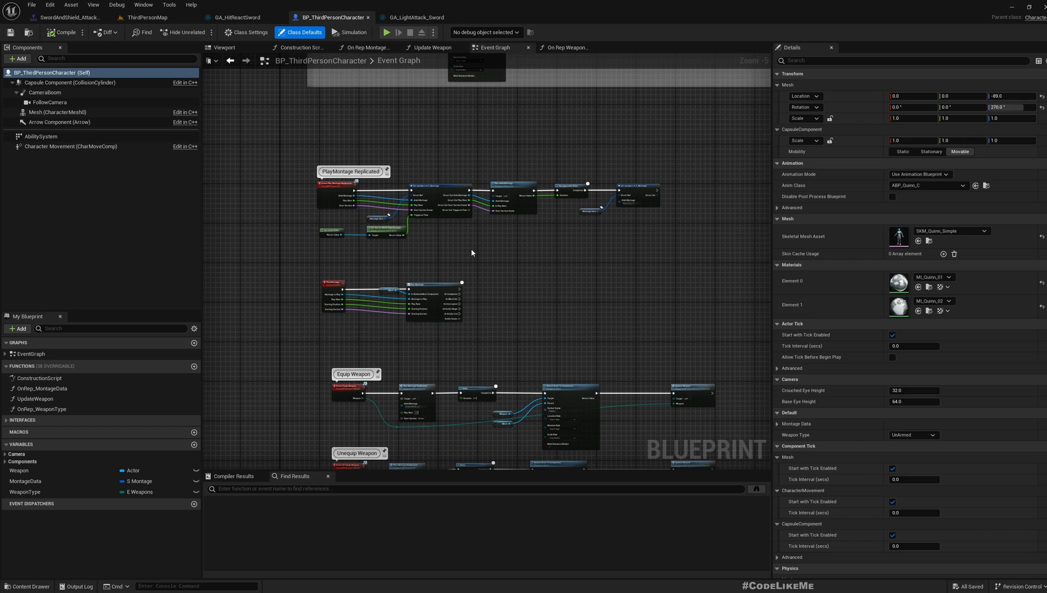
{"action": "mouse_move", "coordinate": [205, 368]}
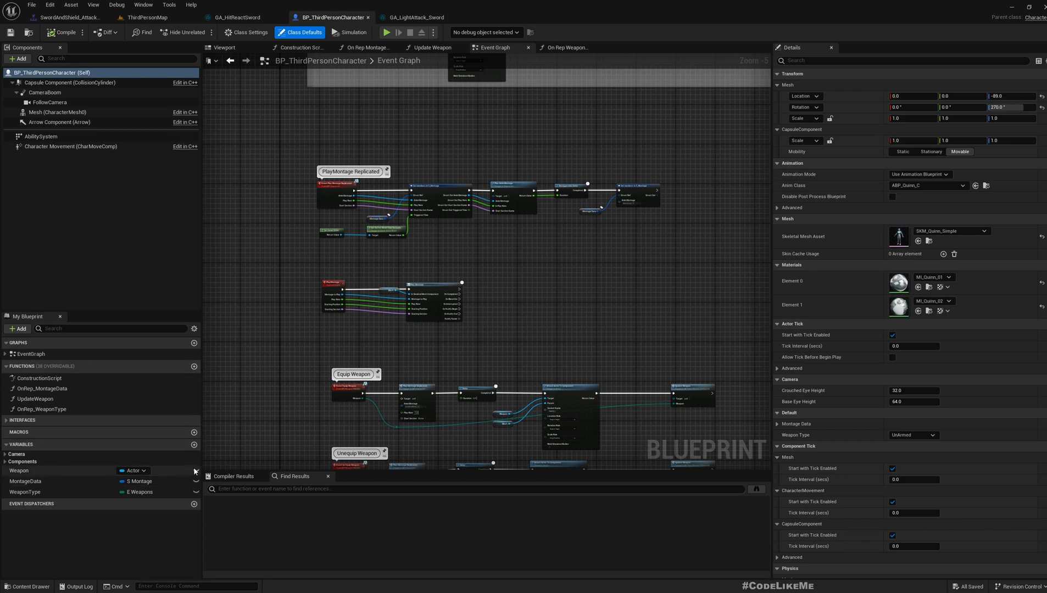
{"action": "mouse_move", "coordinate": [195, 444]}
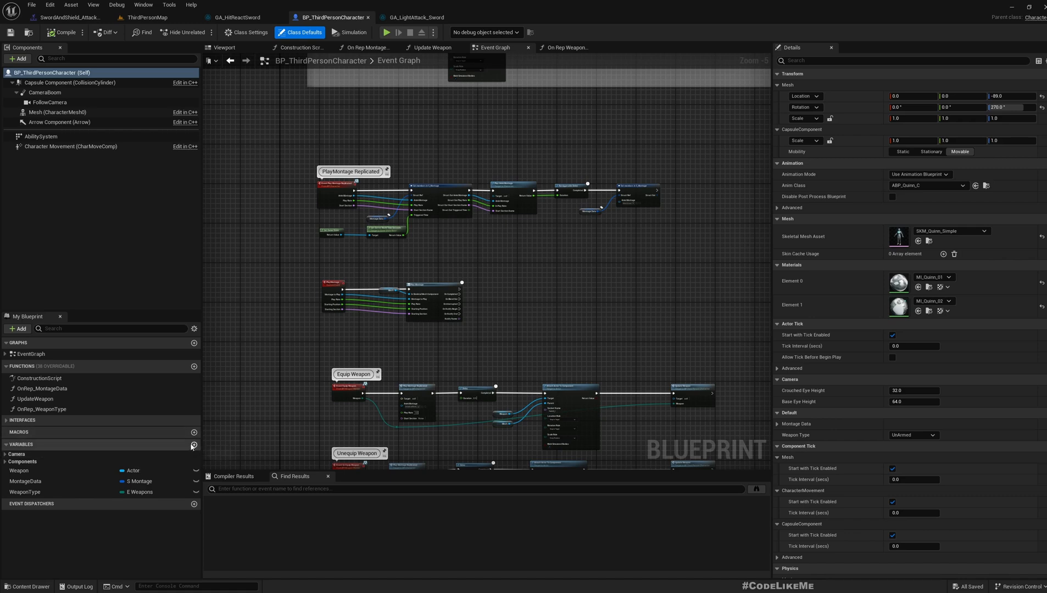
{"action": "left_click", "coordinate": [193, 444]}
{"action": "type", "text": "DefaultAbi"}
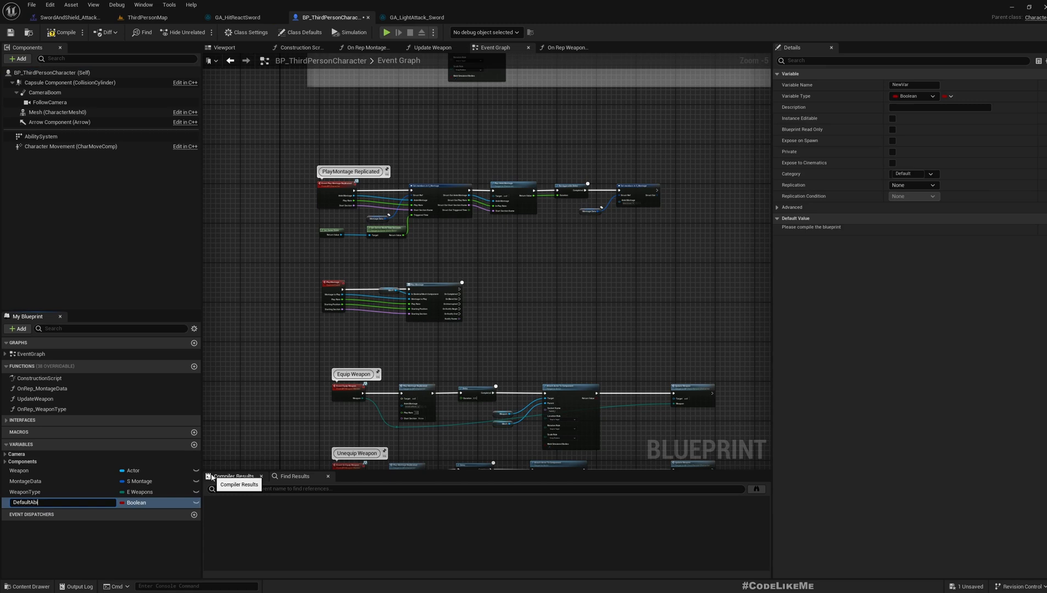
{"action": "left_click", "coordinate": [136, 503]}
{"action": "type", "text": "gameplay abili"}
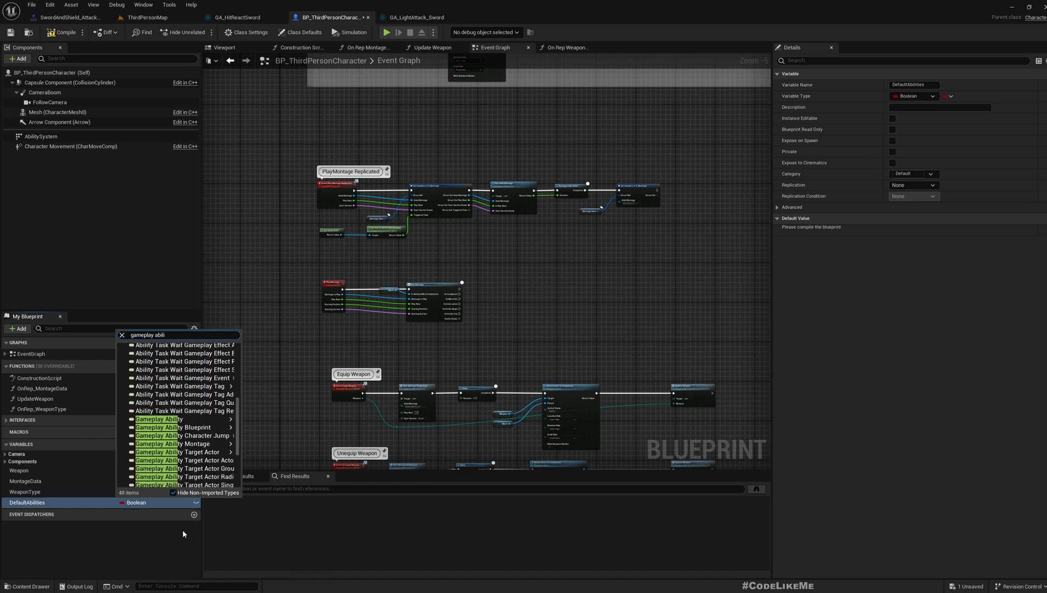
{"action": "left_click", "coordinate": [159, 420]}
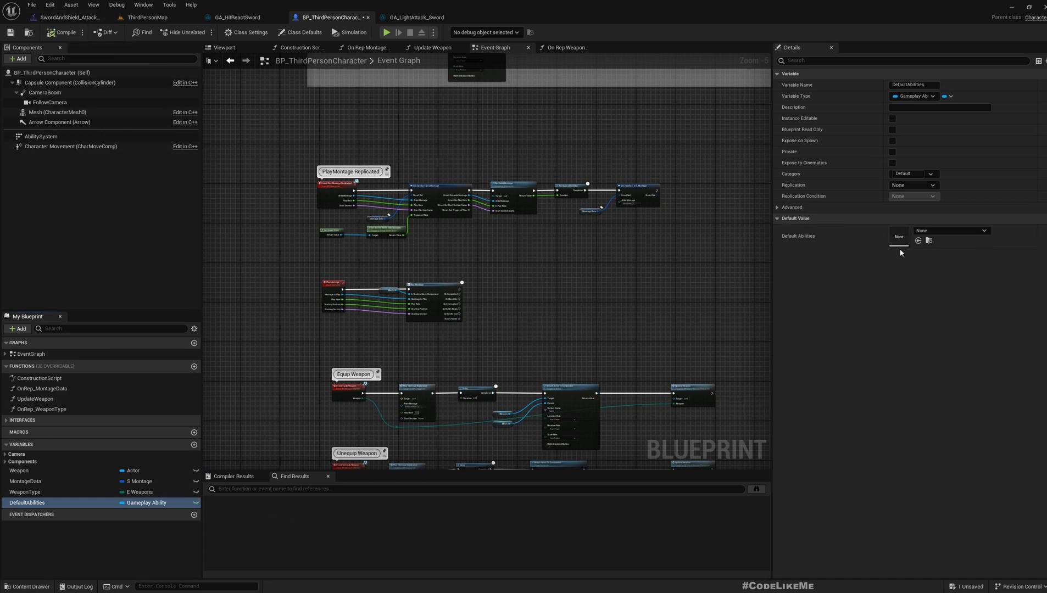
{"action": "mouse_move", "coordinate": [837, 305]}
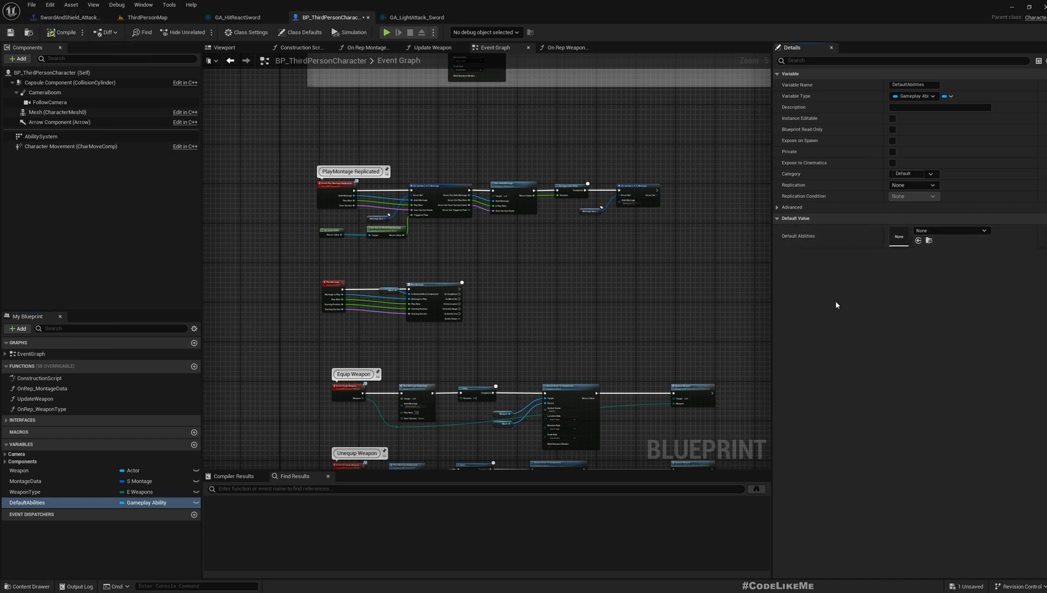
Change DefaultAbilities to a Gameplay Ability Class Reference array.
{"action": "left_click", "coordinate": [938, 96]}
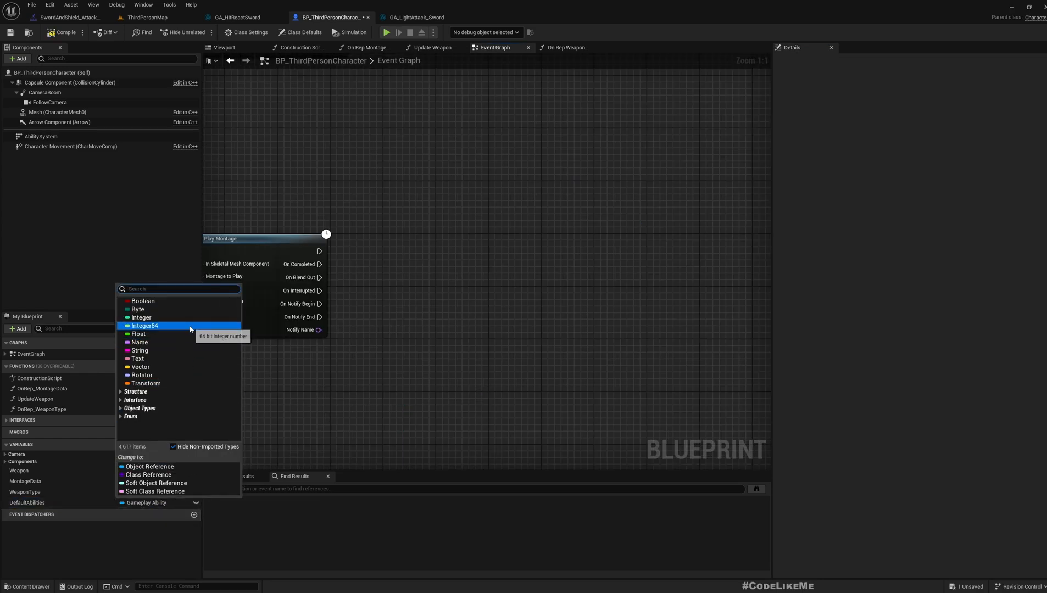
{"action": "type", "text": "gameplay"}
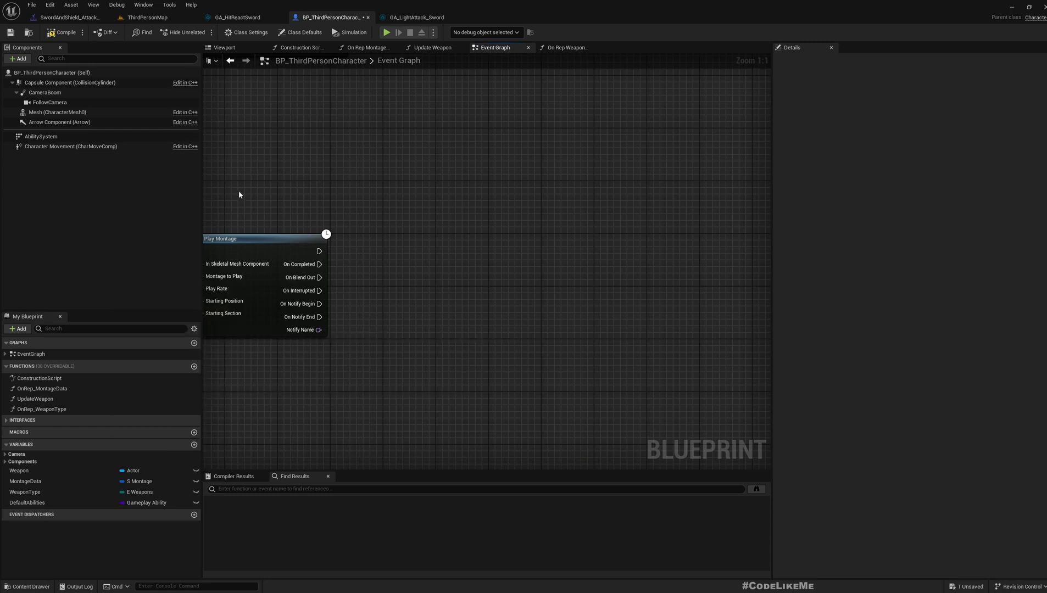
{"action": "mouse_move", "coordinate": [910, 151]}
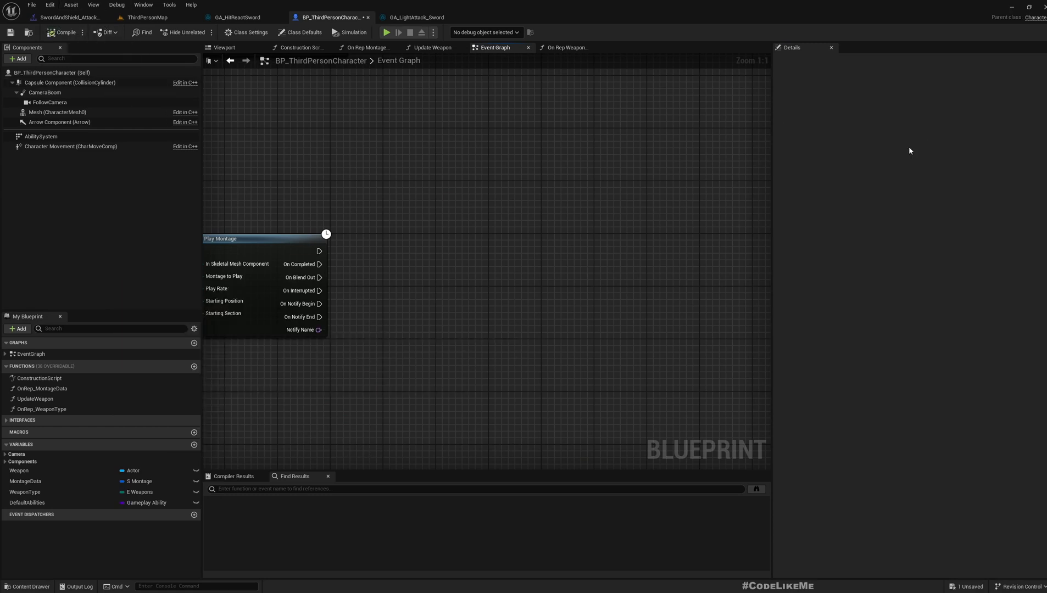
{"action": "left_click", "coordinate": [27, 502]}
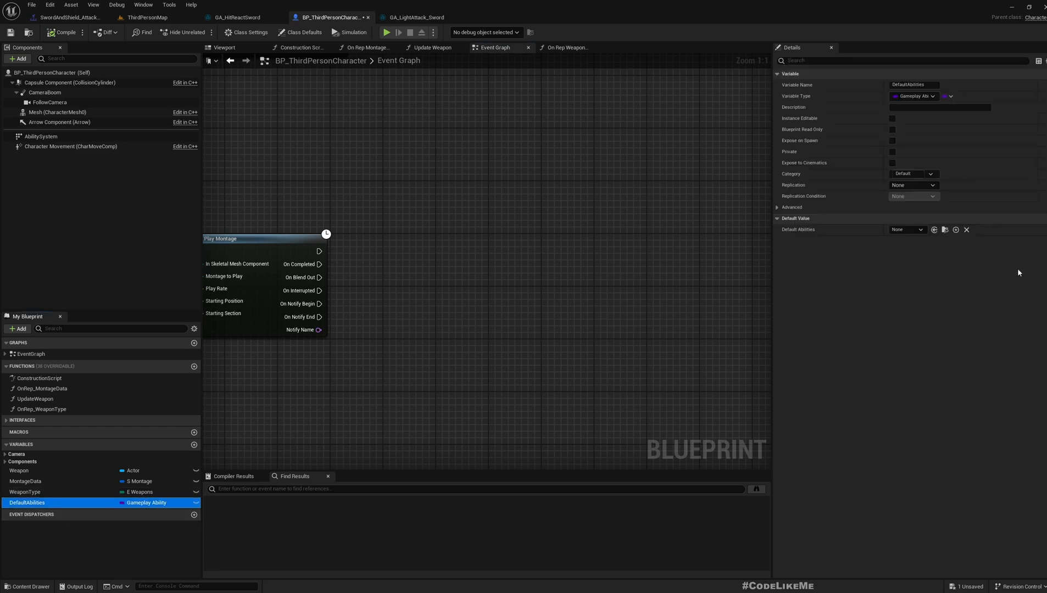
{"action": "left_click", "coordinate": [906, 229]}
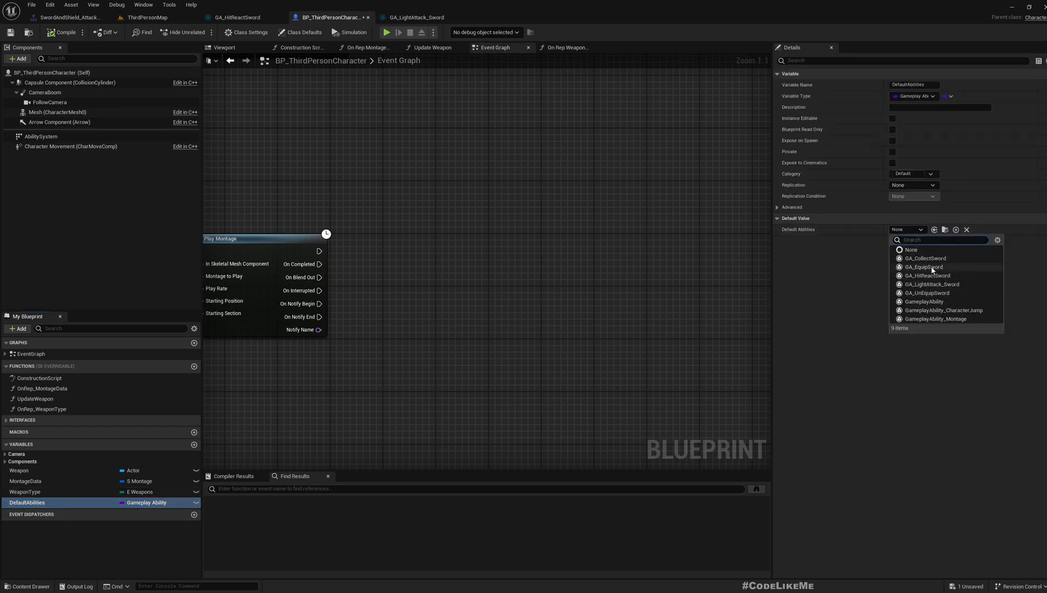
{"action": "mouse_move", "coordinate": [92, 492]}
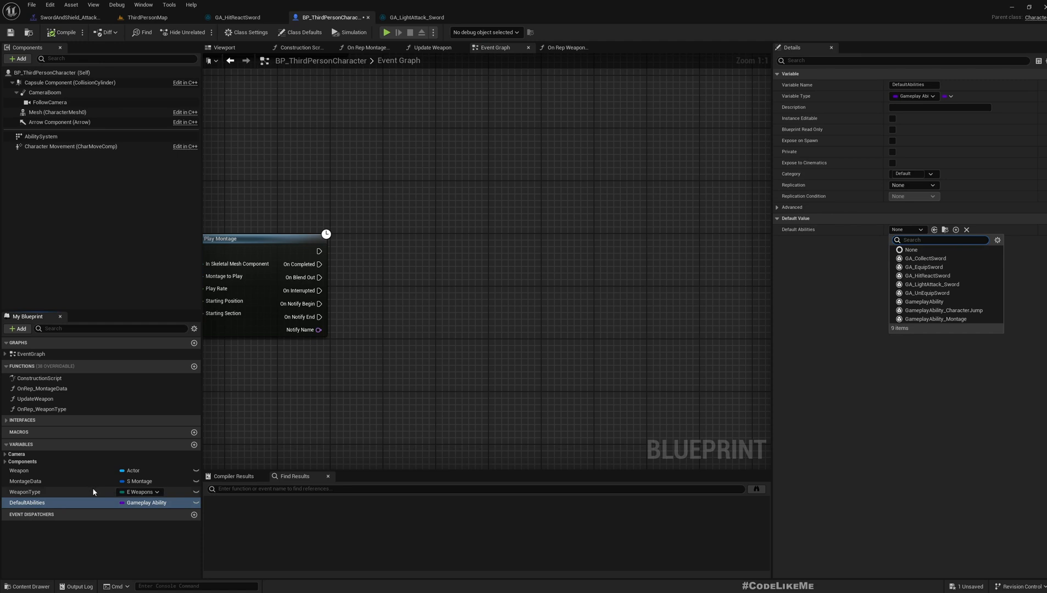
{"action": "left_click", "coordinate": [950, 95]}
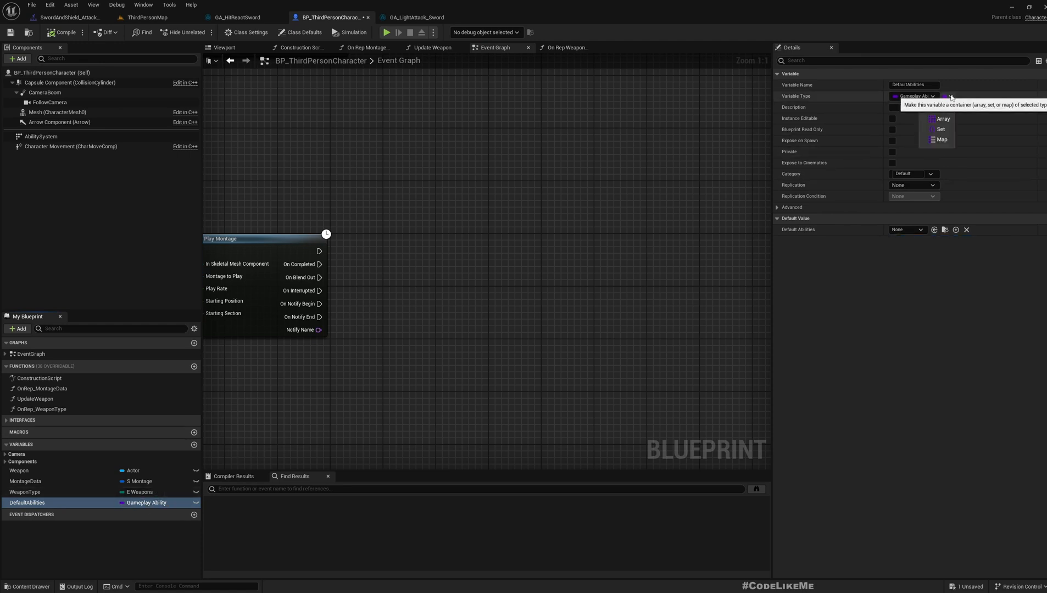
{"action": "mouse_move", "coordinate": [941, 119]}
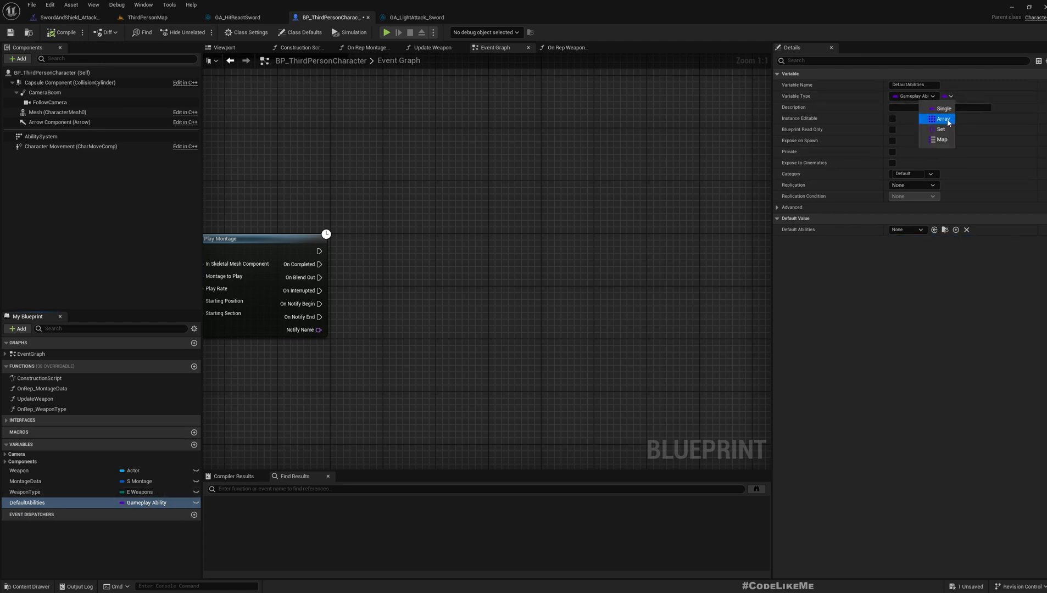
{"action": "left_click", "coordinate": [943, 118]}
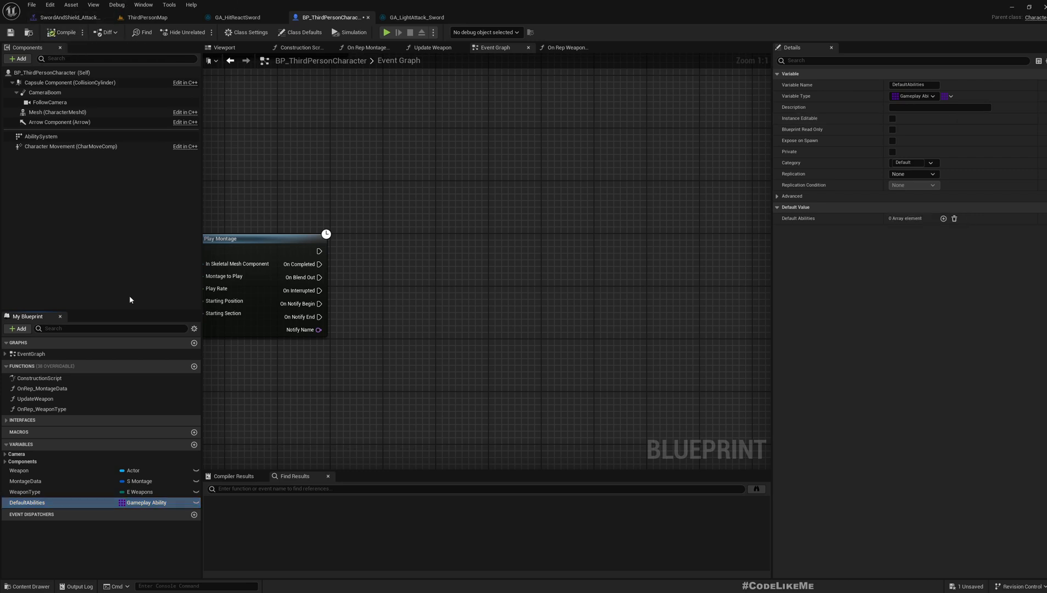
{"action": "mouse_move", "coordinate": [1000, 225]}
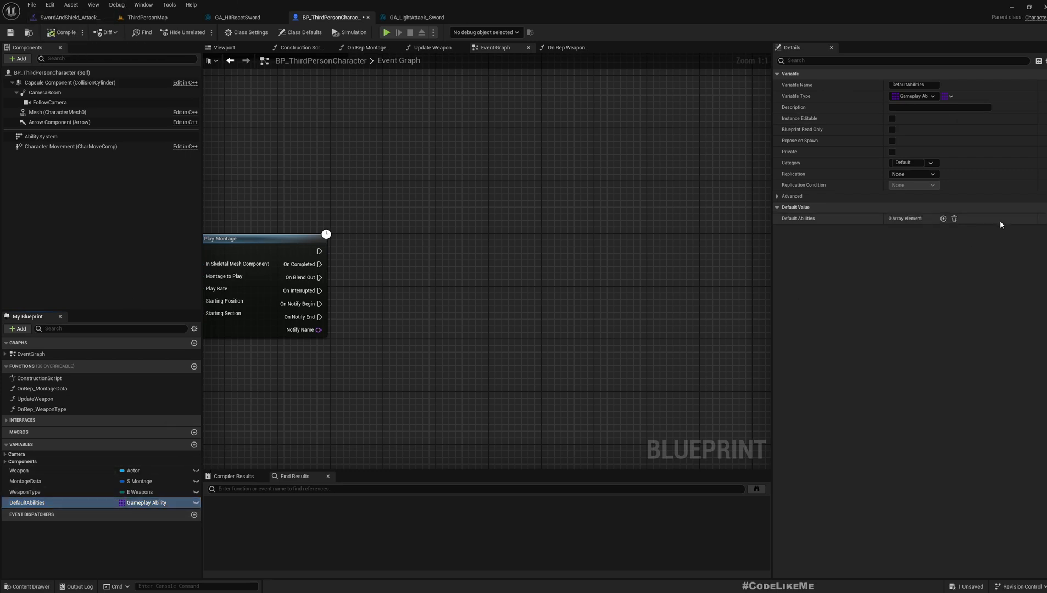
{"action": "mouse_move", "coordinate": [115, 398]}
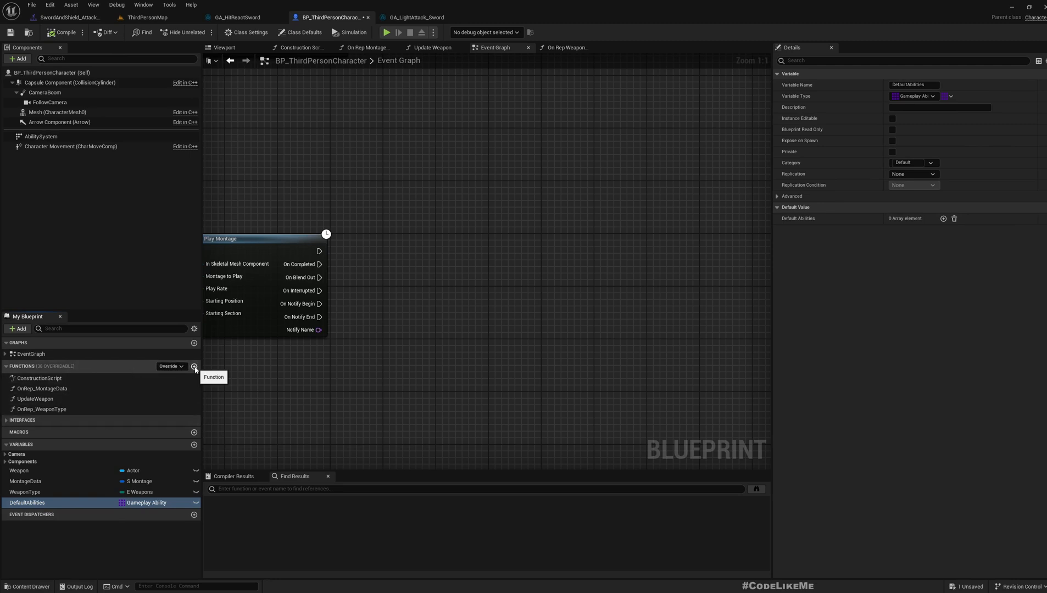
Add a GiveDefaultAbilities function that runs a For Each Loop over DefaultAbilities into Give Ability.
{"action": "left_click", "coordinate": [194, 366]}
{"action": "type", "text": "GiveDefaultAbilities"}
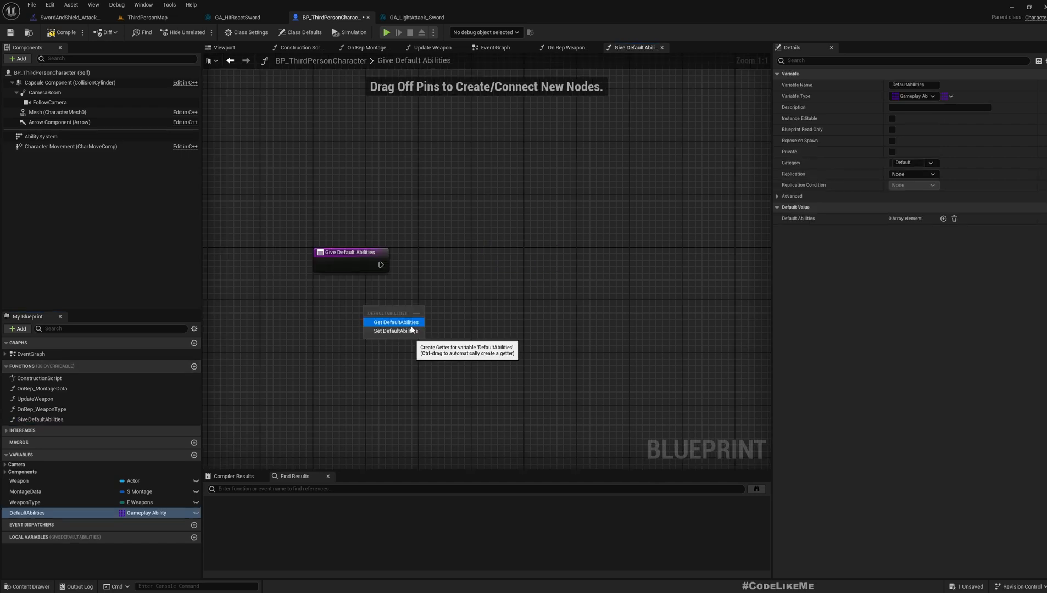
{"action": "left_click", "coordinate": [394, 322]}
{"action": "type", "text": "gi"}
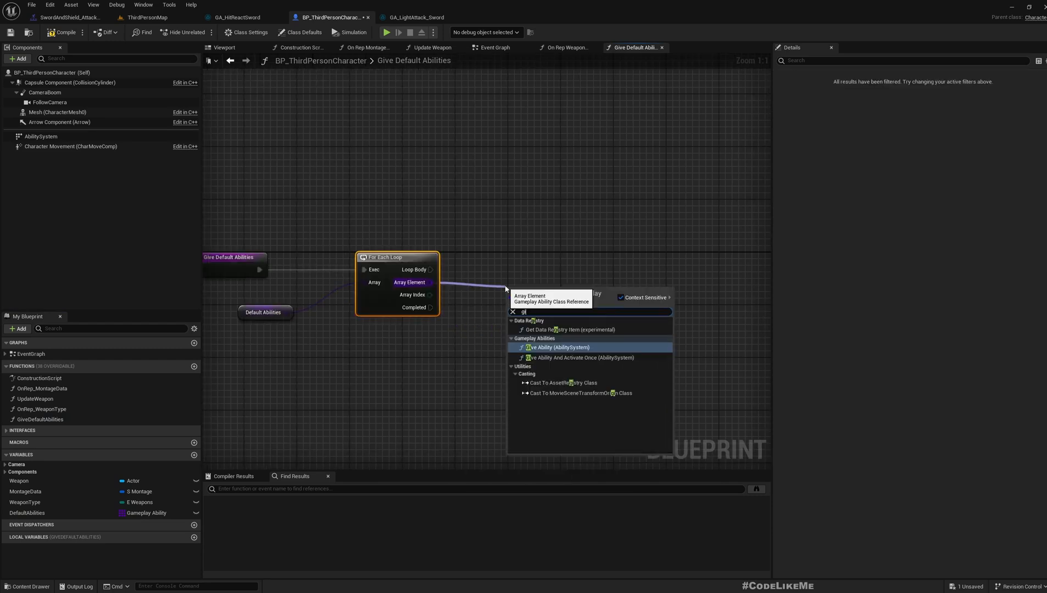
{"action": "left_click", "coordinate": [557, 347]}
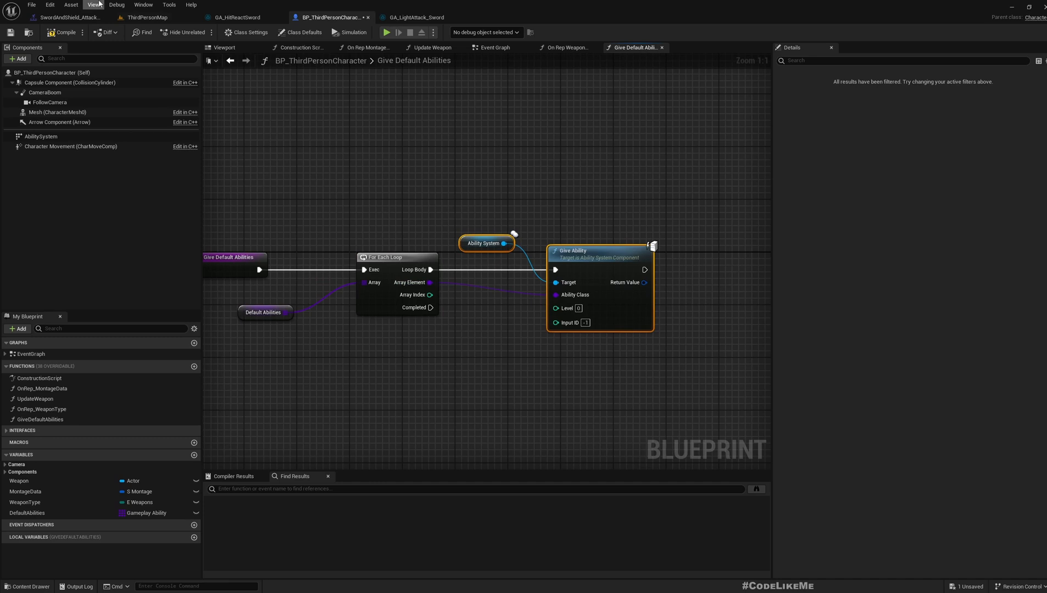
Wire AbilitySystem to Give Ability's Target and Array Element to Ability Class, then view ThirdPersonMap.
{"action": "left_click", "coordinate": [233, 16]}
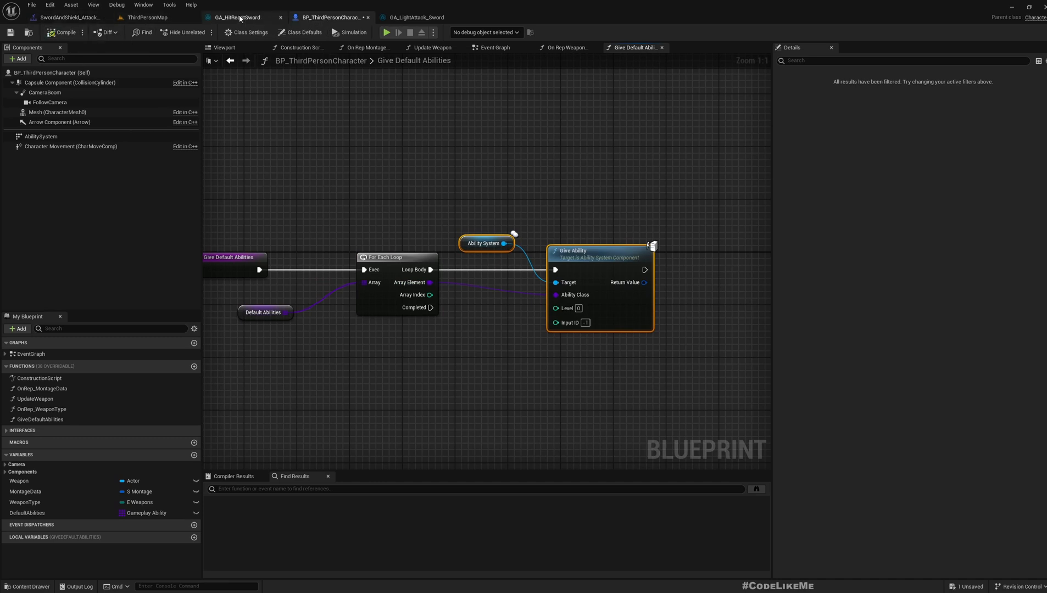
{"action": "mouse_move", "coordinate": [414, 17]}
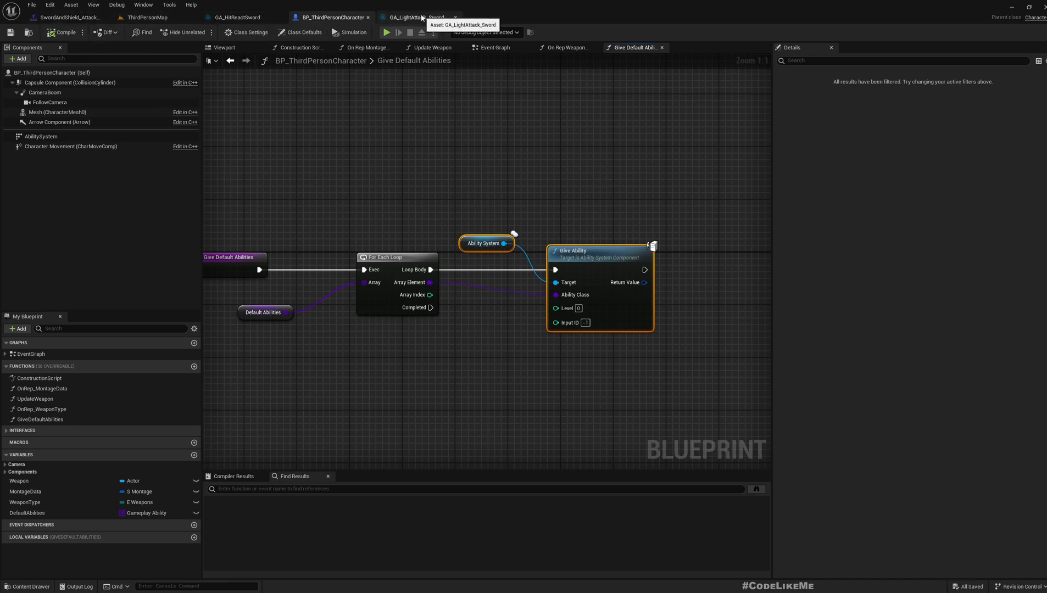
{"action": "left_click", "coordinate": [415, 17]}
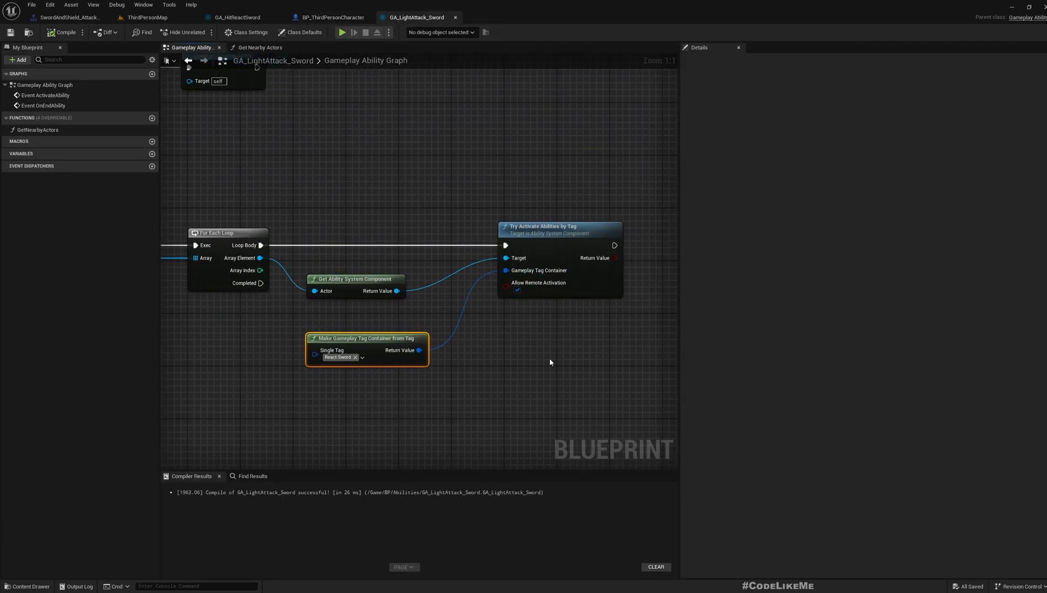
{"action": "left_click", "coordinate": [148, 16]}
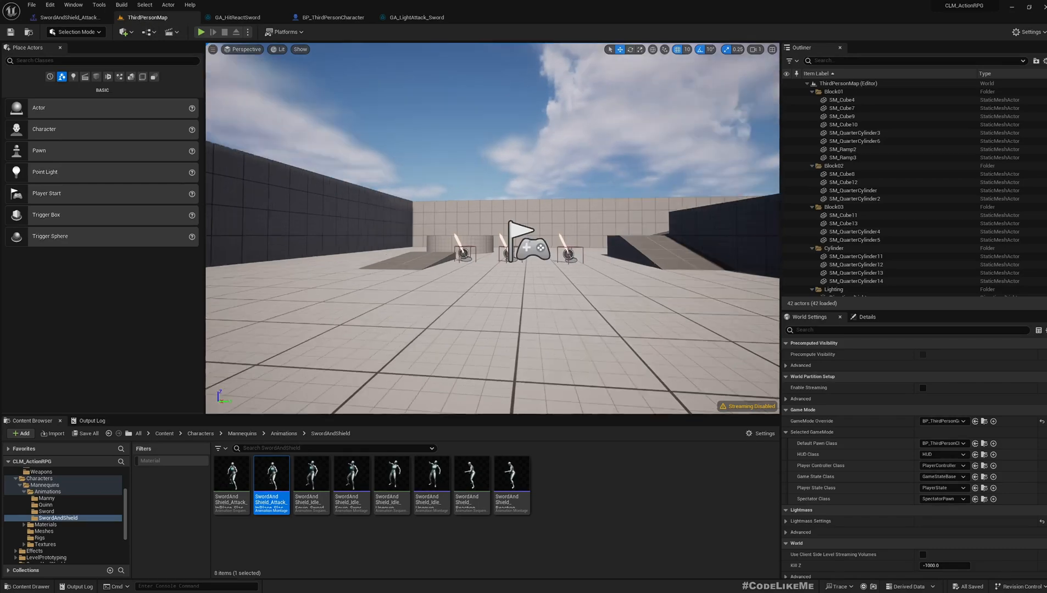
Run and stop a quick sword-fight play test, then reopen BP_ThirdPersonCharacter.
{"action": "left_click", "coordinate": [200, 32]}
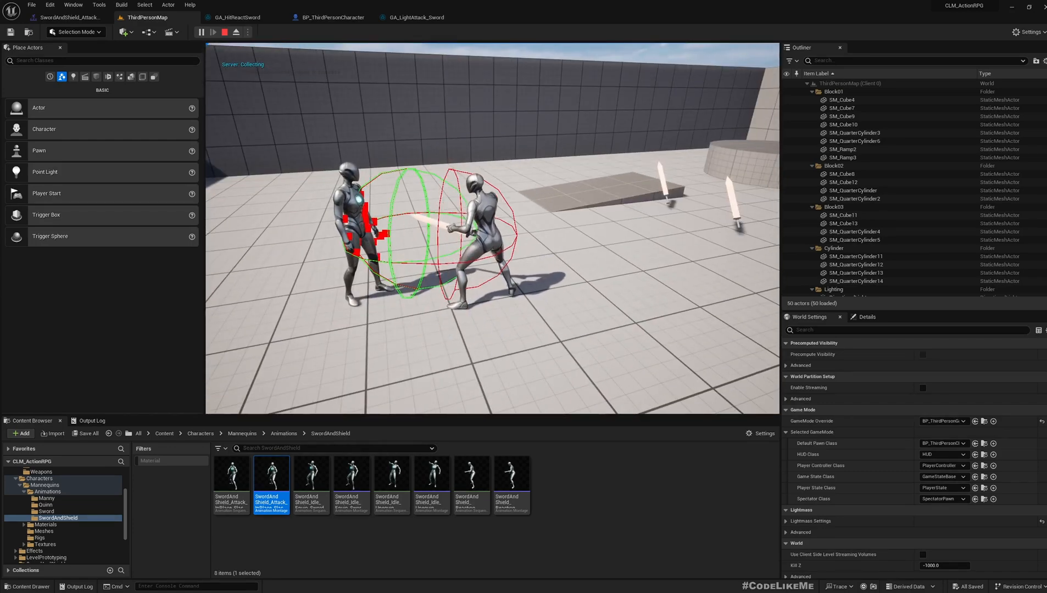
{"action": "left_click", "coordinate": [235, 35]}
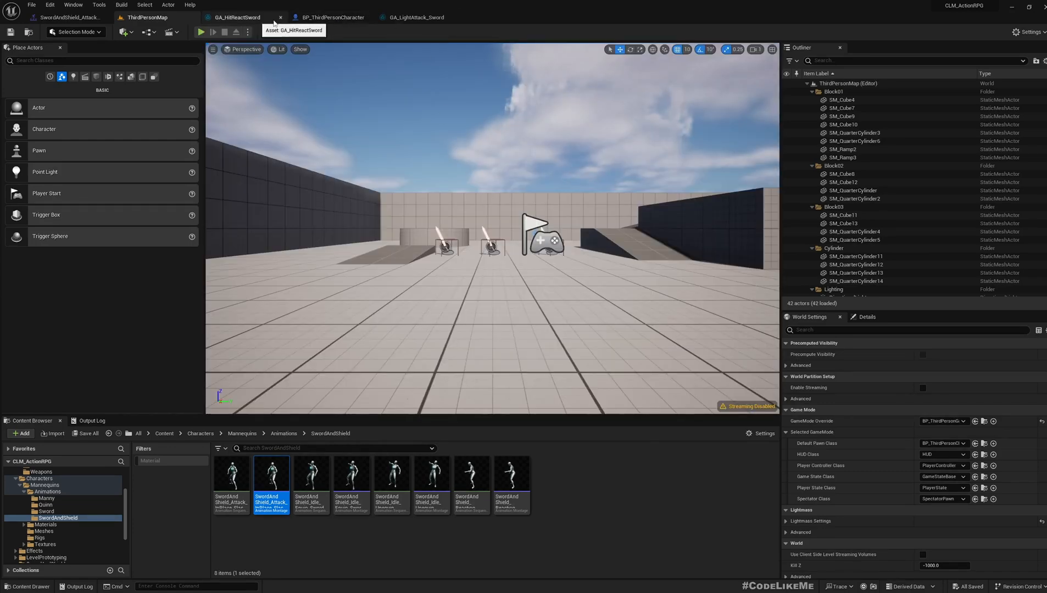
{"action": "left_click", "coordinate": [331, 16]}
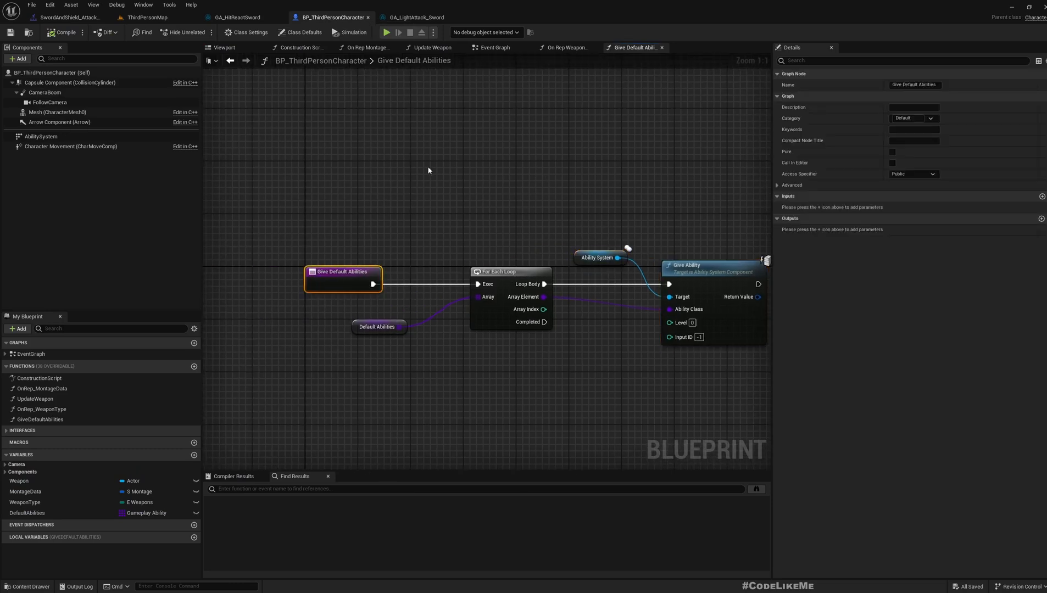
Call GiveDefaultAbilities right after Event BeginPlay in BP_ThirdPersonCharacter's Event Graph.
{"action": "left_click", "coordinate": [495, 47]}
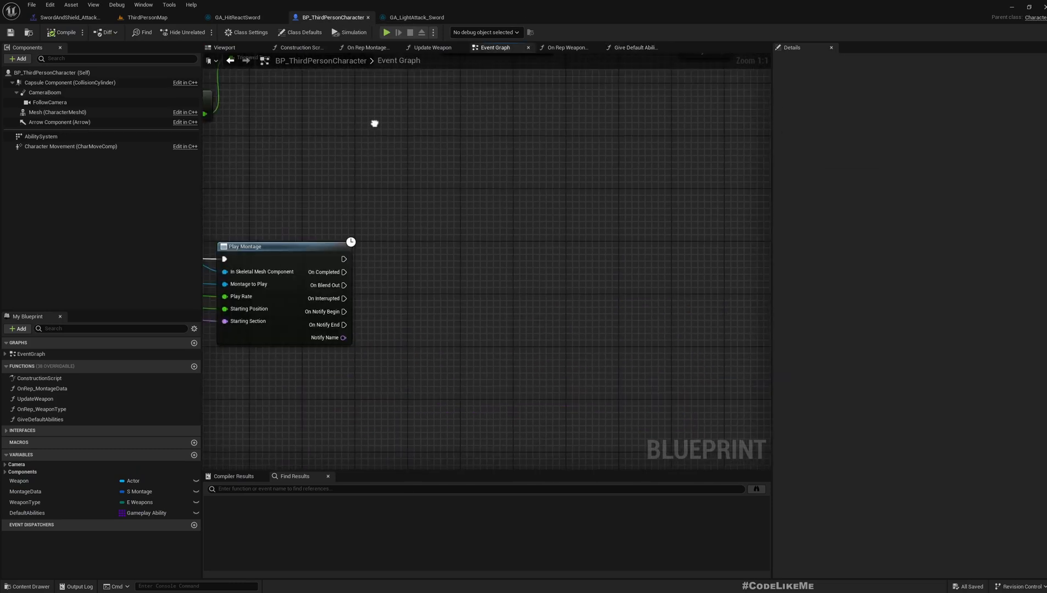
{"action": "scroll", "scroll_direction": "down", "scroll_amount": 3}
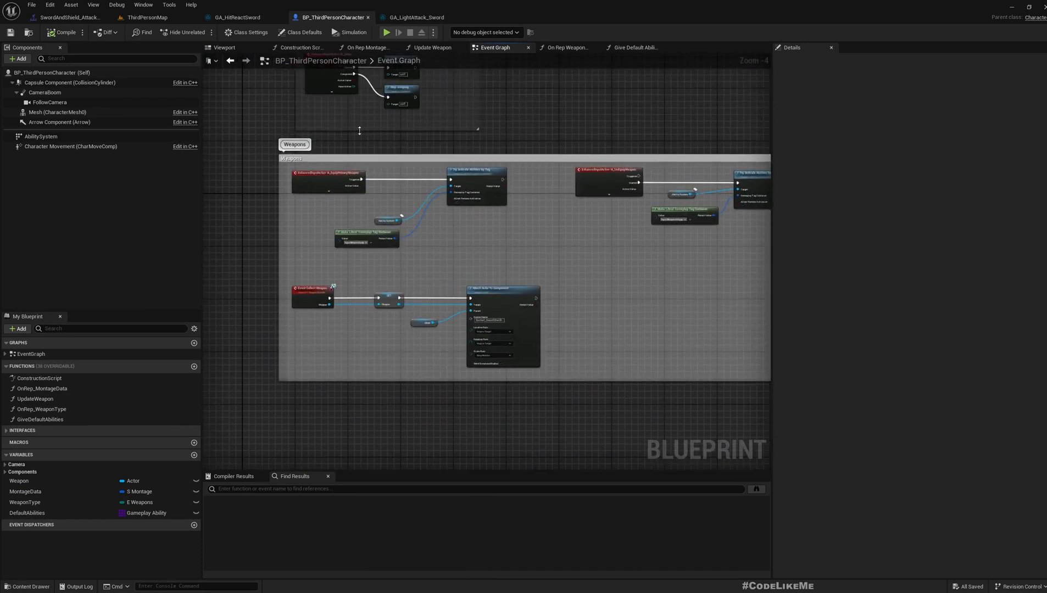
{"action": "scroll", "scroll_direction": "down", "scroll_amount": 3}
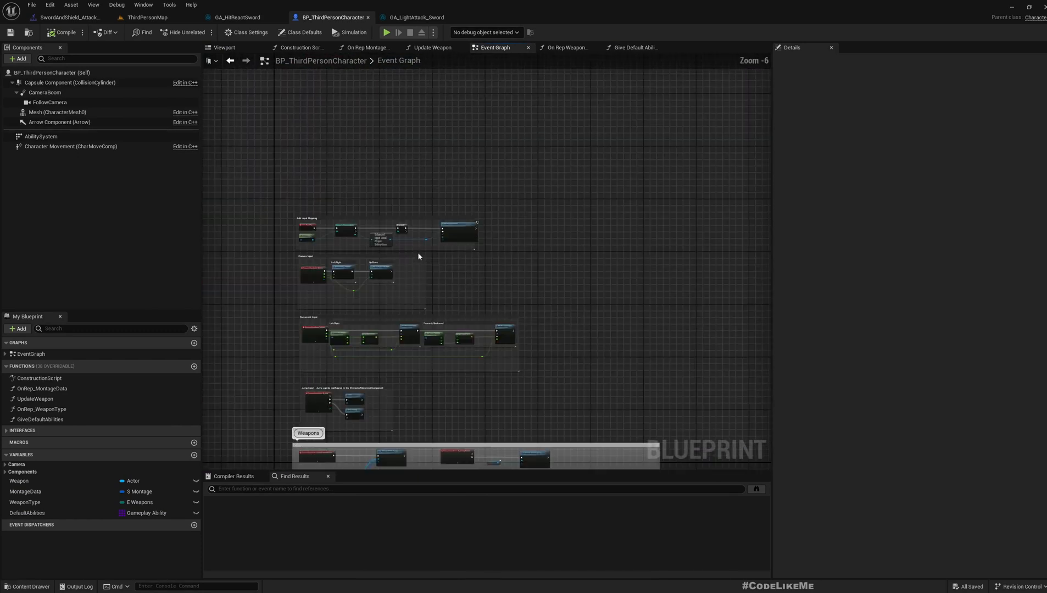
{"action": "scroll", "scroll_direction": "up", "scroll_amount": 3}
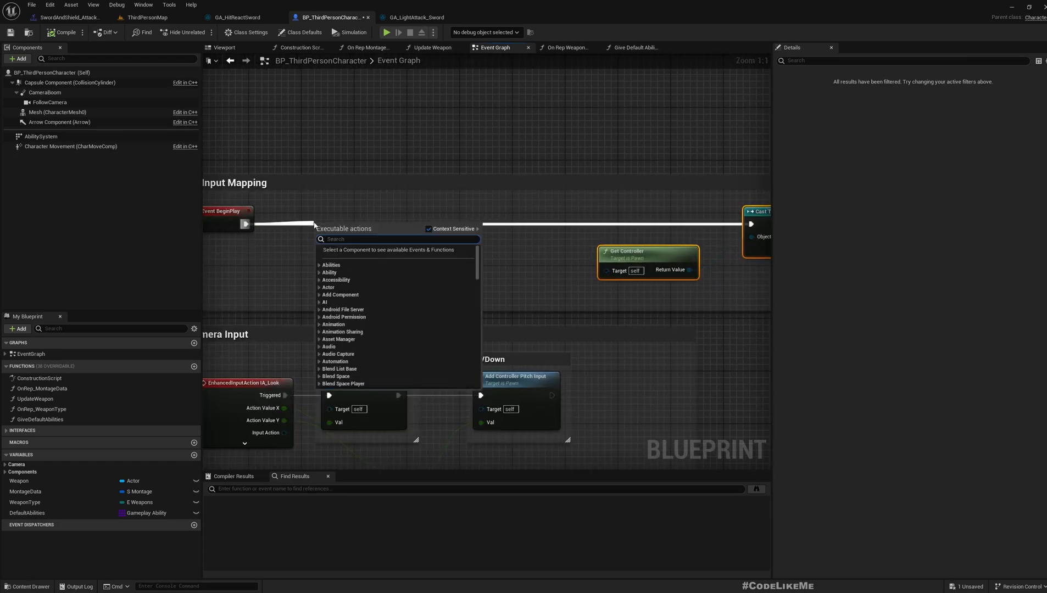
{"action": "left_click", "coordinate": [360, 224]}
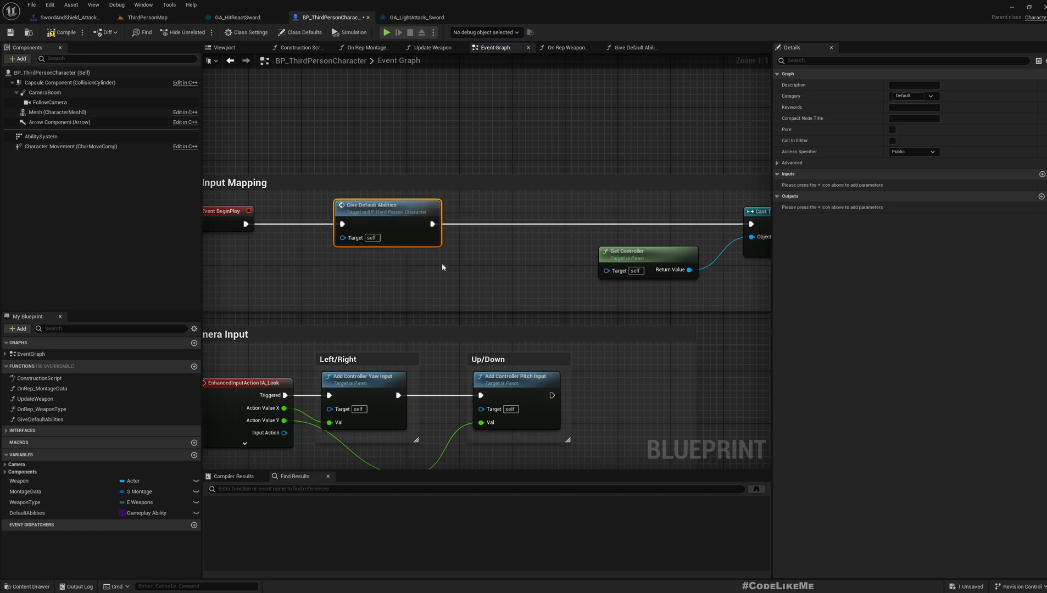
{"action": "left_click", "coordinate": [149, 16]}
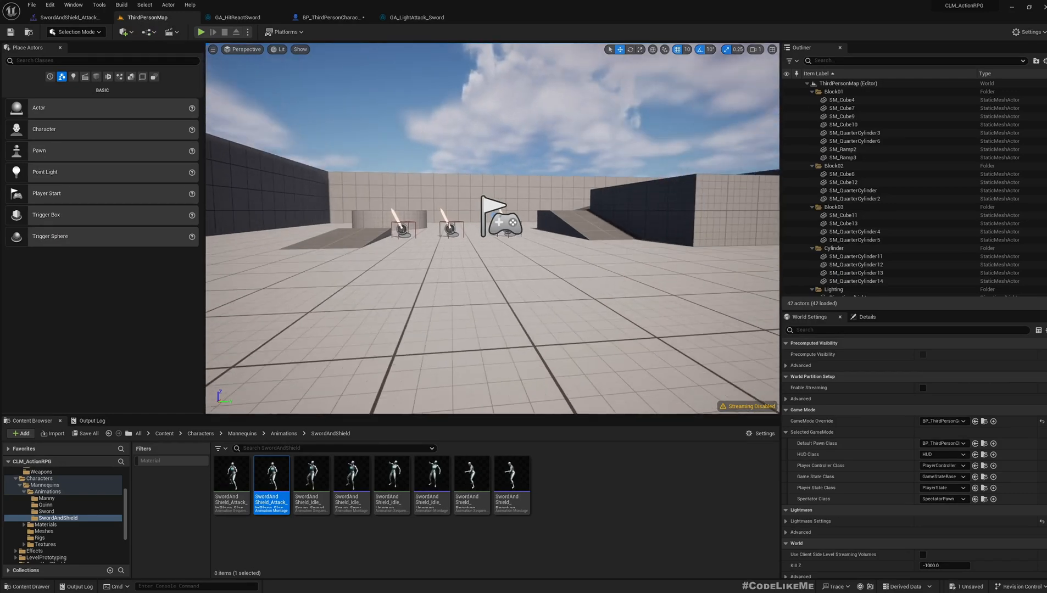
Play-test two mannequins striking each other, then return to BP_ThirdPersonCharacter.
{"action": "left_click", "coordinate": [201, 32]}
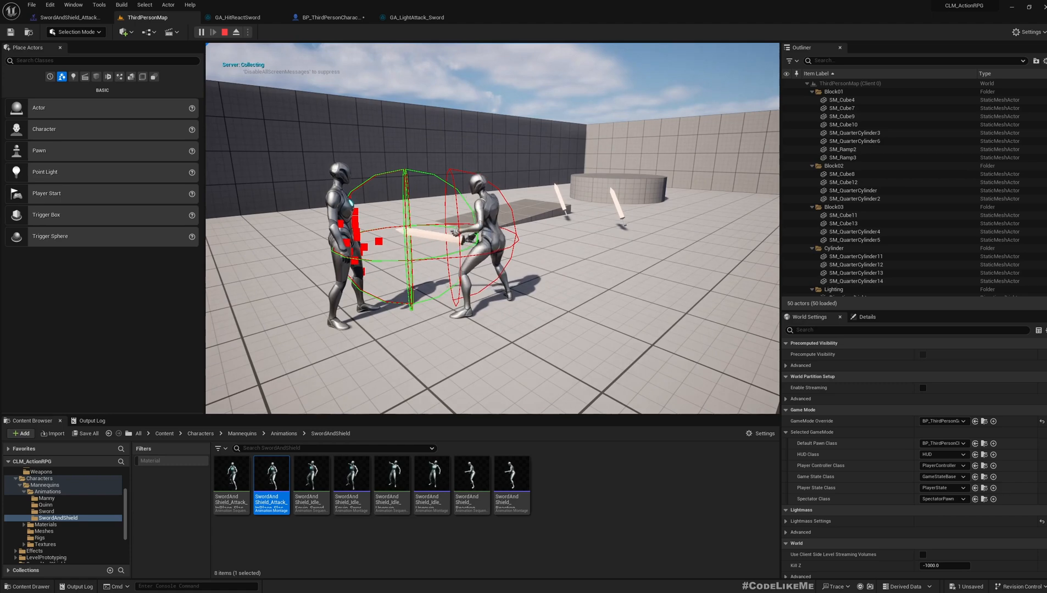
{"action": "left_click", "coordinate": [235, 32]}
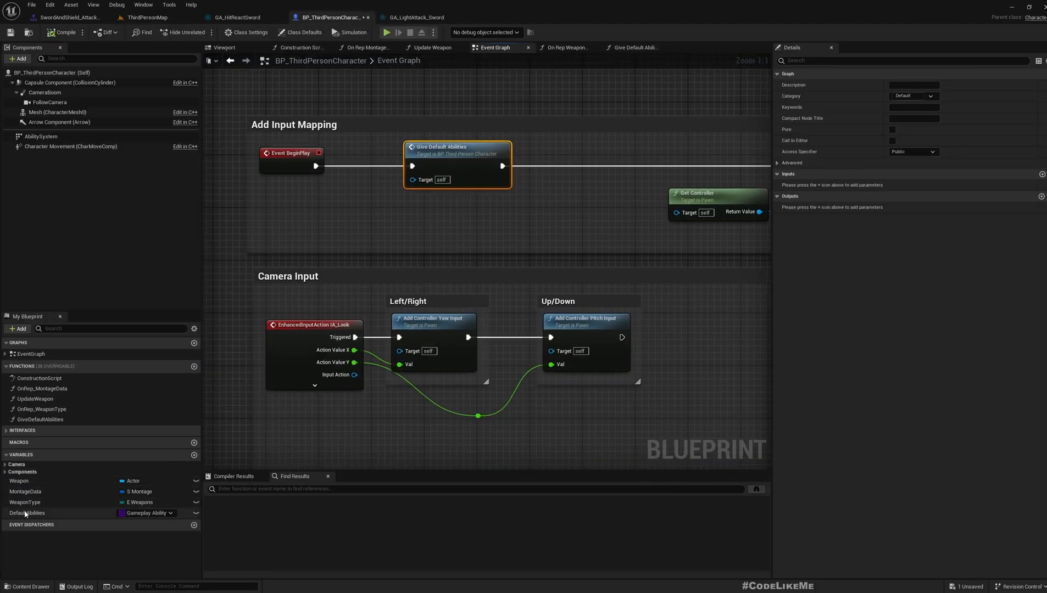
Set DefaultAbilities Index [0] to GA_HitReactSword, then return to ThirdPersonMap.
{"action": "left_click", "coordinate": [28, 512]}
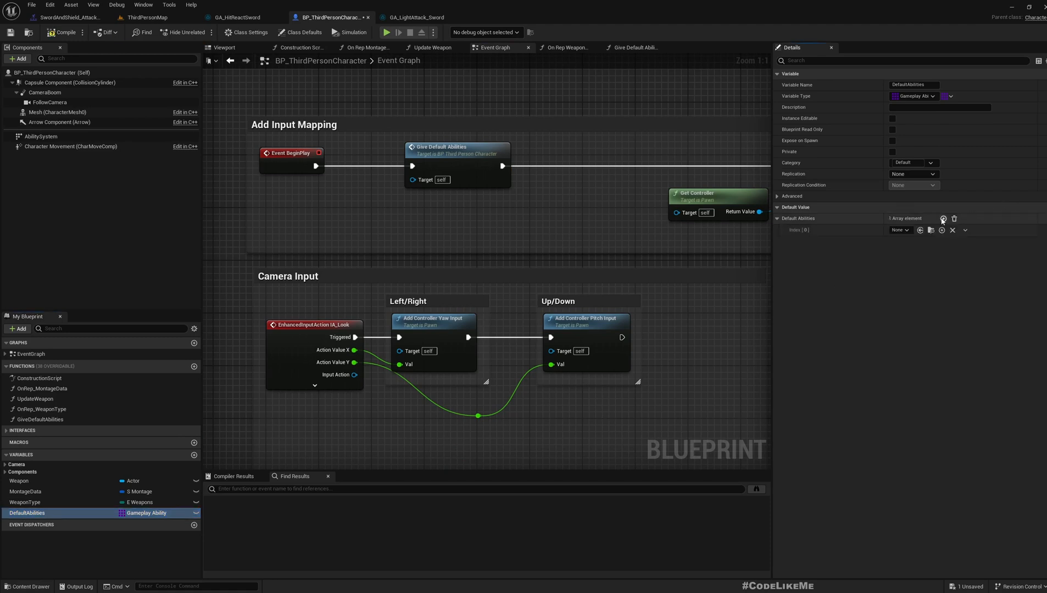
{"action": "left_click", "coordinate": [899, 229]}
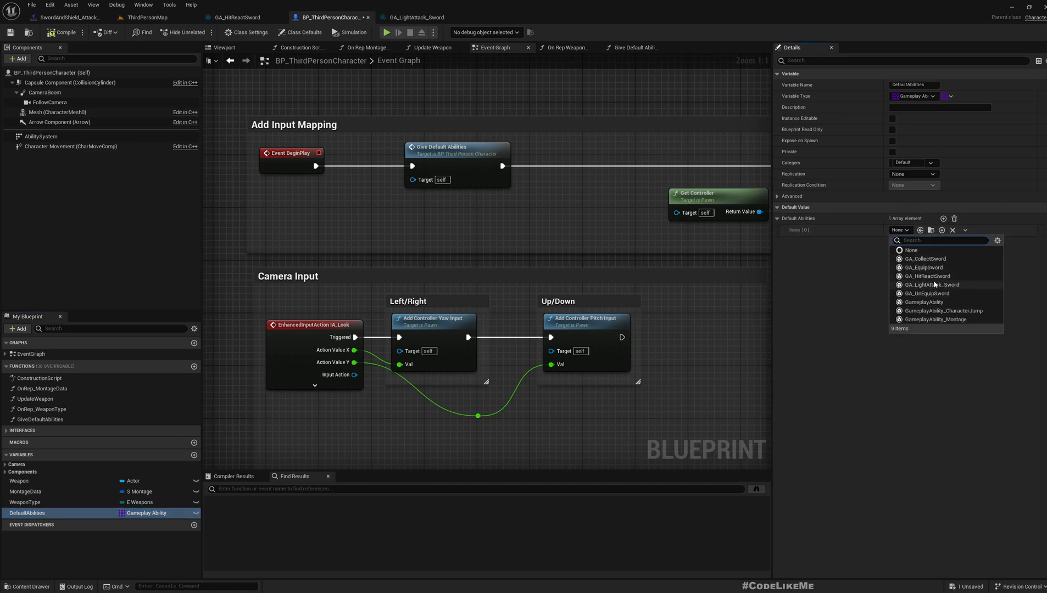
{"action": "left_click", "coordinate": [927, 276]}
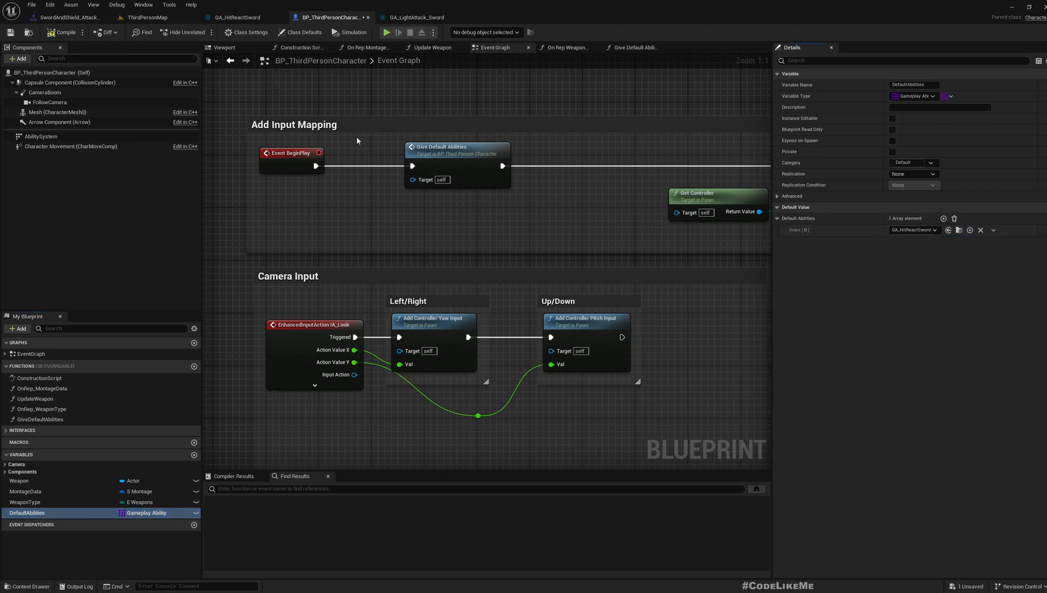
{"action": "left_click", "coordinate": [149, 16]}
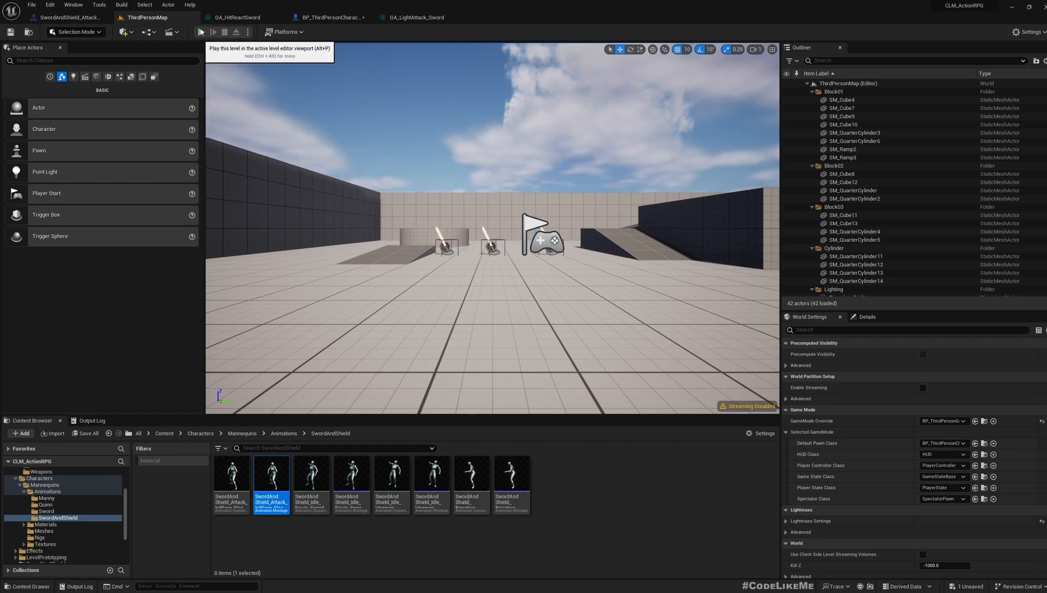
{"action": "left_click", "coordinate": [203, 31]}
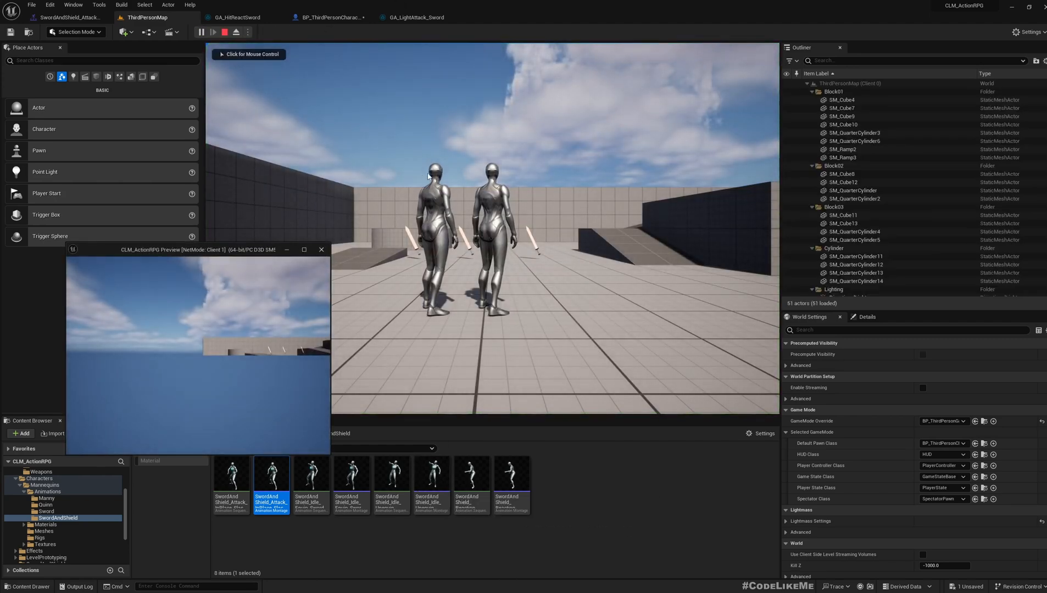
{"action": "left_click", "coordinate": [320, 249]}
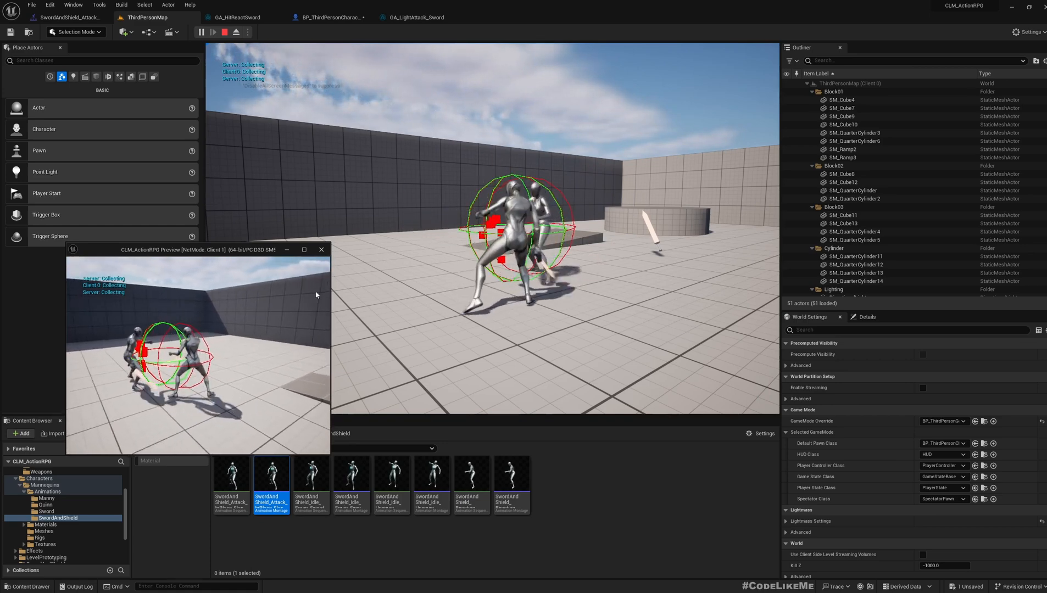
{"action": "left_click", "coordinate": [234, 31]}
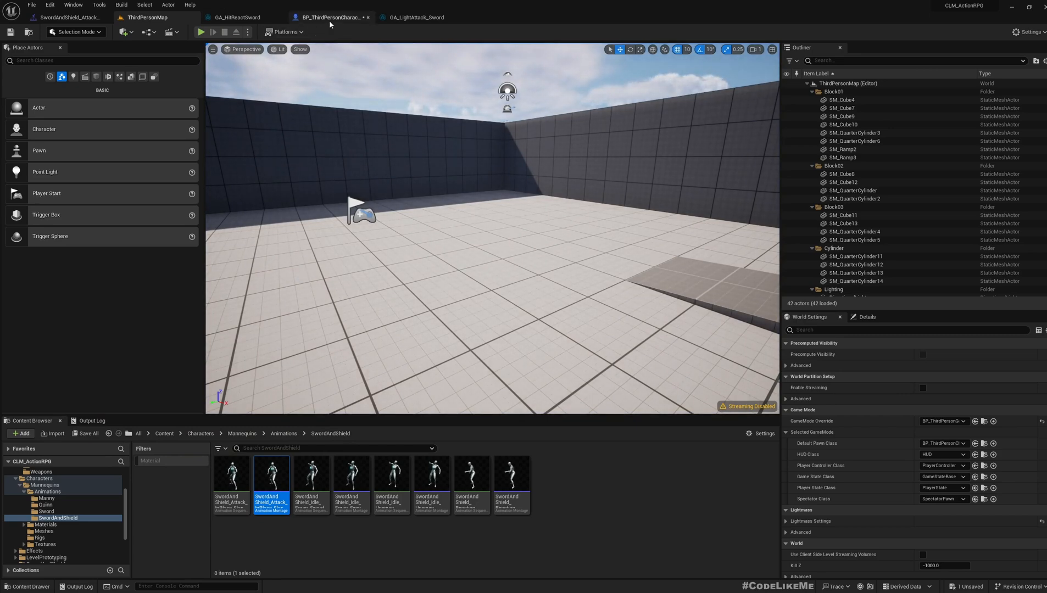
Enable Root Motion on the sword attack animation and the sword-and-shield hit-reaction animation.
{"action": "left_click", "coordinate": [414, 17]}
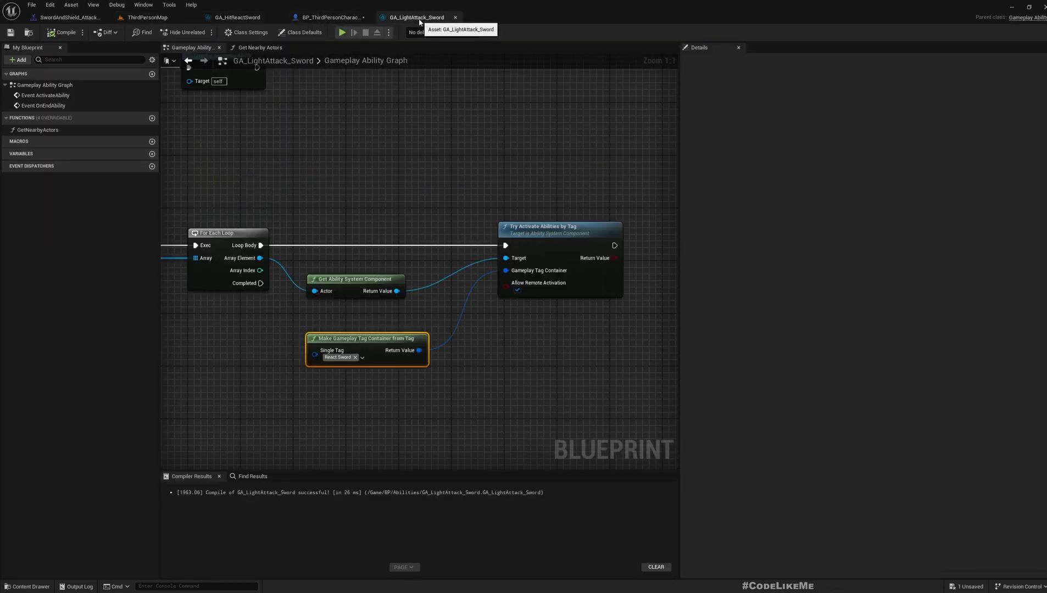
{"action": "left_click", "coordinate": [67, 17]}
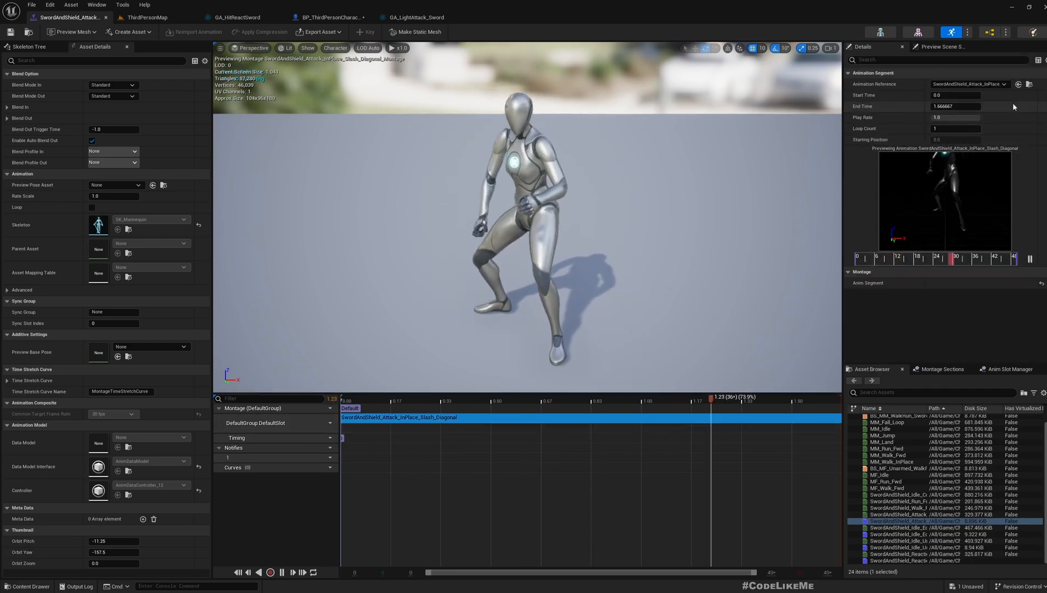
{"action": "left_click", "coordinate": [145, 16]}
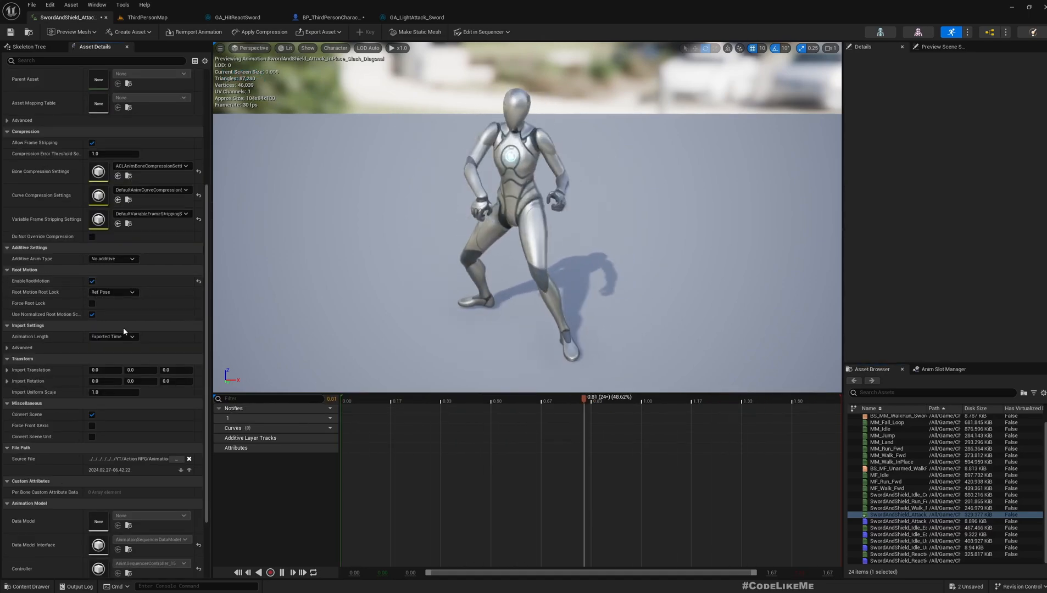
{"action": "left_click", "coordinate": [148, 17]}
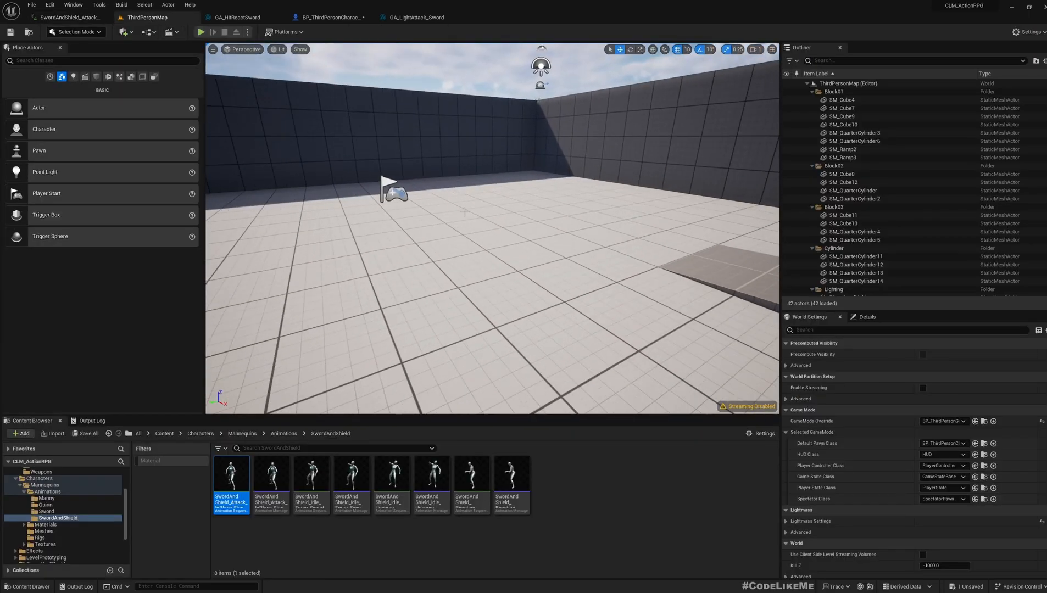
{"action": "left_click", "coordinate": [202, 31]}
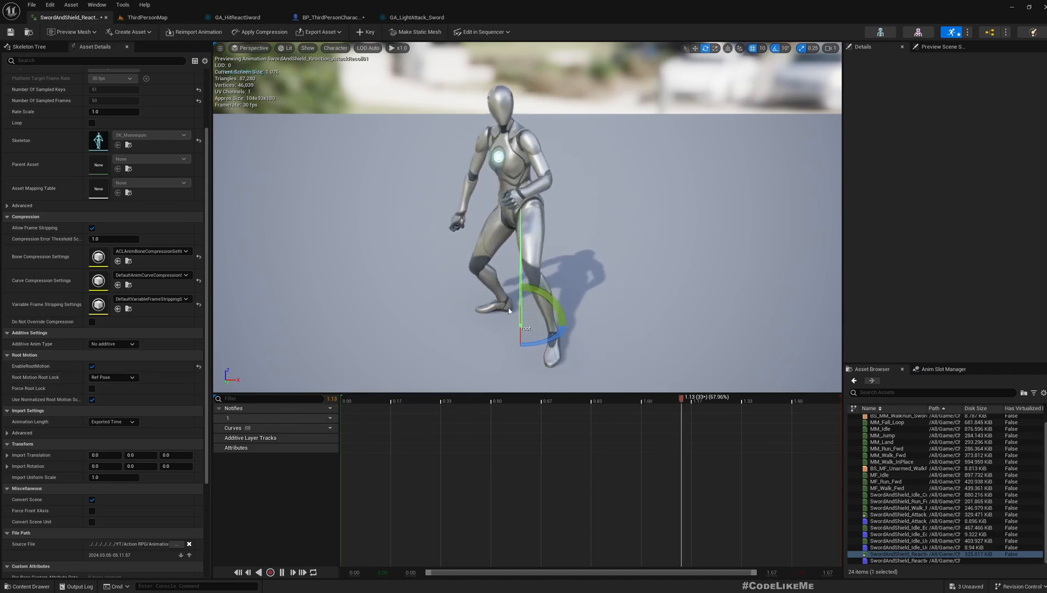
{"action": "left_click", "coordinate": [145, 17]}
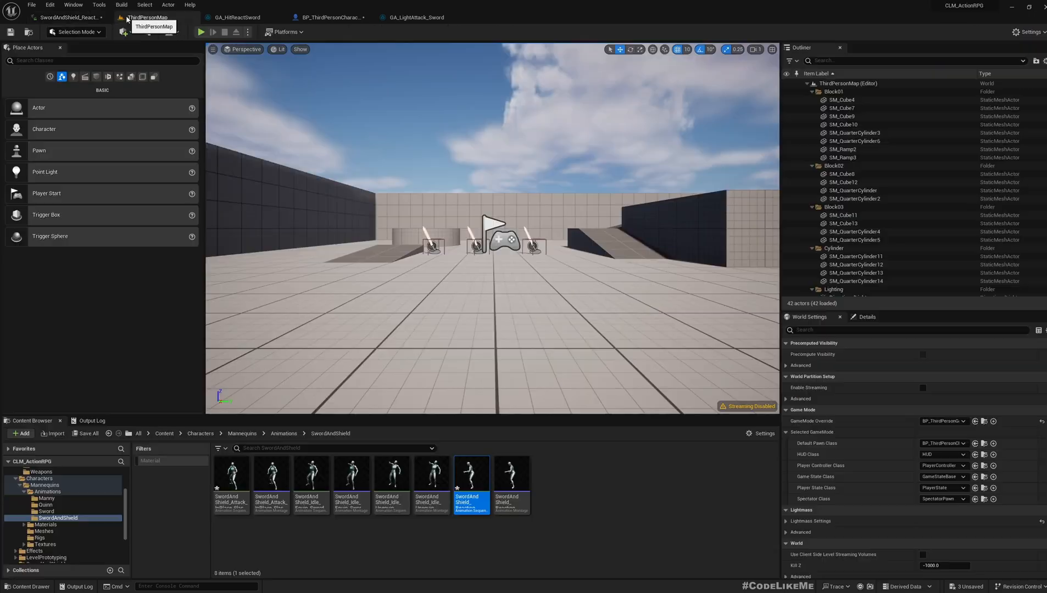
{"action": "left_click", "coordinate": [201, 32]}
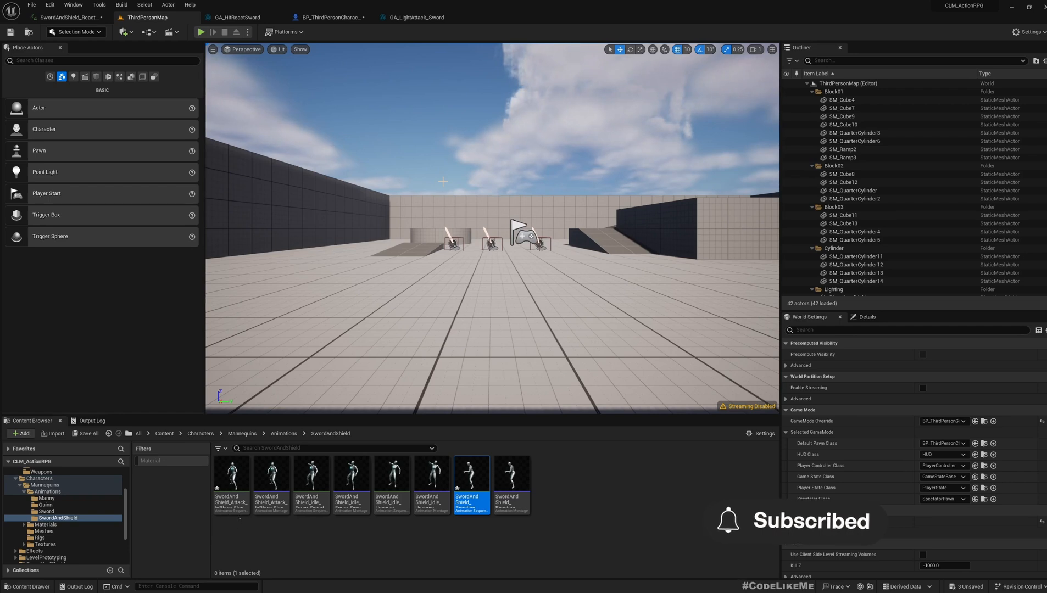
{"action": "scroll", "scroll_direction": "down", "scroll_amount": 3}
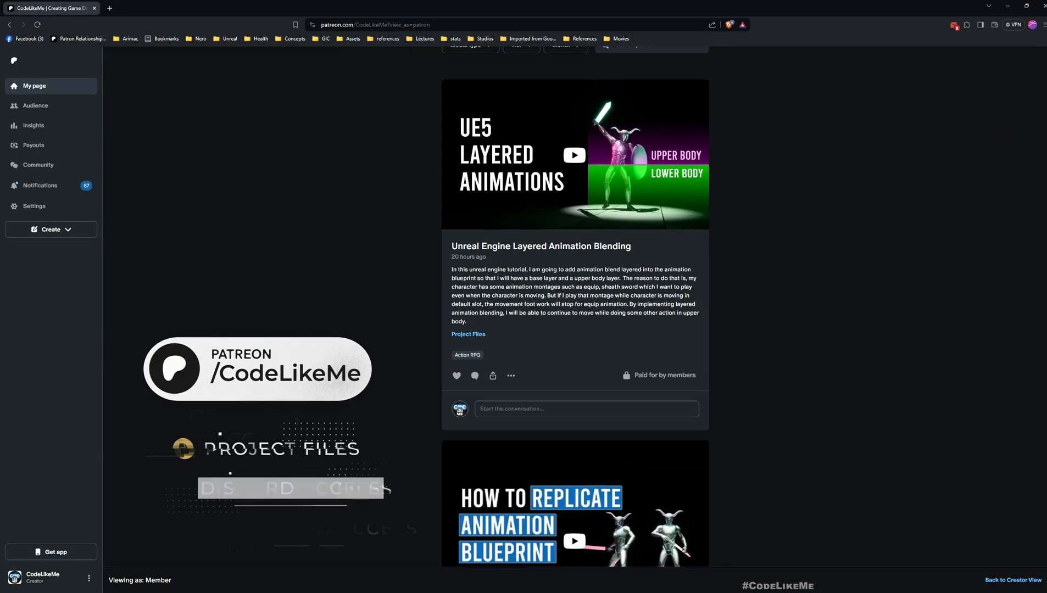
{"action": "scroll", "scroll_direction": "down", "scroll_amount": 3}
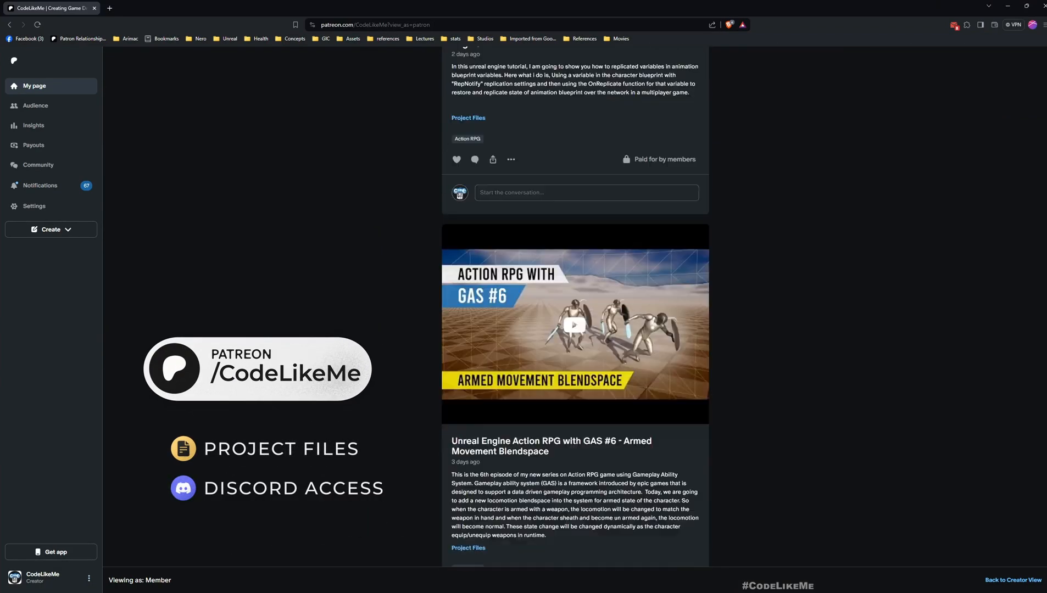
{"action": "scroll", "scroll_direction": "down", "scroll_amount": 3}
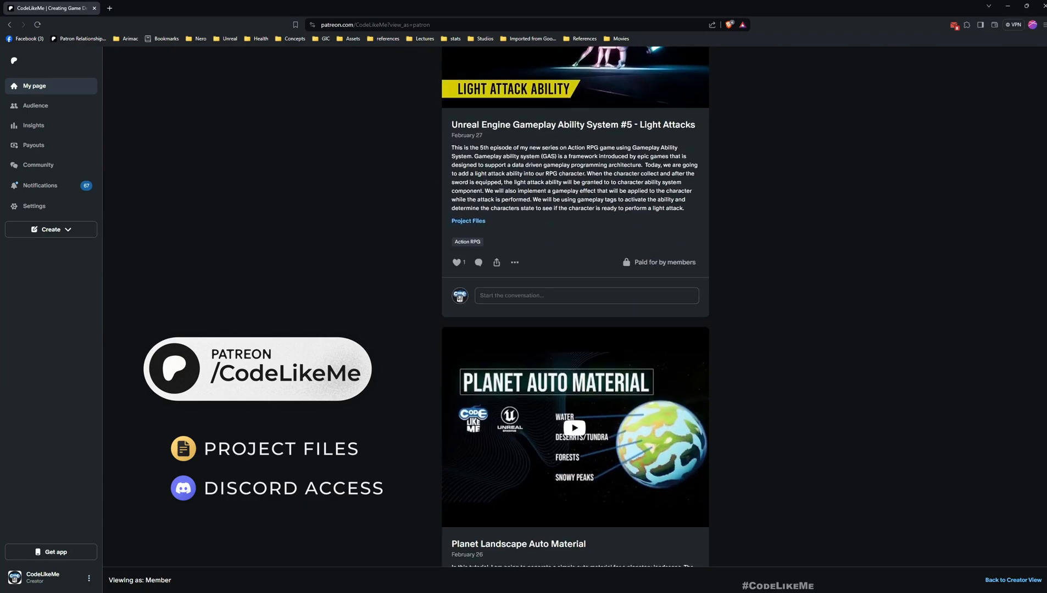
{"action": "scroll", "scroll_direction": "down", "scroll_amount": 3}
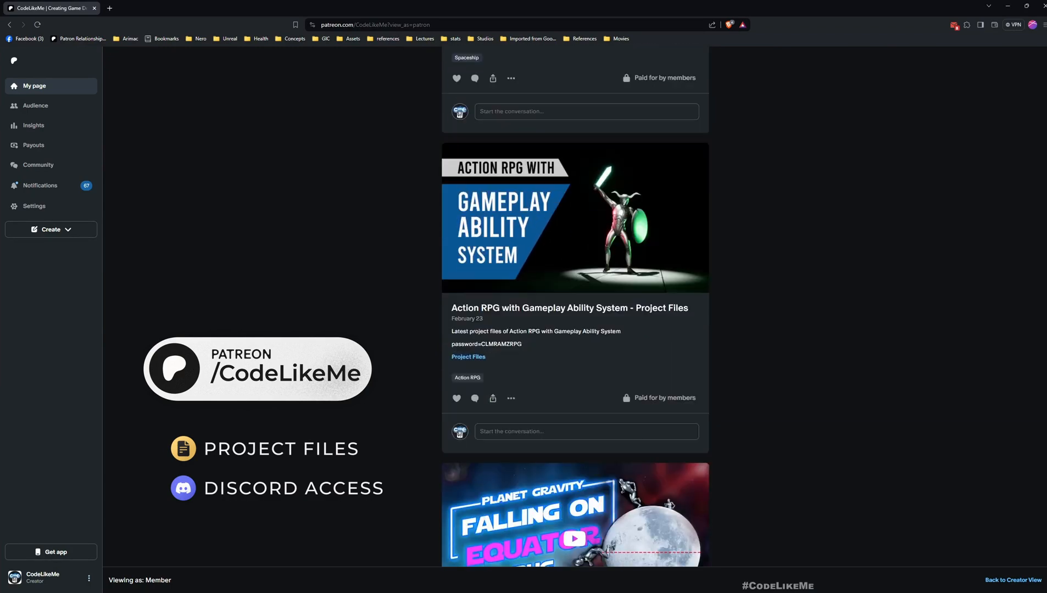
{"action": "scroll", "scroll_direction": "down", "scroll_amount": 3}
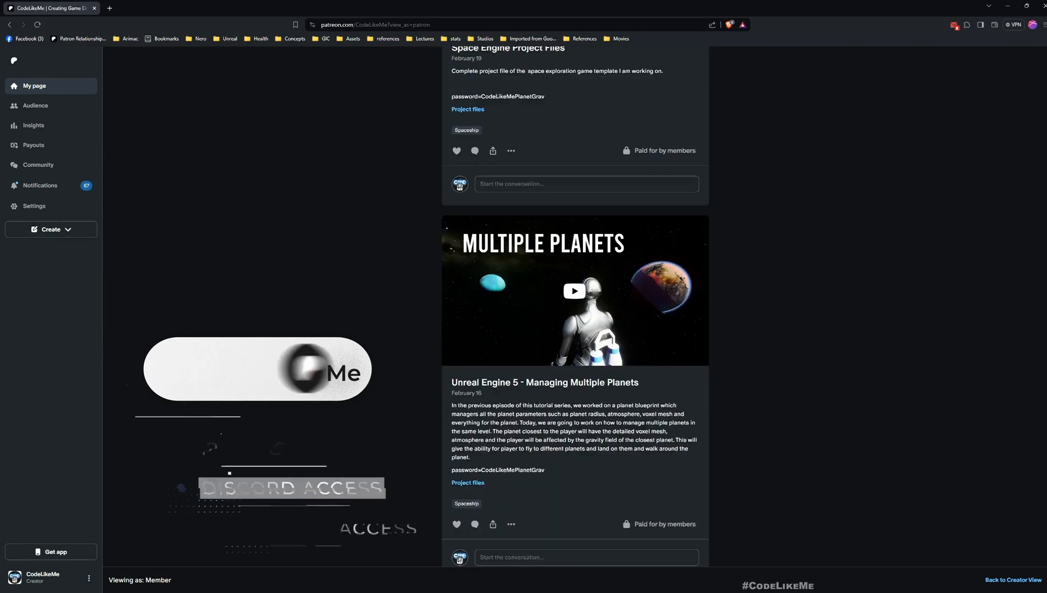
{"action": "scroll", "scroll_direction": "down", "scroll_amount": 3}
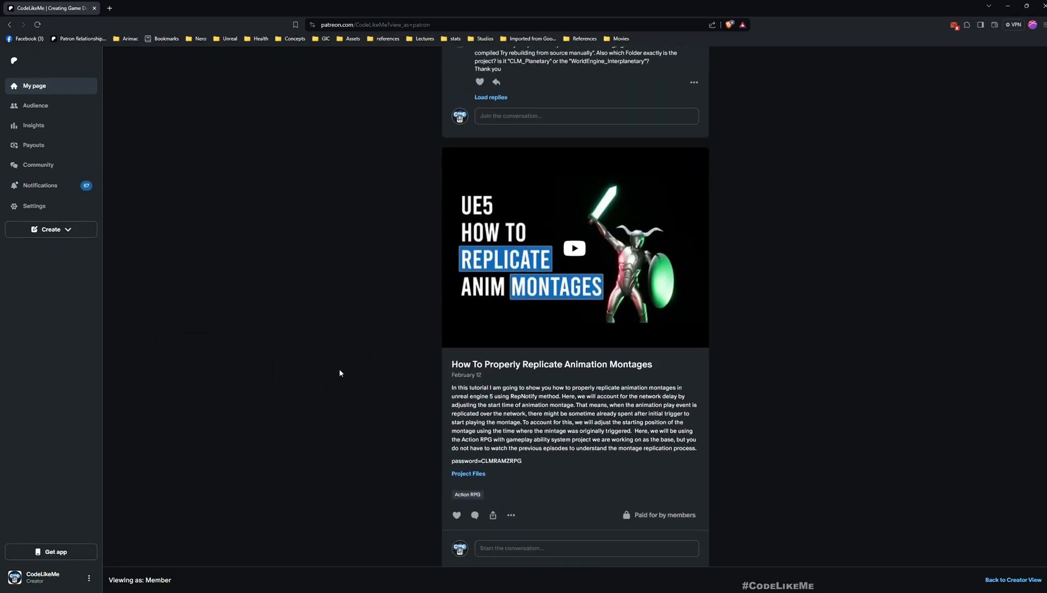